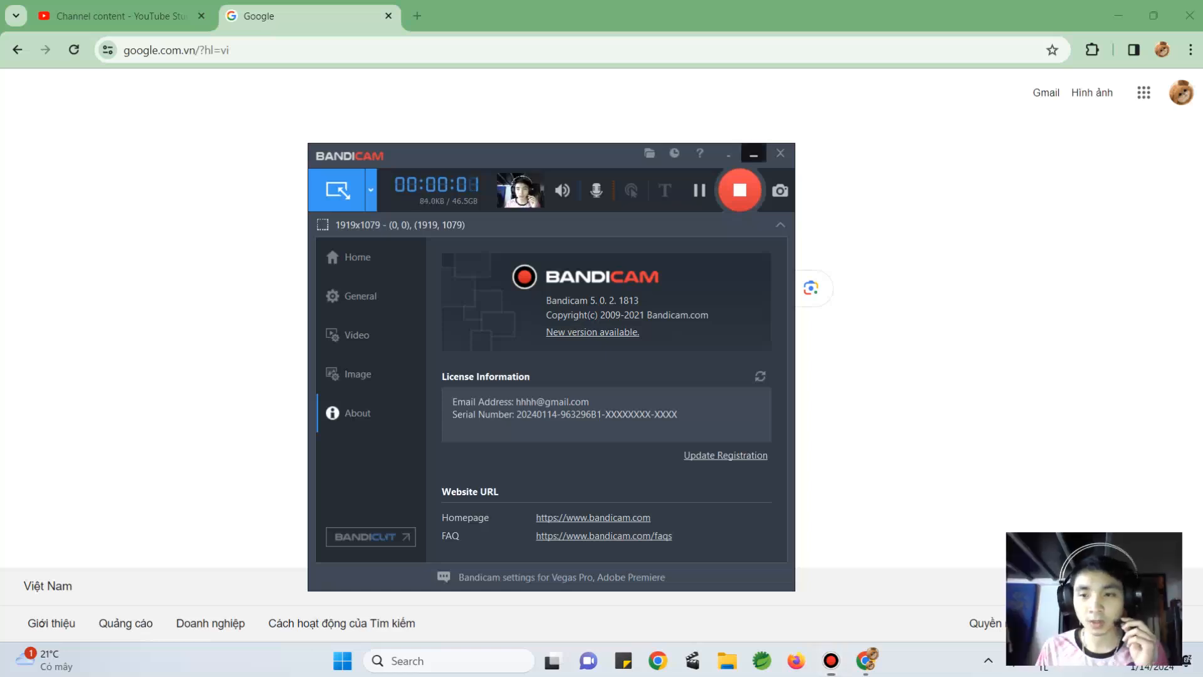
Search Google for 'angula' and choose the 'angular material' suggestion
{"action": "left_click", "coordinate": [780, 154]}
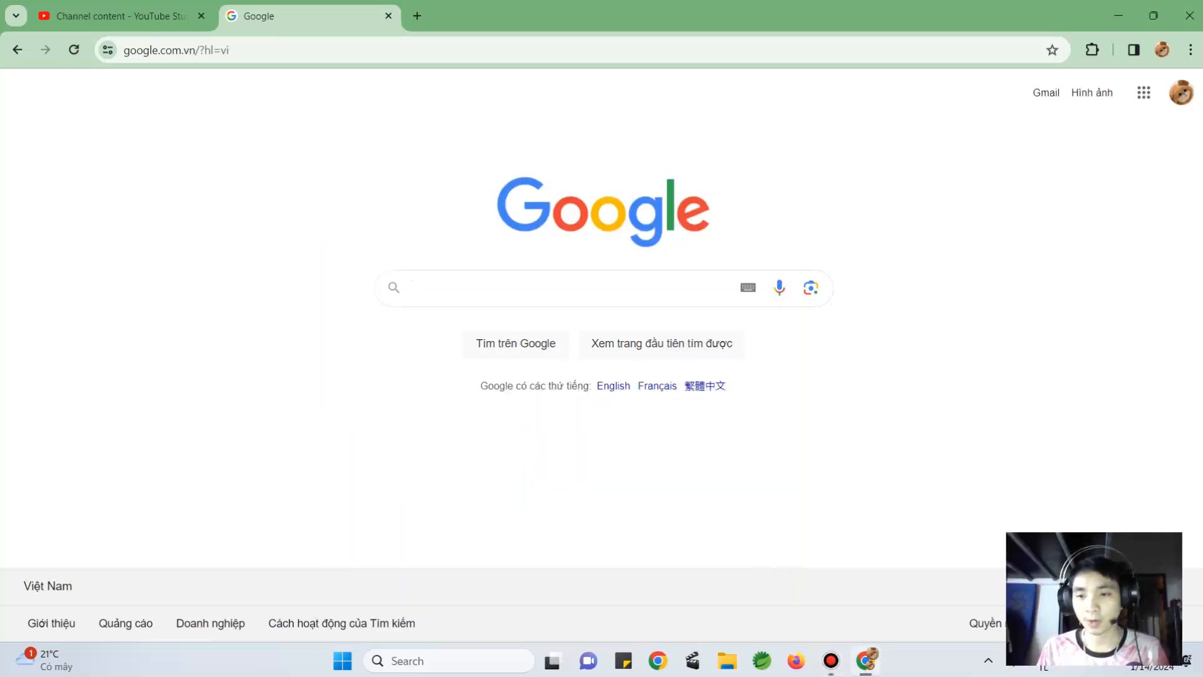
{"action": "left_click", "coordinate": [575, 287]}
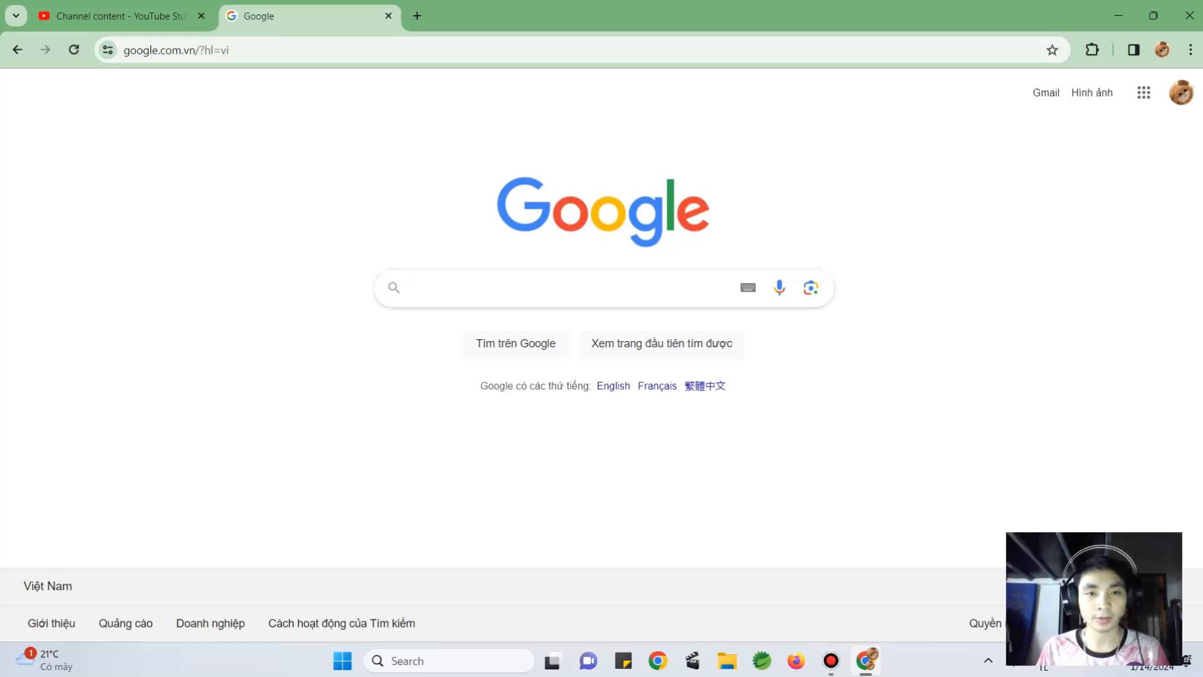
{"action": "left_click", "coordinate": [537, 288]}
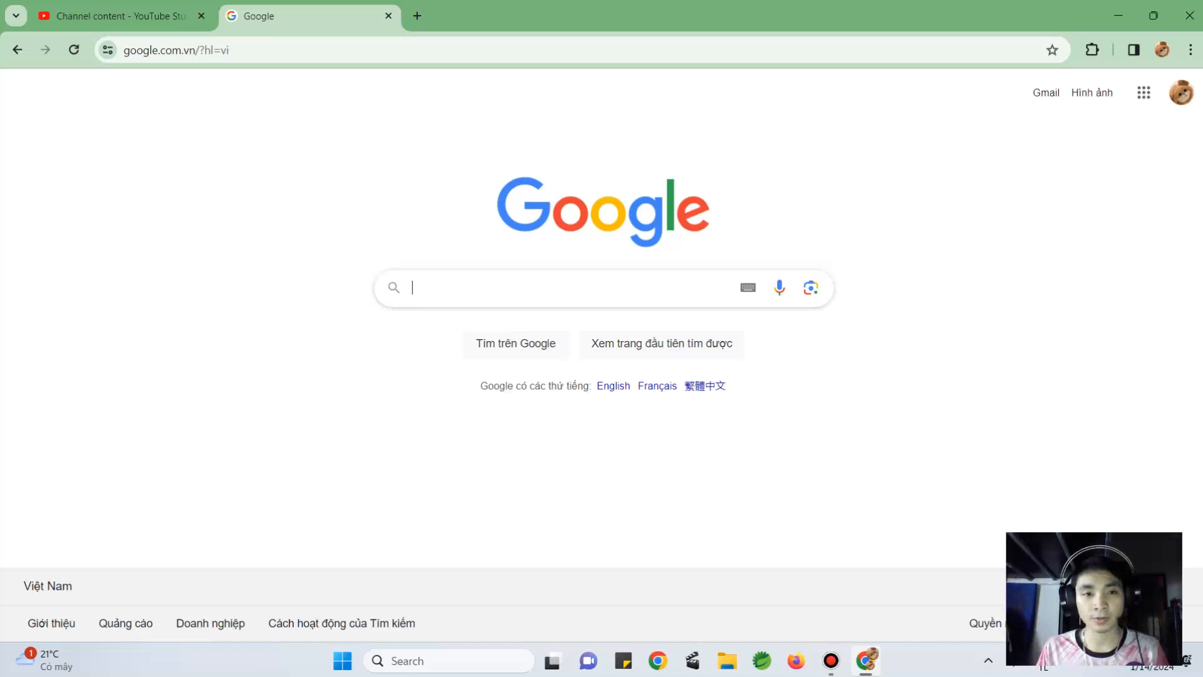
{"action": "left_click", "coordinate": [537, 288]}
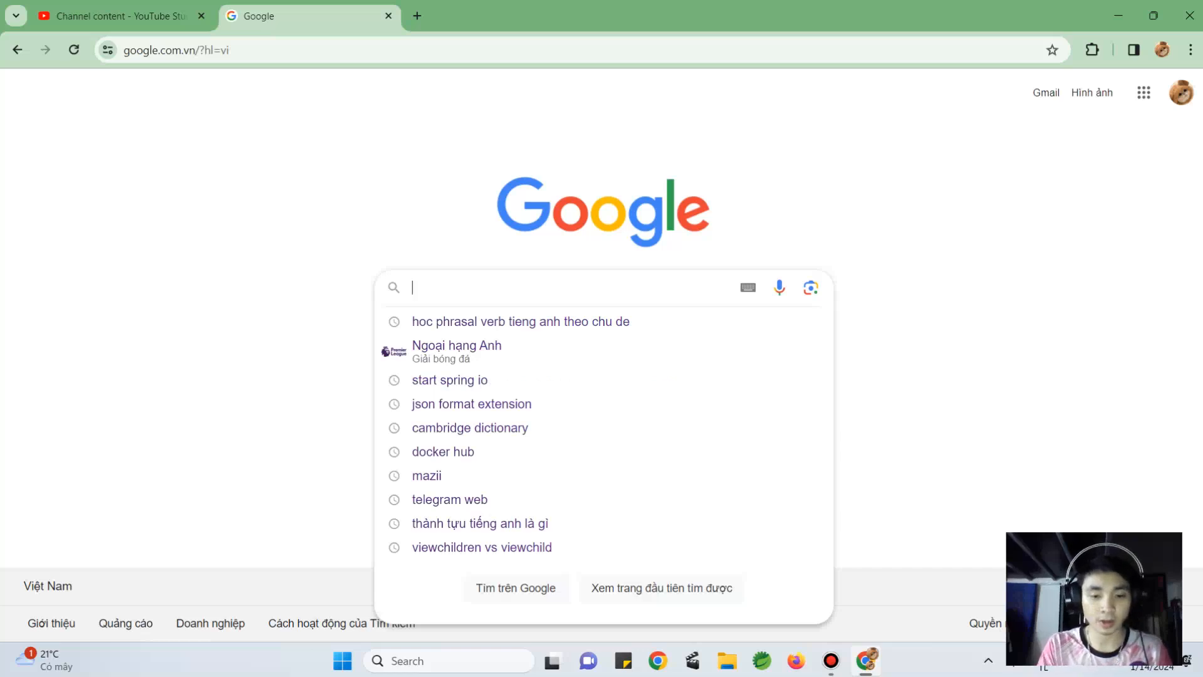
{"action": "type", "text": "angula"}
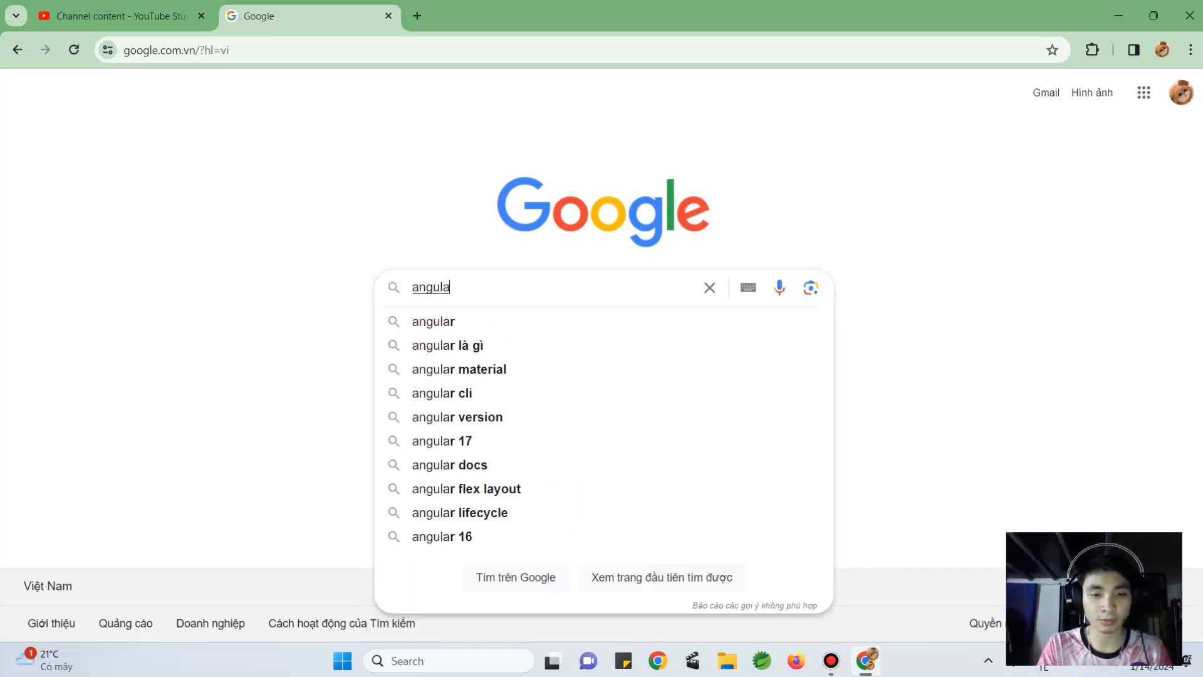
{"action": "left_click", "coordinate": [459, 369]}
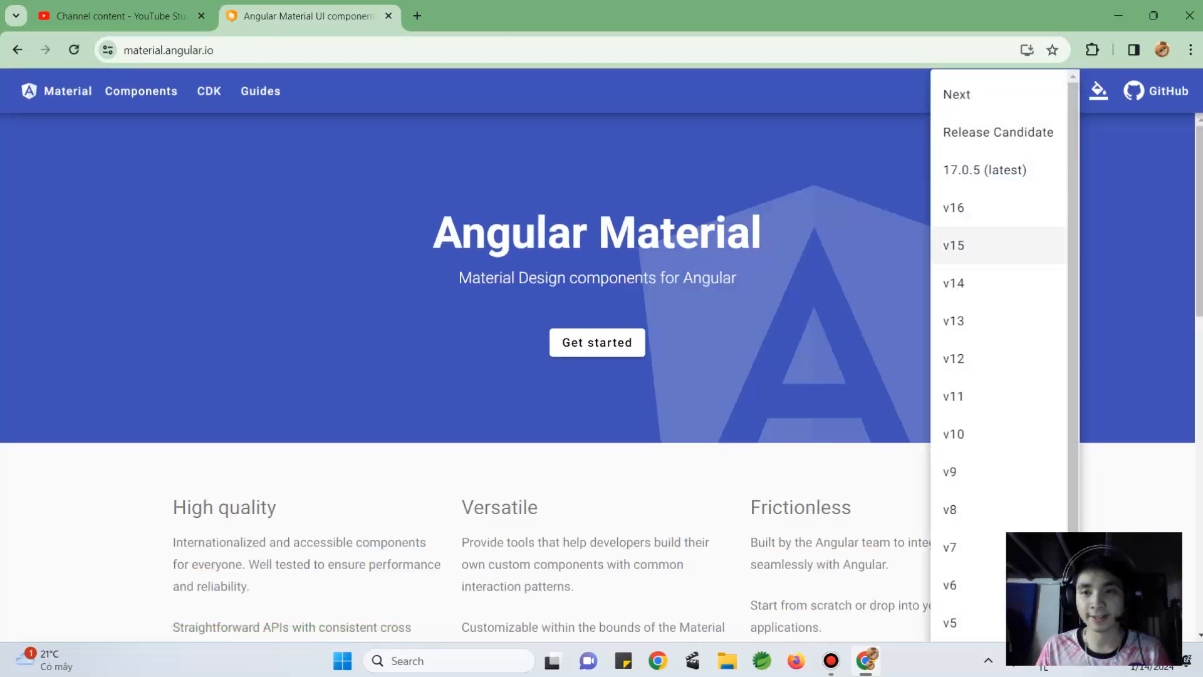
Switch the docs to version 16, open Components, dismiss the cookie notice, and browse
{"action": "left_click", "coordinate": [953, 207]}
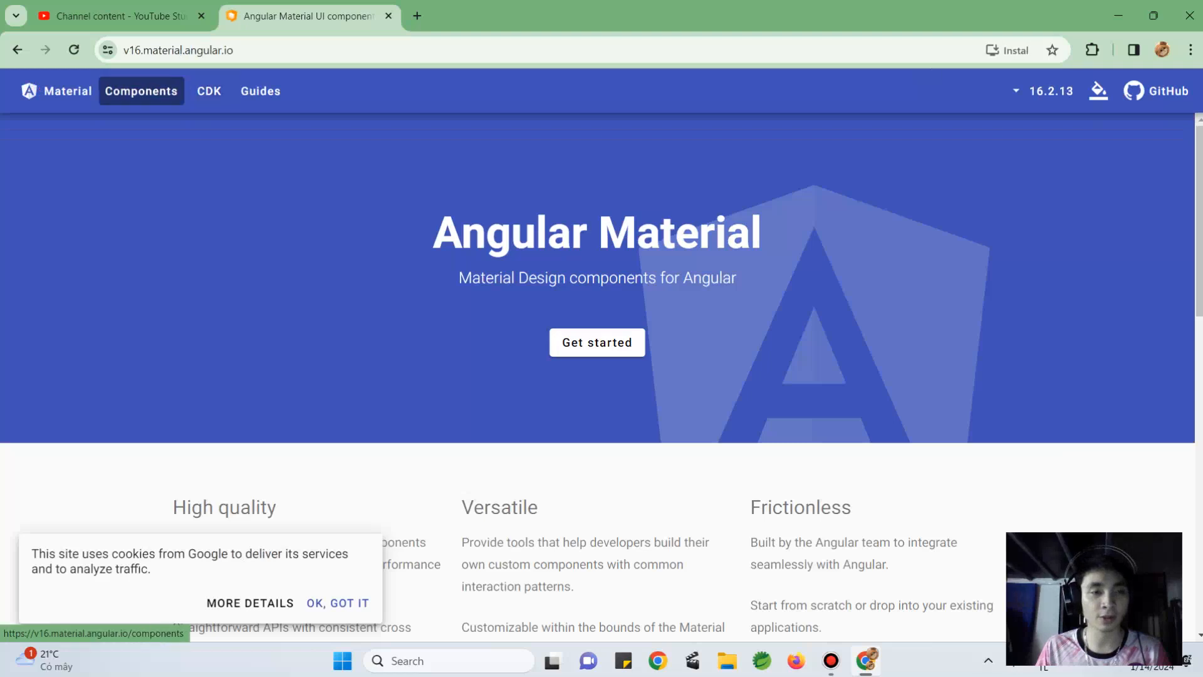
{"action": "left_click", "coordinate": [141, 90]}
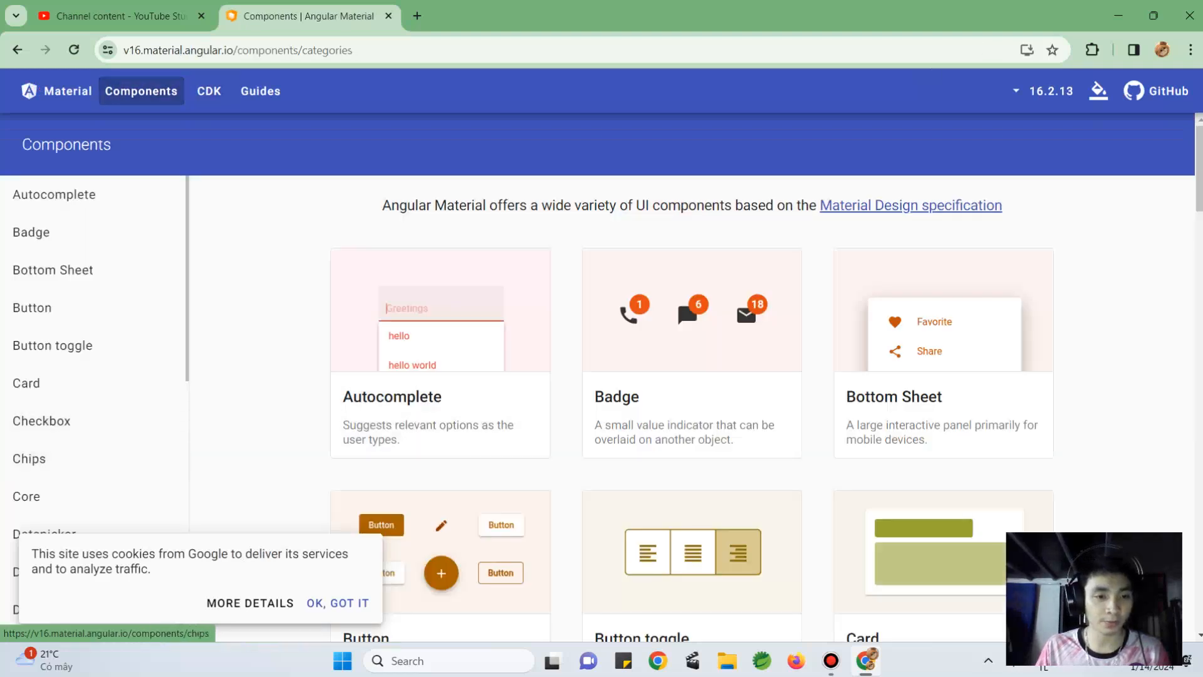
{"action": "left_click", "coordinate": [338, 606]}
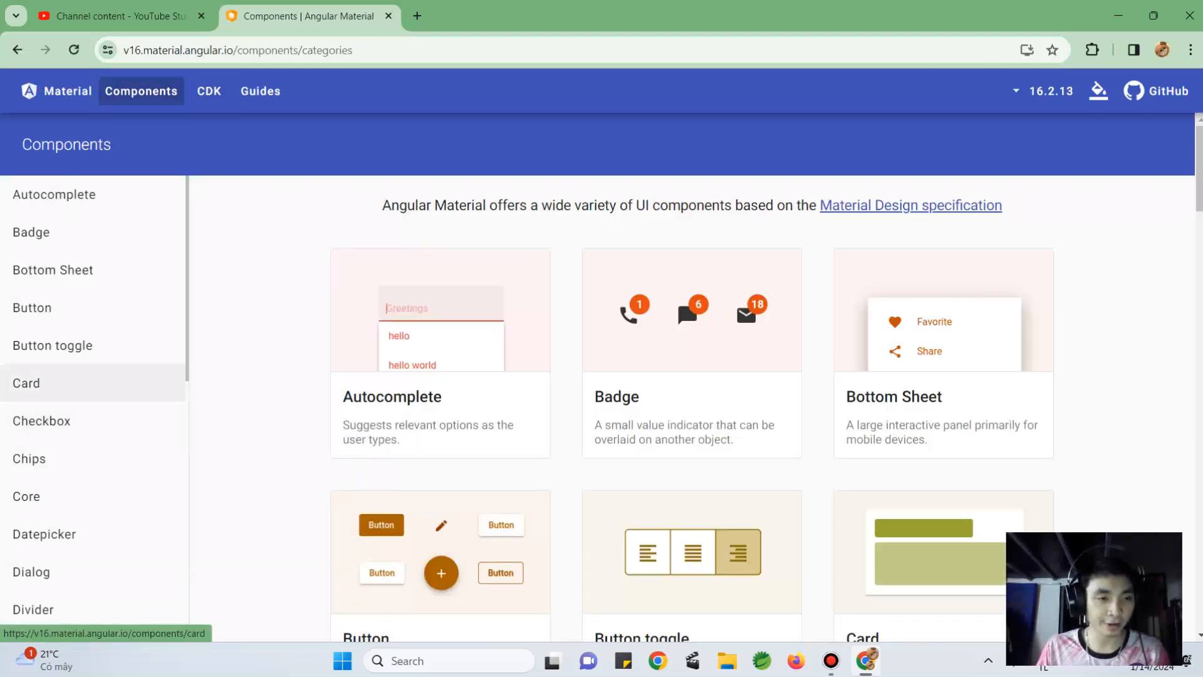
{"action": "scroll", "scroll_direction": "down", "scroll_amount": 3}
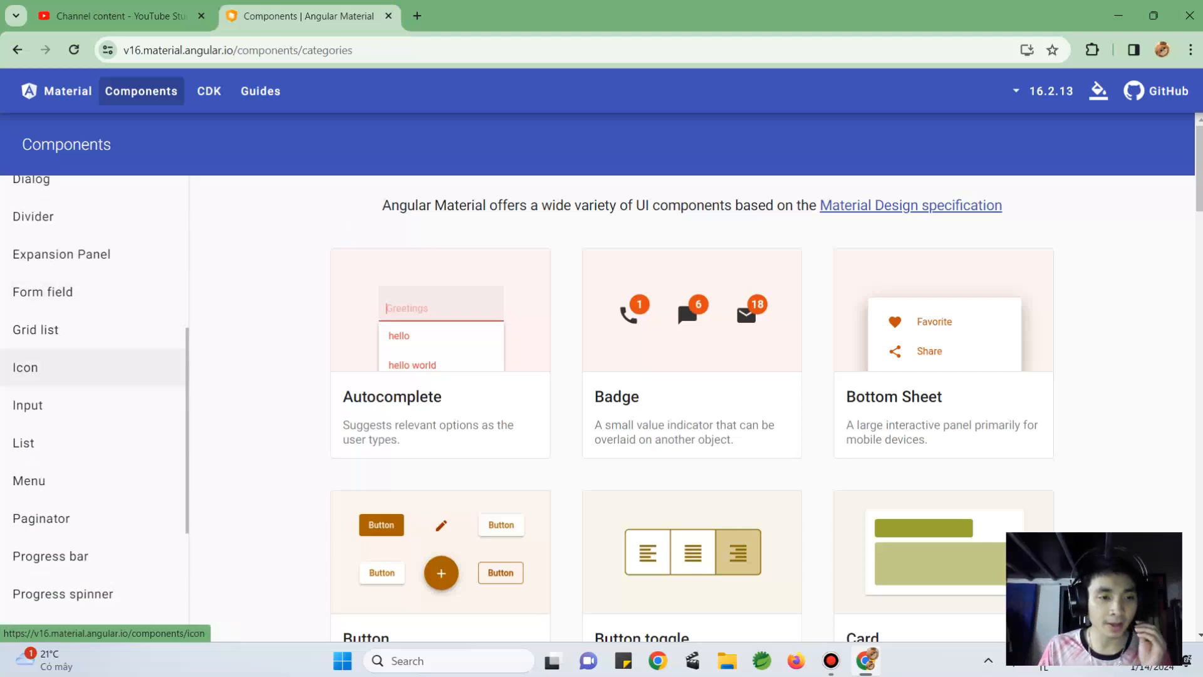
{"action": "scroll", "scroll_direction": "down", "scroll_amount": 3}
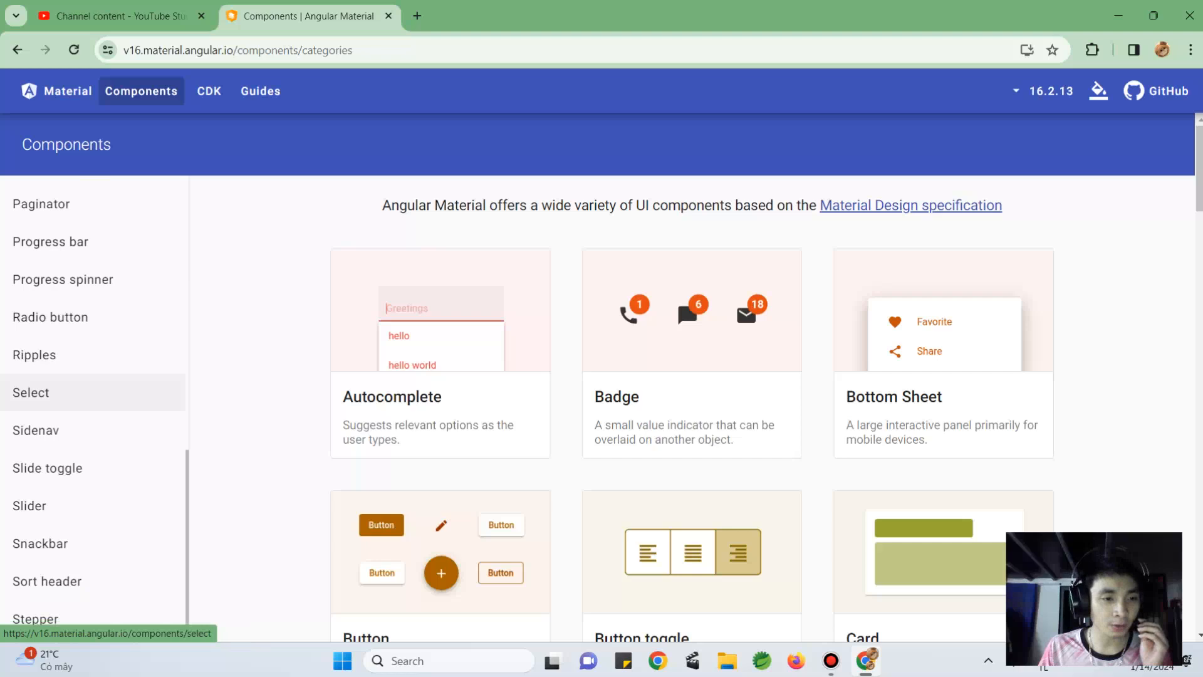
{"action": "scroll", "scroll_direction": "down", "scroll_amount": 3}
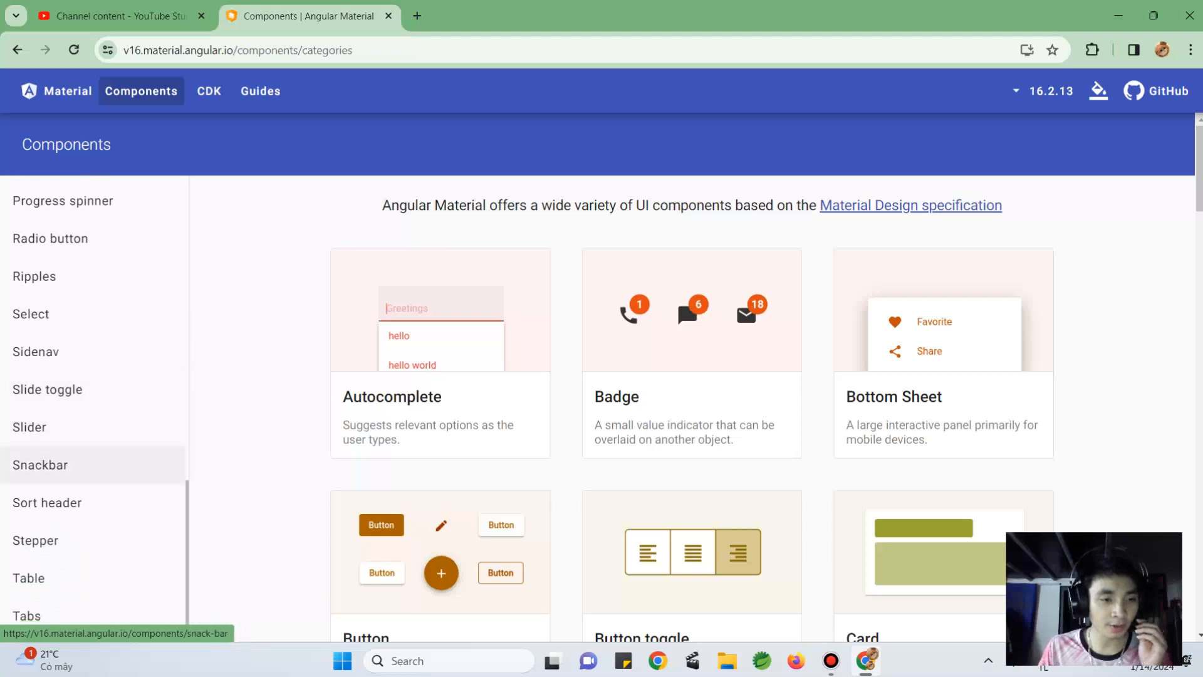
Open the Snackbar documentation and select the 'Opening a snackbar' heading
{"action": "left_click", "coordinate": [40, 464]}
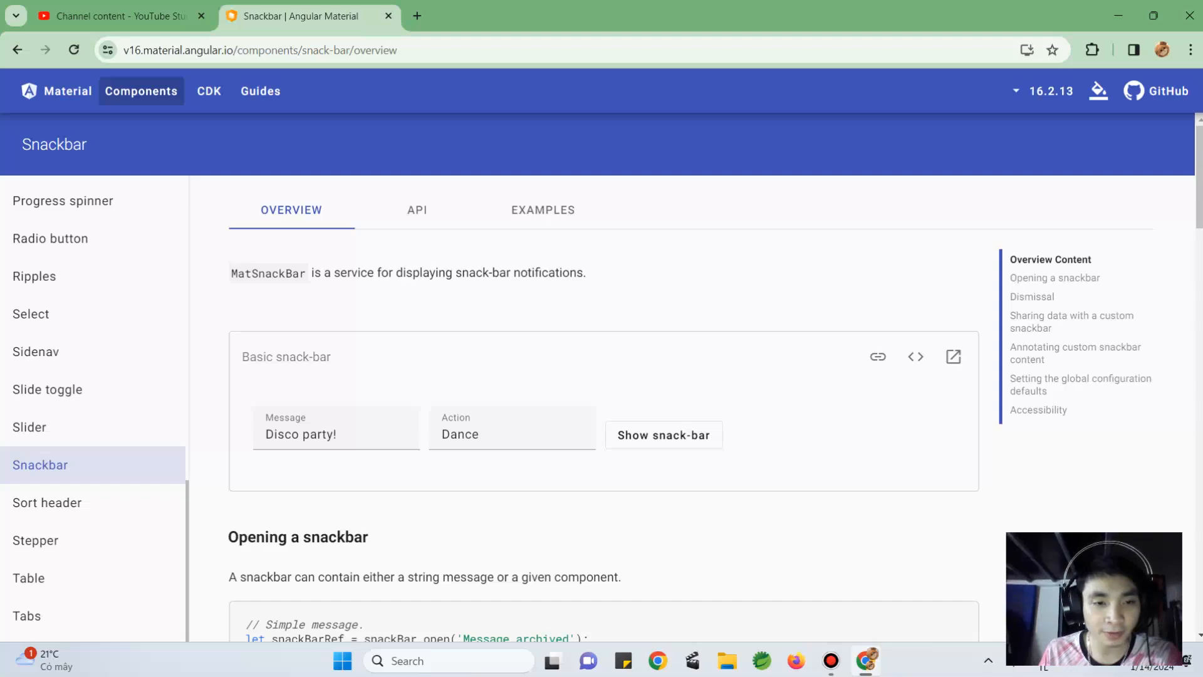
{"action": "scroll", "scroll_direction": "down", "scroll_amount": 3}
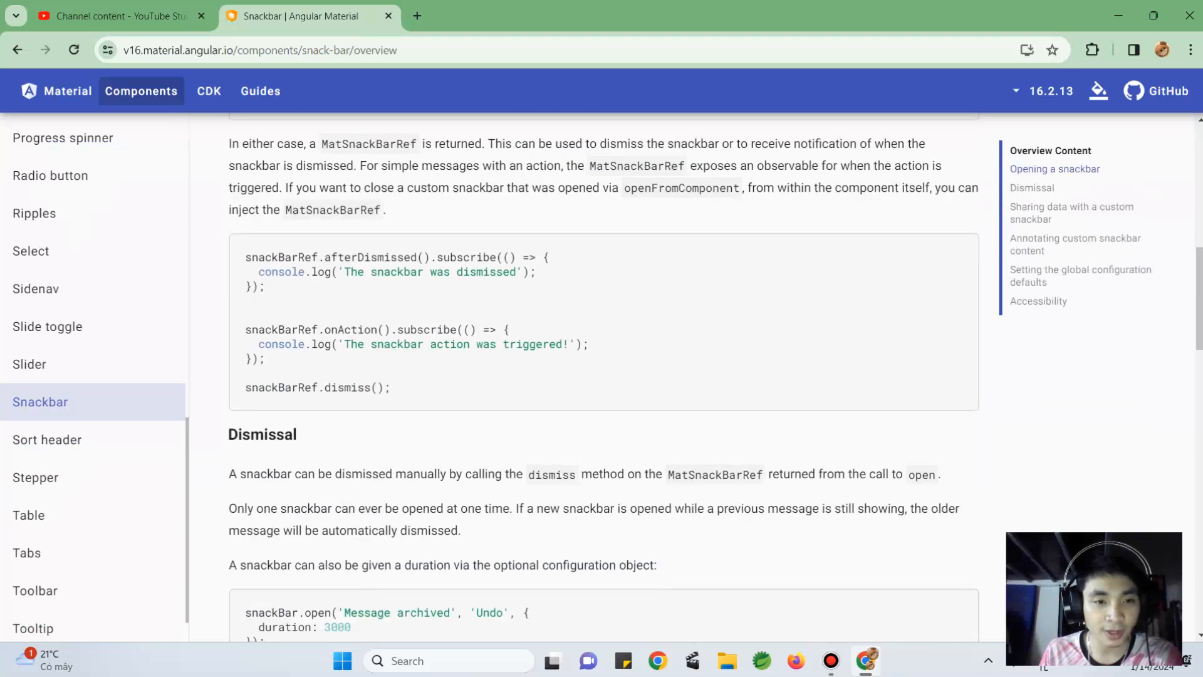
{"action": "scroll", "scroll_direction": "up", "scroll_amount": 3}
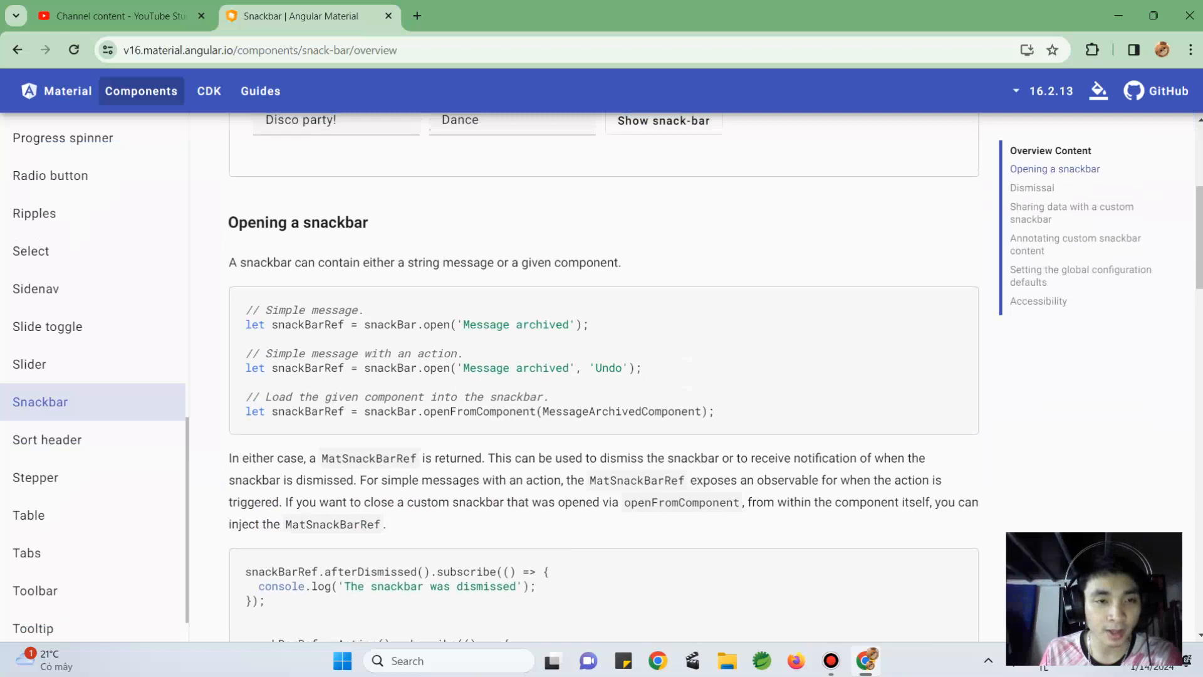
{"action": "double_click", "coordinate": [298, 222]}
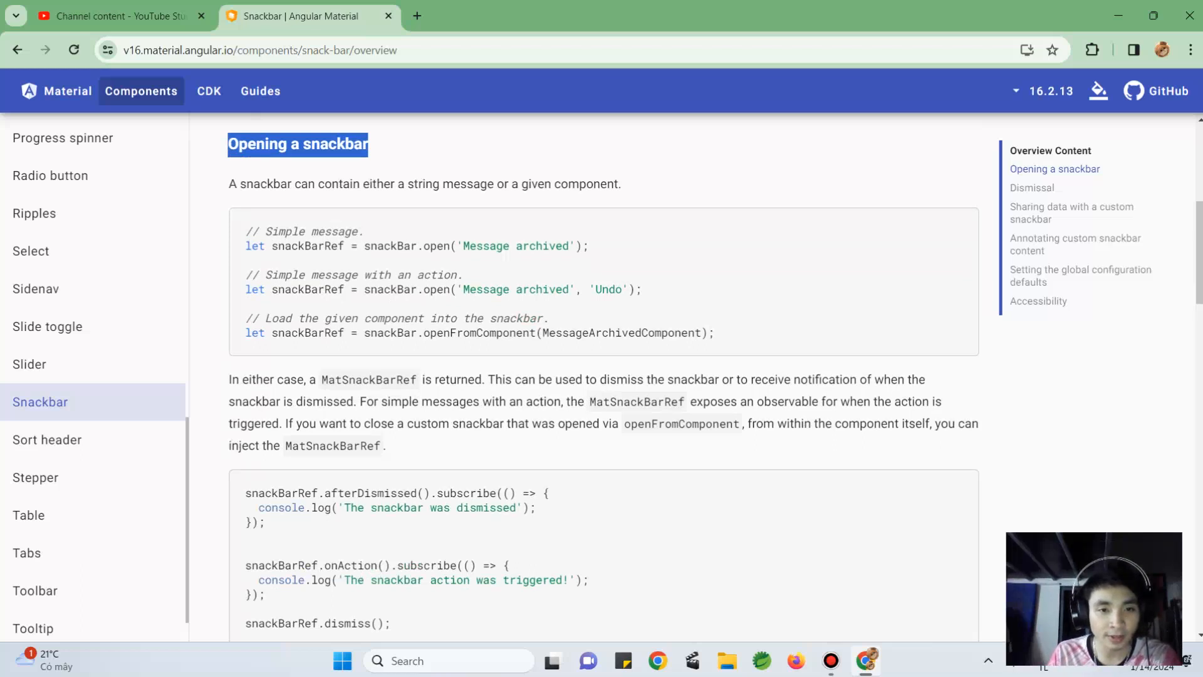
Read through the Snackbar overview down to the Accessibility section
{"action": "scroll", "scroll_direction": "down", "scroll_amount": 3}
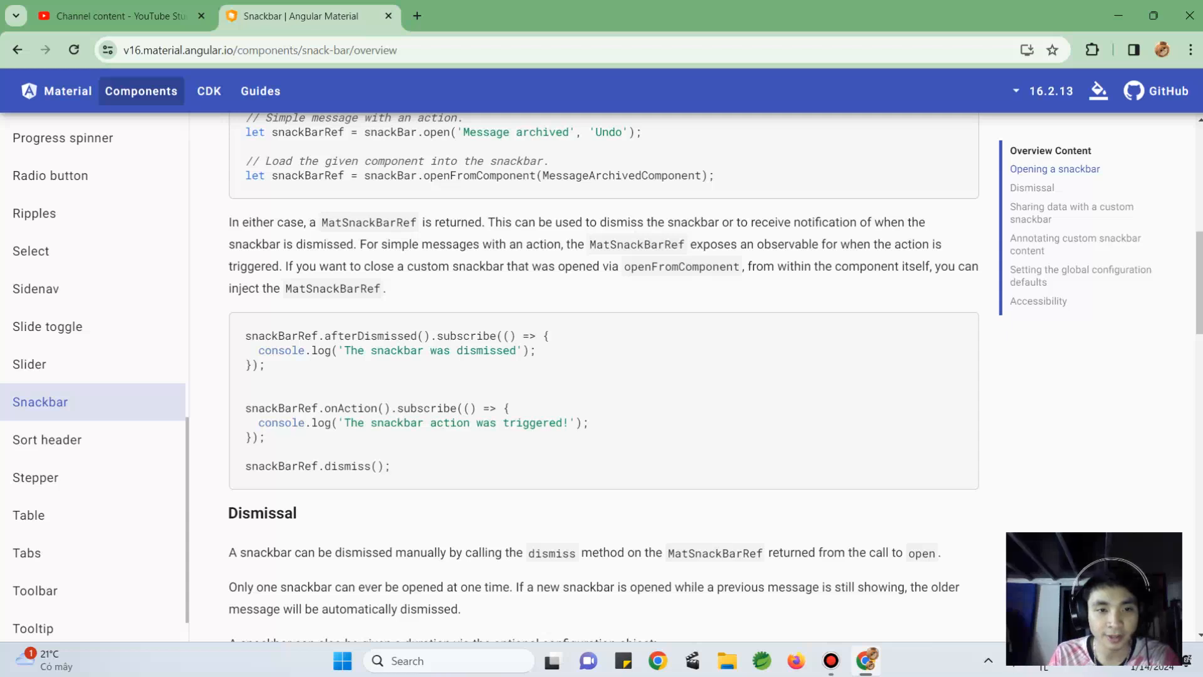
{"action": "scroll", "scroll_direction": "down", "scroll_amount": 3}
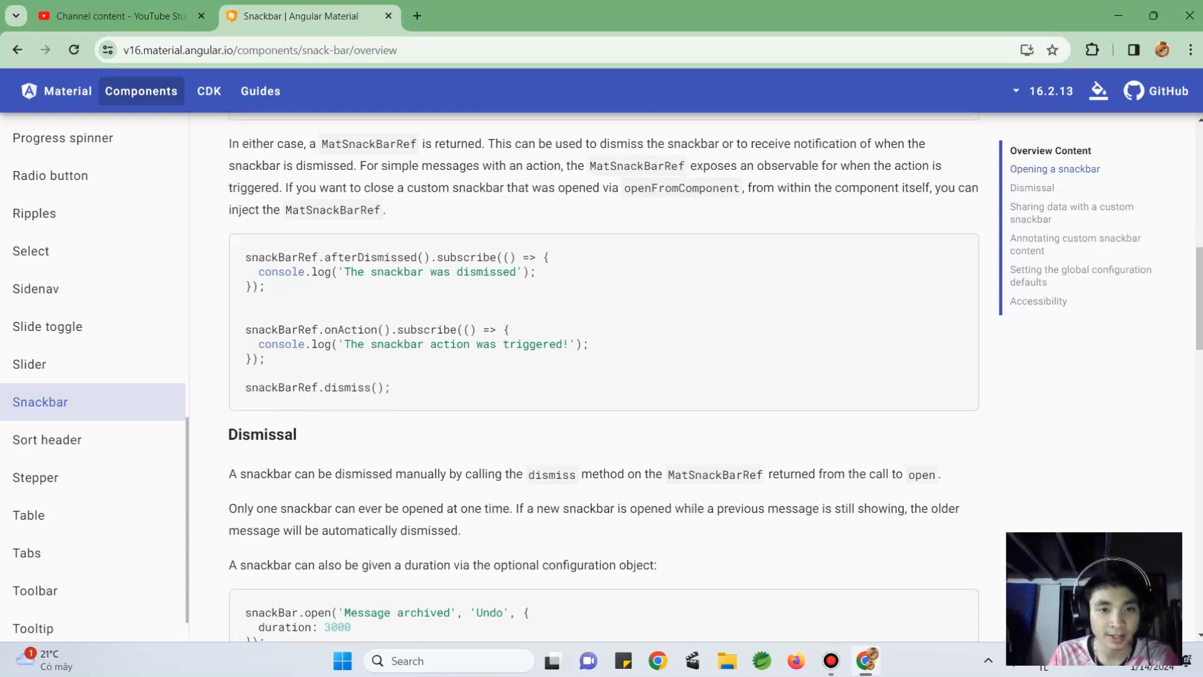
{"action": "scroll", "scroll_direction": "down", "scroll_amount": 3}
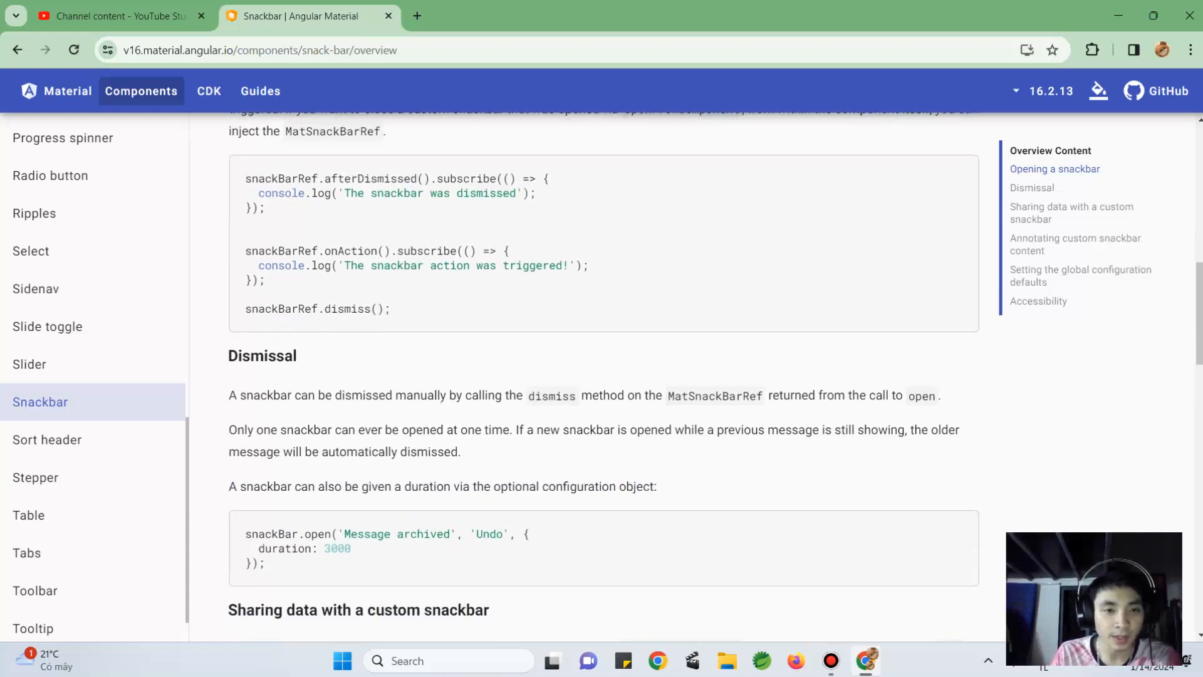
{"action": "scroll", "scroll_direction": "down", "scroll_amount": 3}
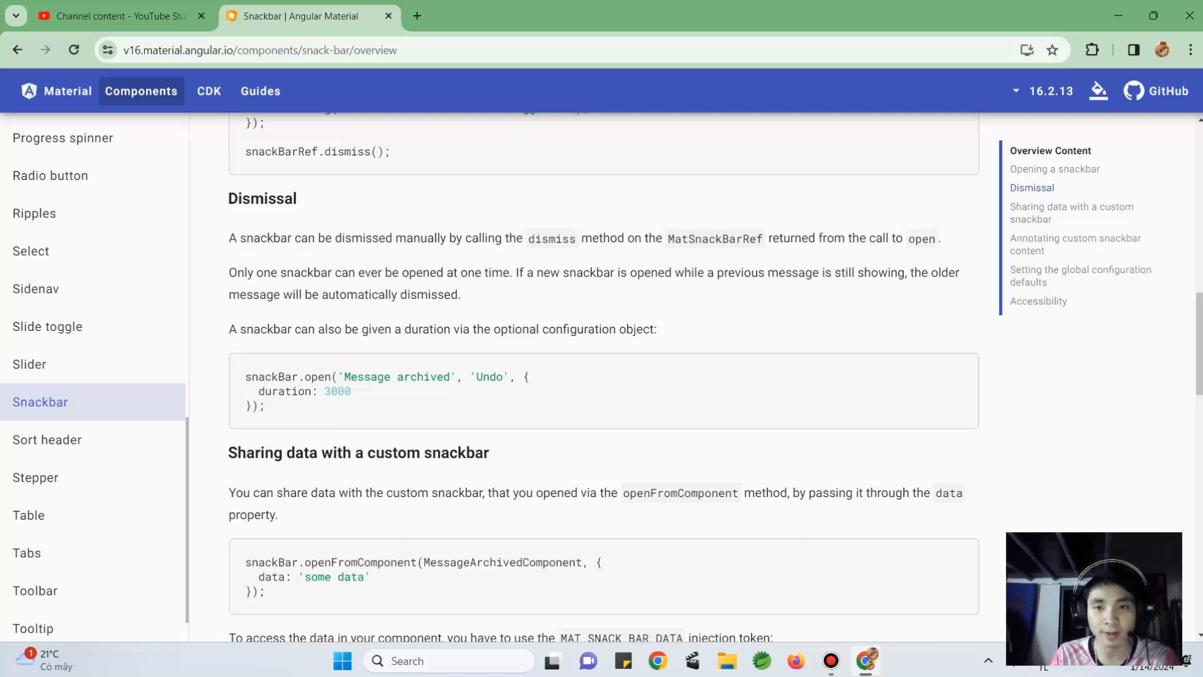
{"action": "scroll", "scroll_direction": "down", "scroll_amount": 3}
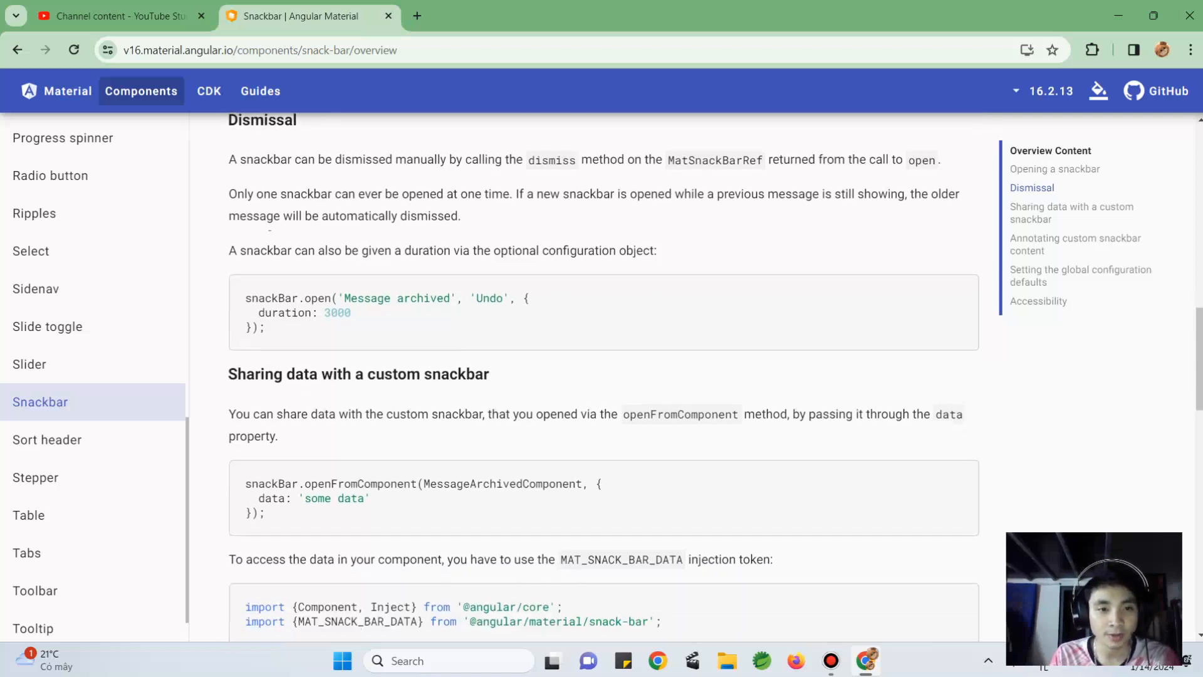
{"action": "scroll", "scroll_direction": "down", "scroll_amount": 3}
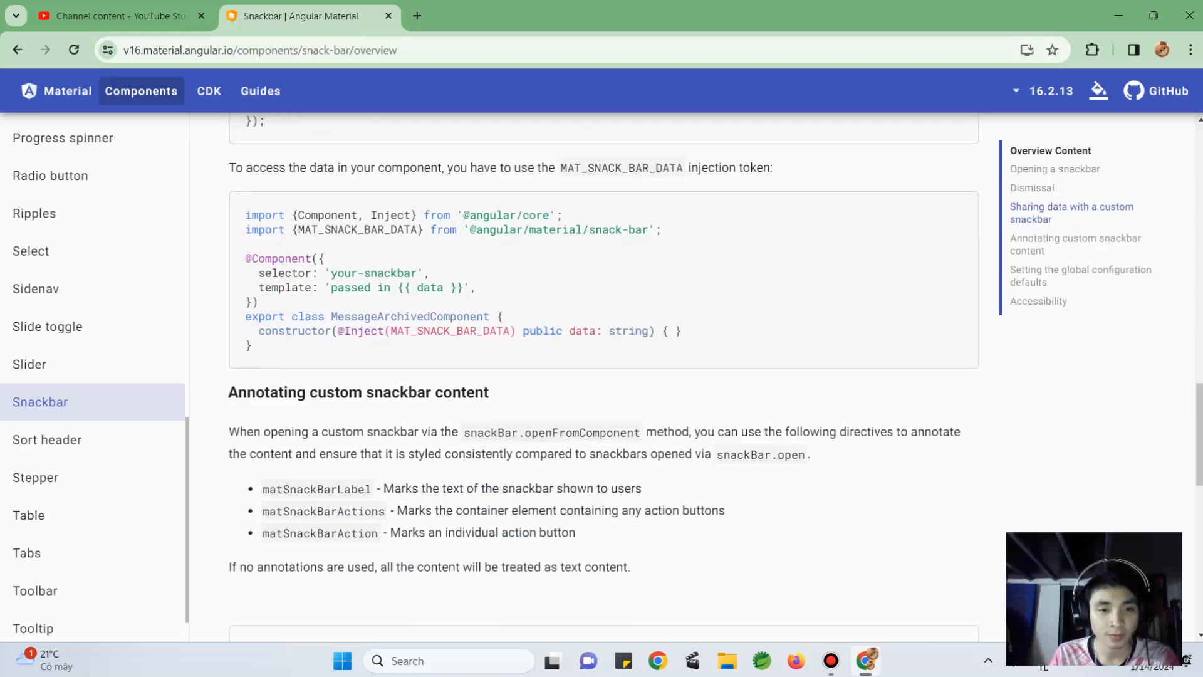
{"action": "scroll", "scroll_direction": "down", "scroll_amount": 3}
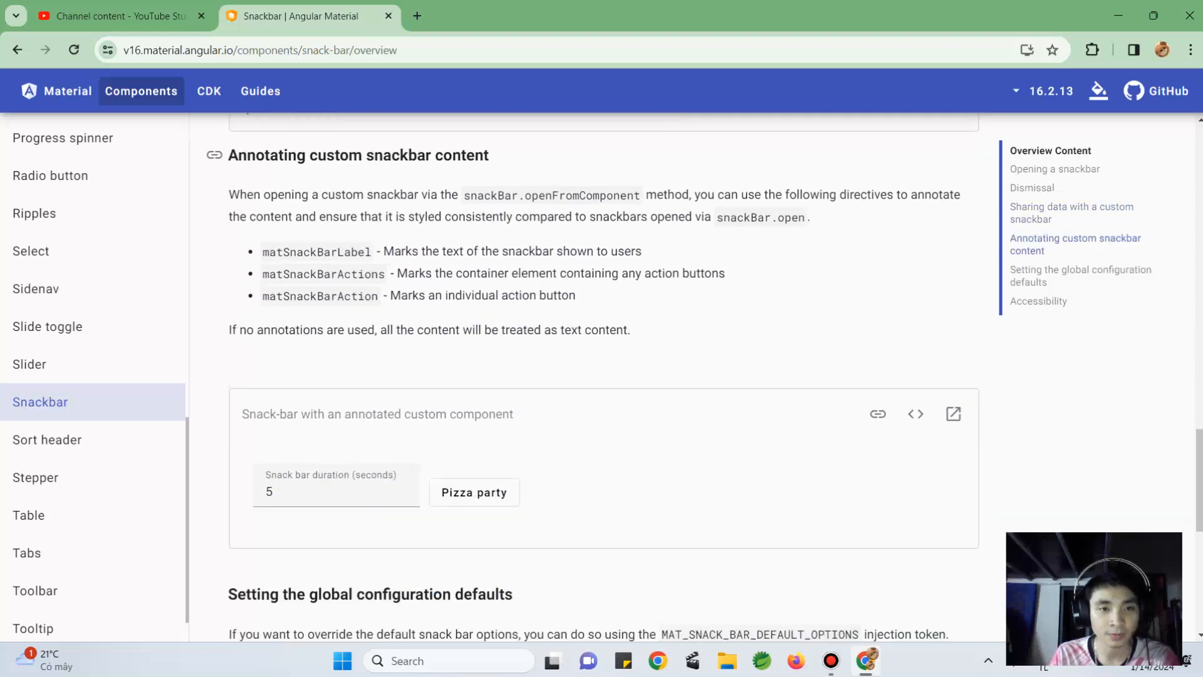
{"action": "scroll", "scroll_direction": "down", "scroll_amount": 3}
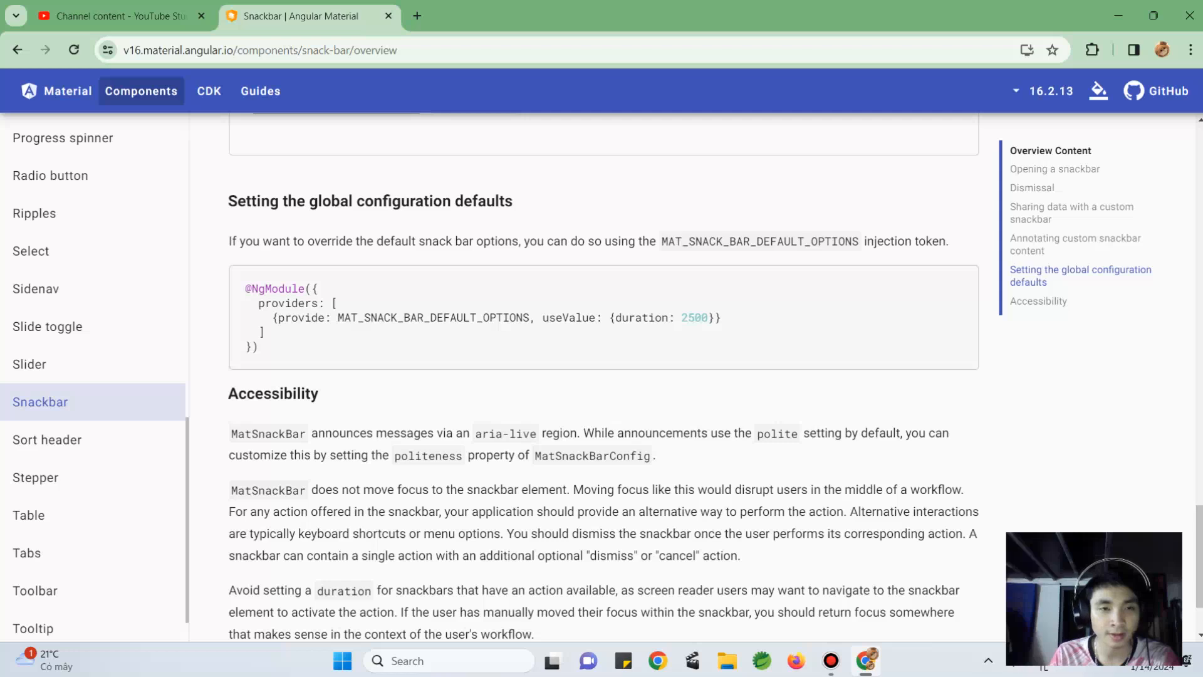
{"action": "scroll", "scroll_direction": "down", "scroll_amount": 3}
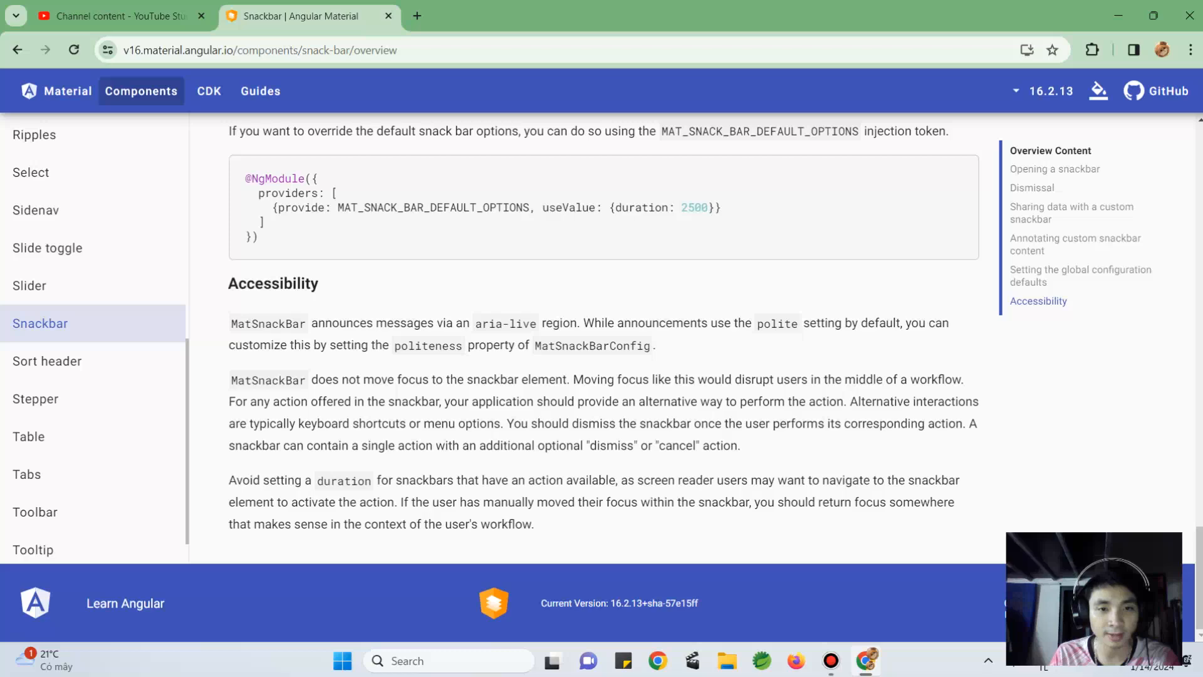
{"action": "scroll", "scroll_direction": "up", "scroll_amount": 3}
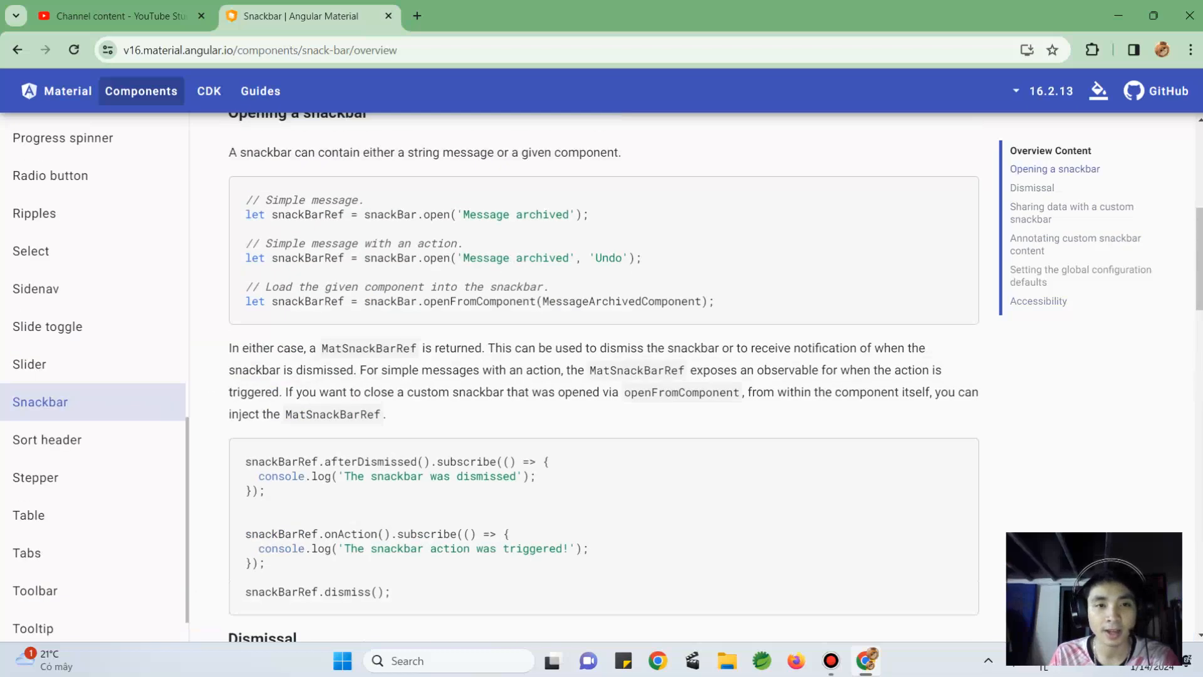
Review the Snackbar API's MatSnackBar properties and methods, selecting MatSnackBarContainer
{"action": "left_click", "coordinate": [417, 178]}
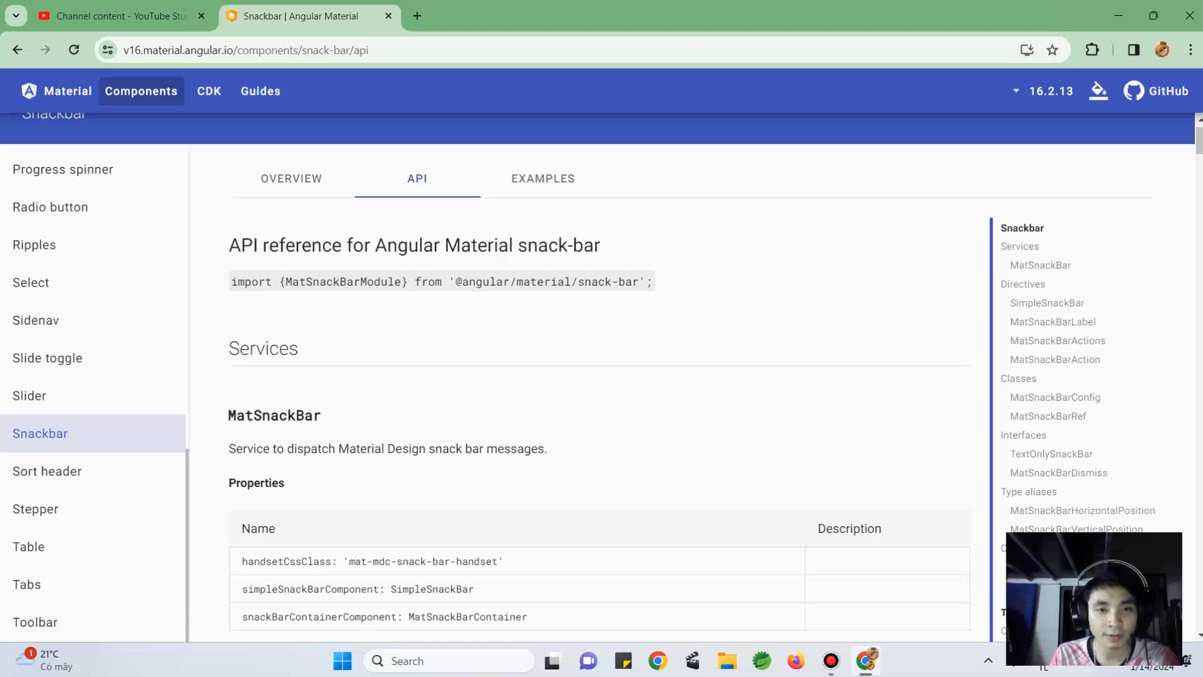
{"action": "scroll", "scroll_direction": "down", "scroll_amount": 3}
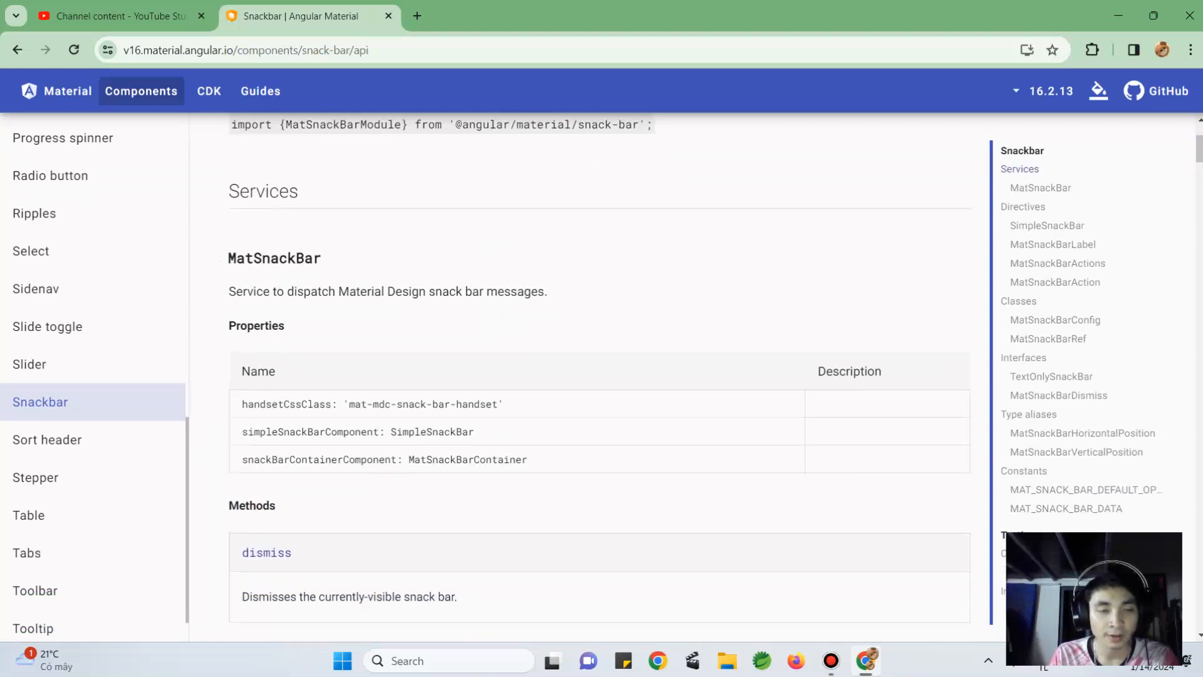
{"action": "scroll", "scroll_direction": "down", "scroll_amount": 3}
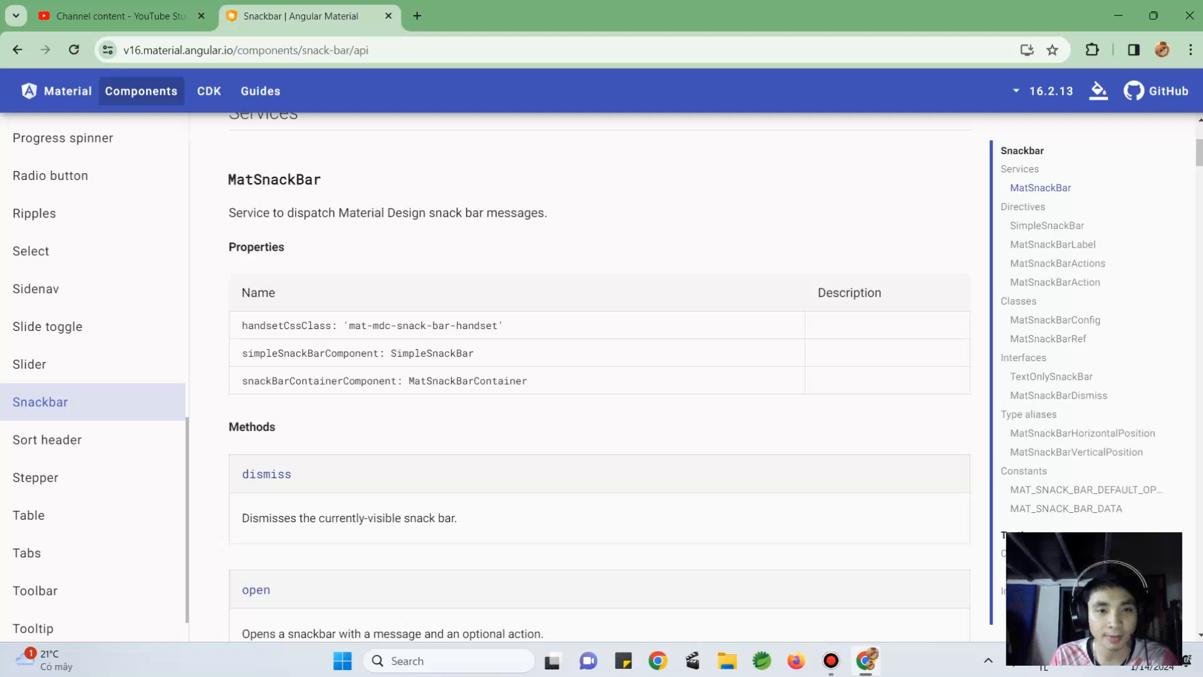
{"action": "scroll", "scroll_direction": "down", "scroll_amount": 3}
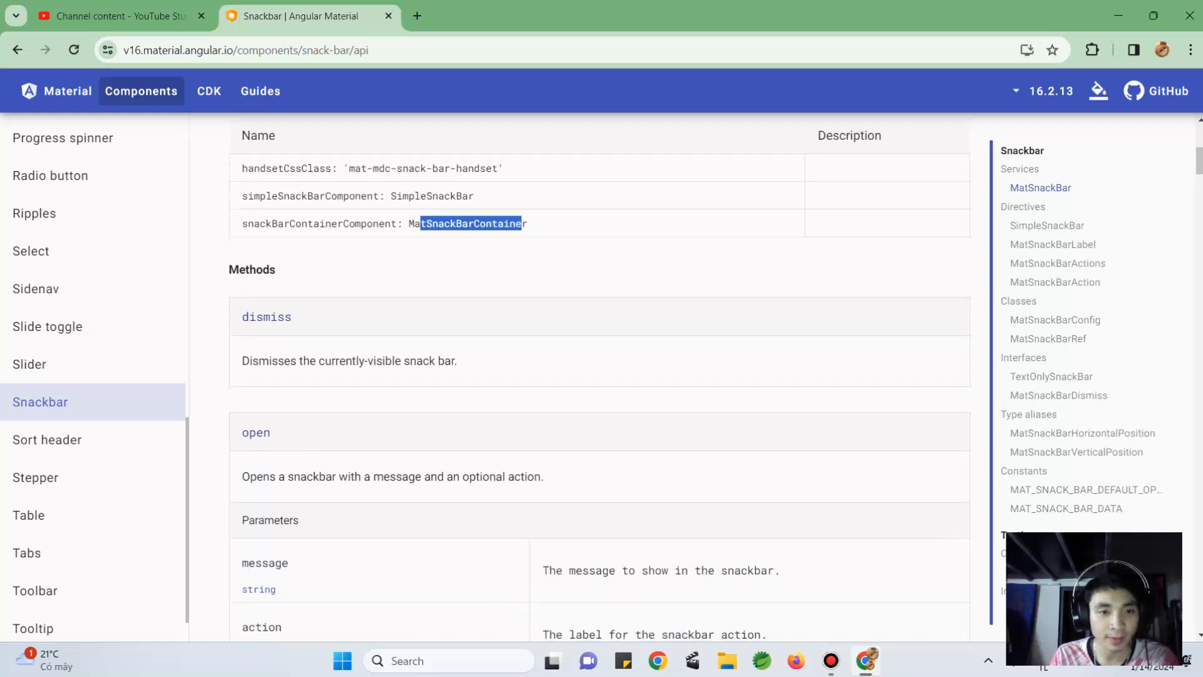
{"action": "double_click", "coordinate": [266, 316]}
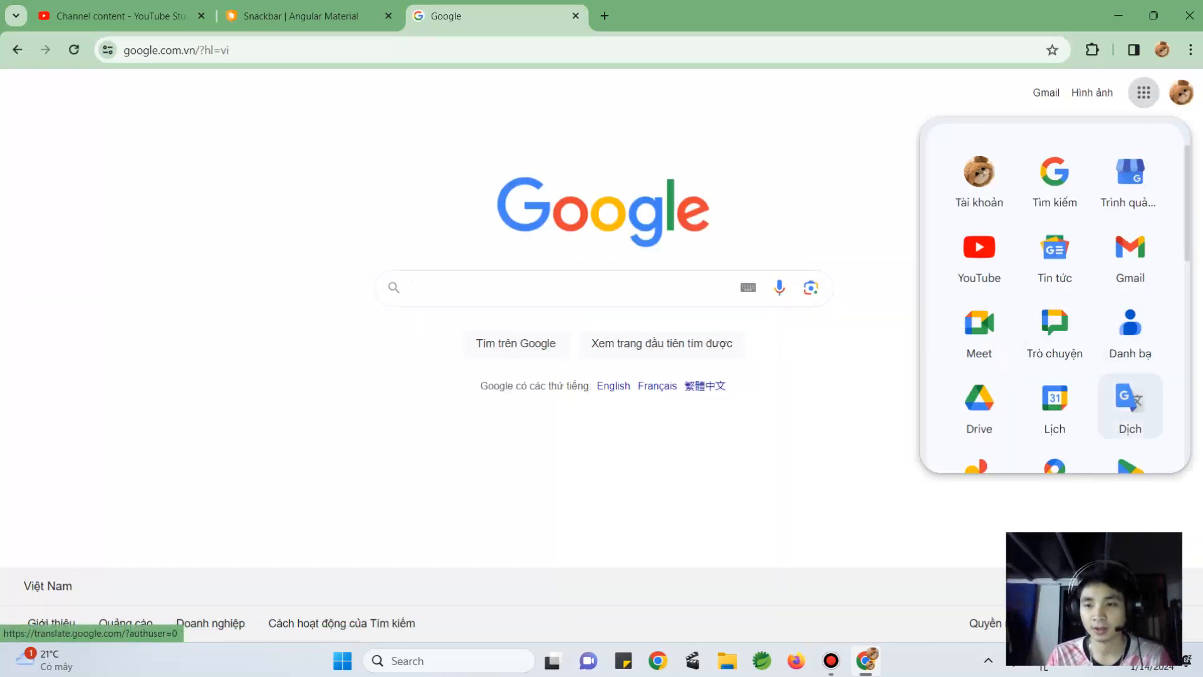
Translate 'dismiss' and 'Dismisses the currently-visible snack bar.' into Vietnamese, then return
{"action": "left_click", "coordinate": [1130, 406]}
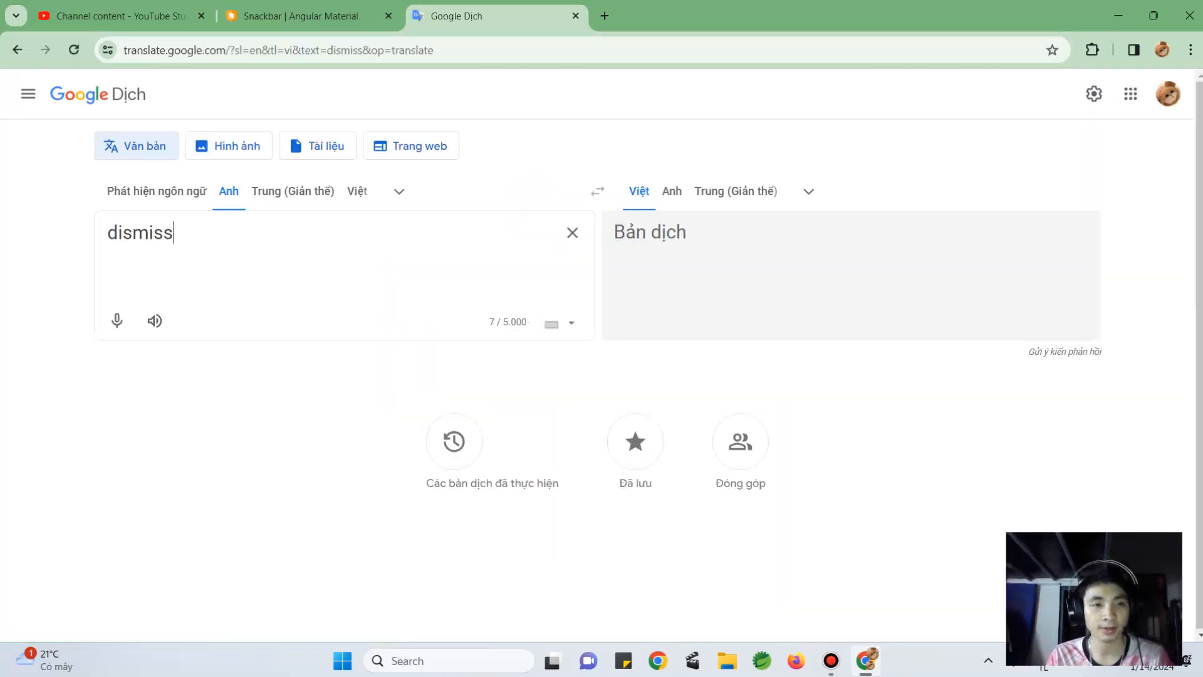
{"action": "left_click", "coordinate": [308, 16]}
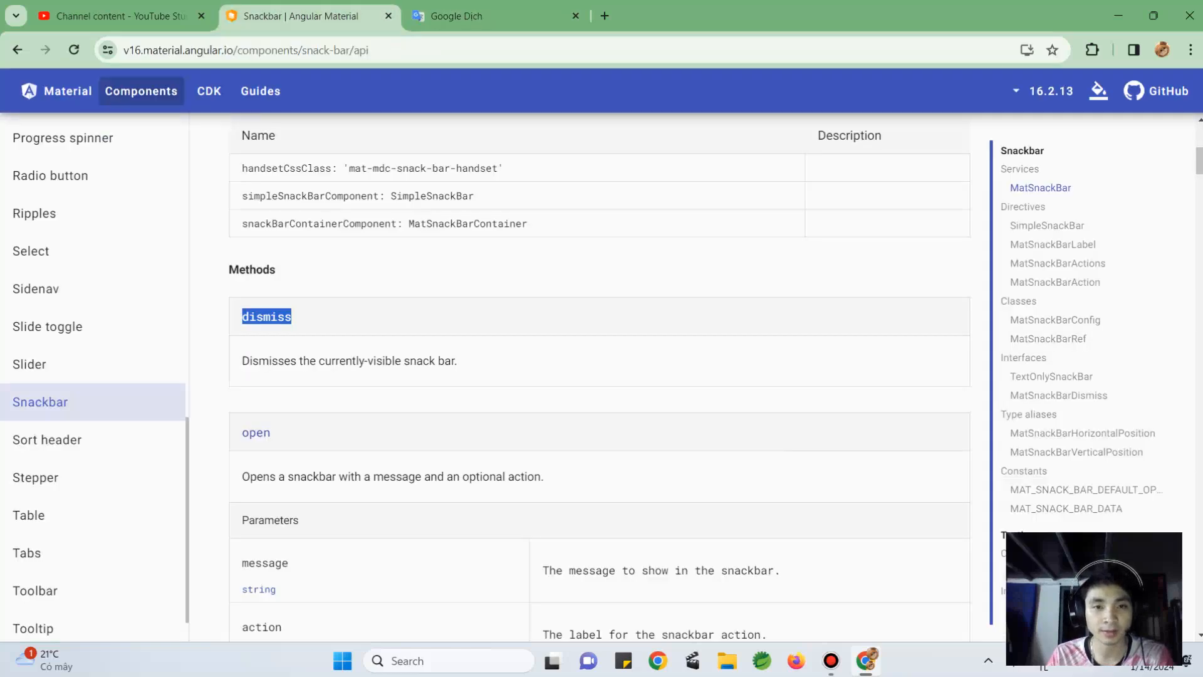
{"action": "scroll", "scroll_direction": "down", "scroll_amount": 3}
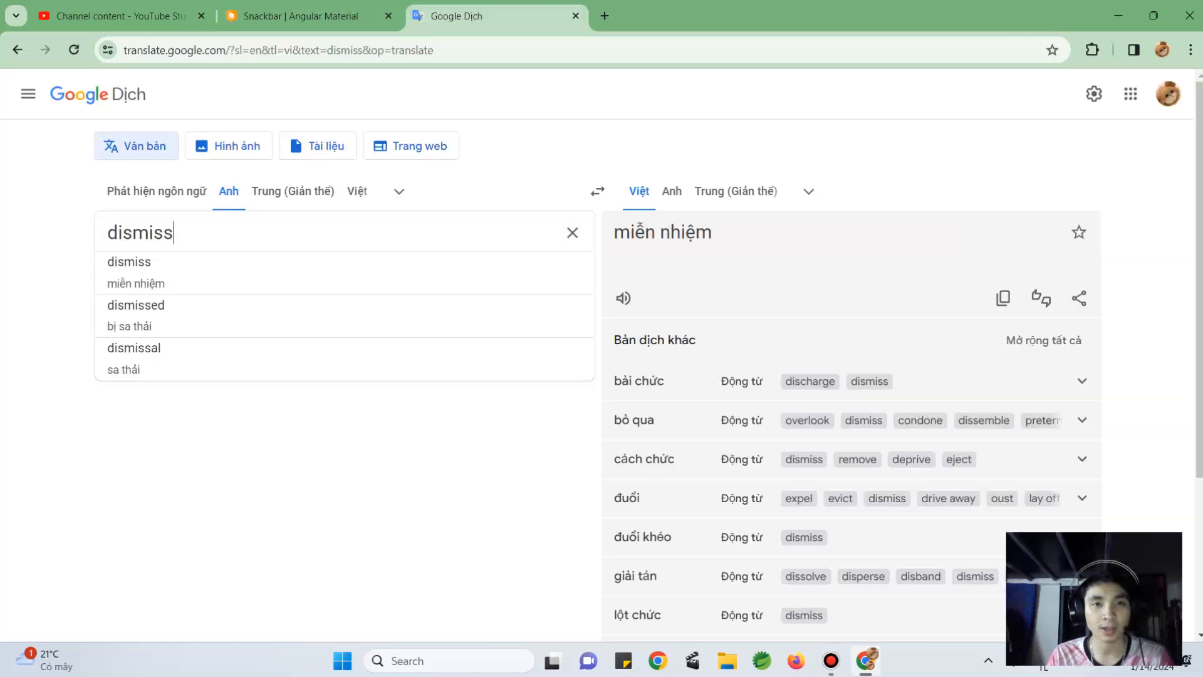
{"action": "type", "text": "Dismisses the currently-visible snack bar."}
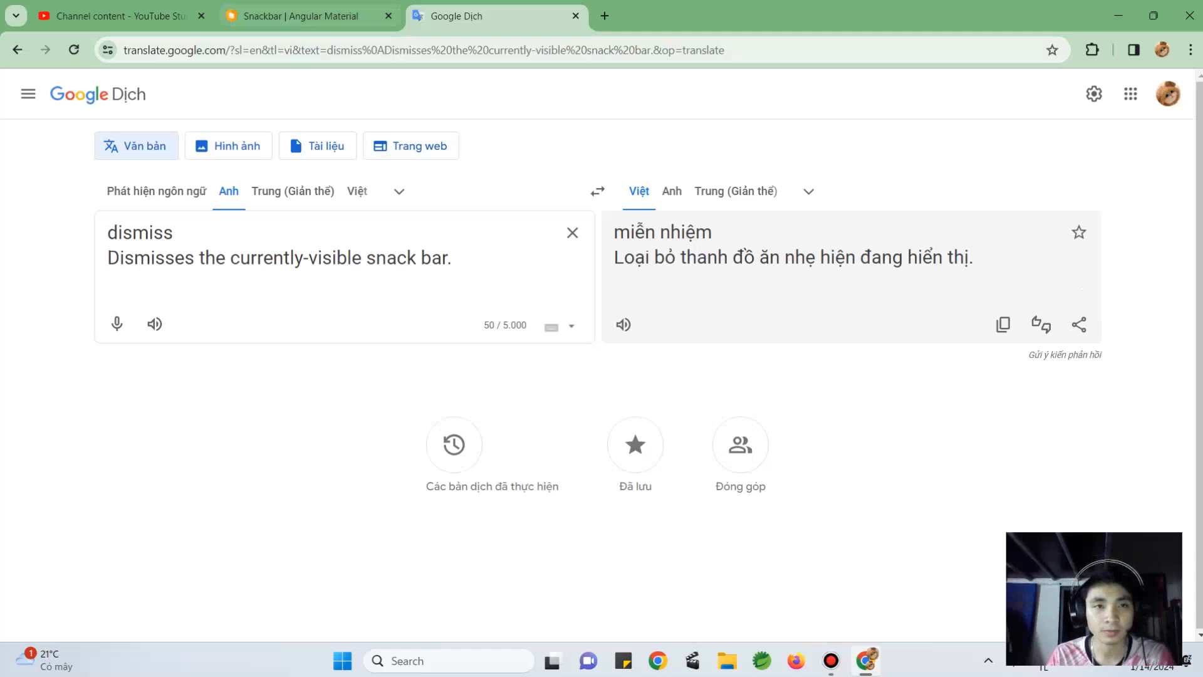
{"action": "left_click", "coordinate": [307, 15]}
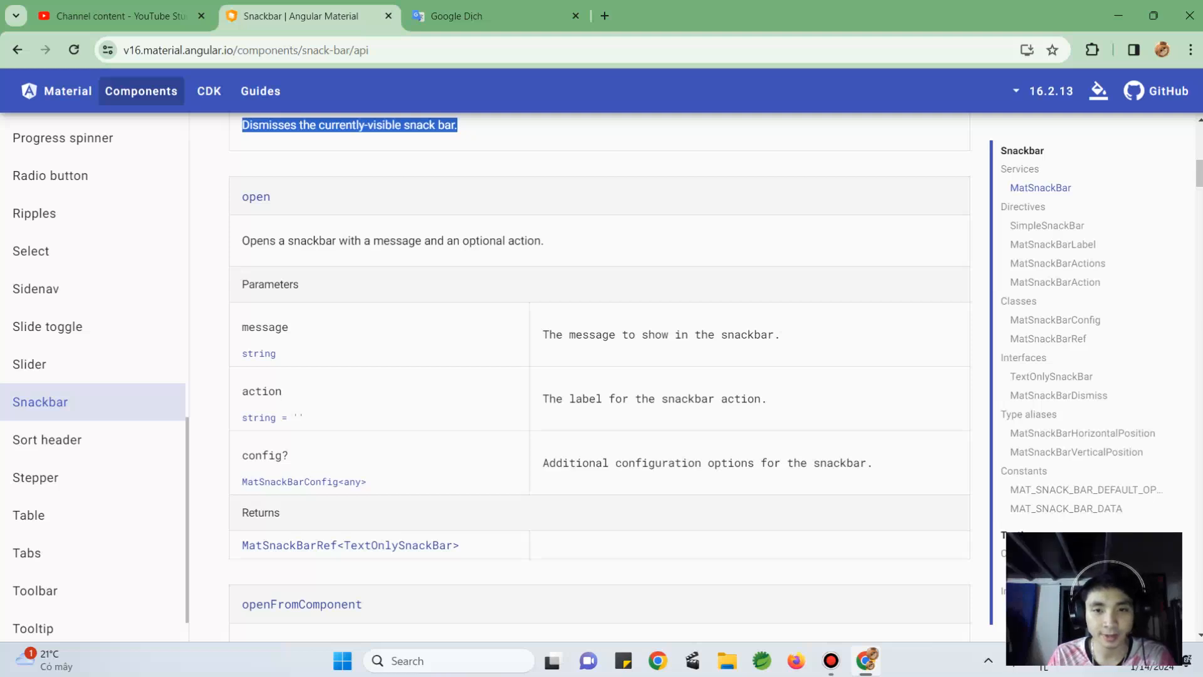
{"action": "scroll", "scroll_direction": "down", "scroll_amount": 3}
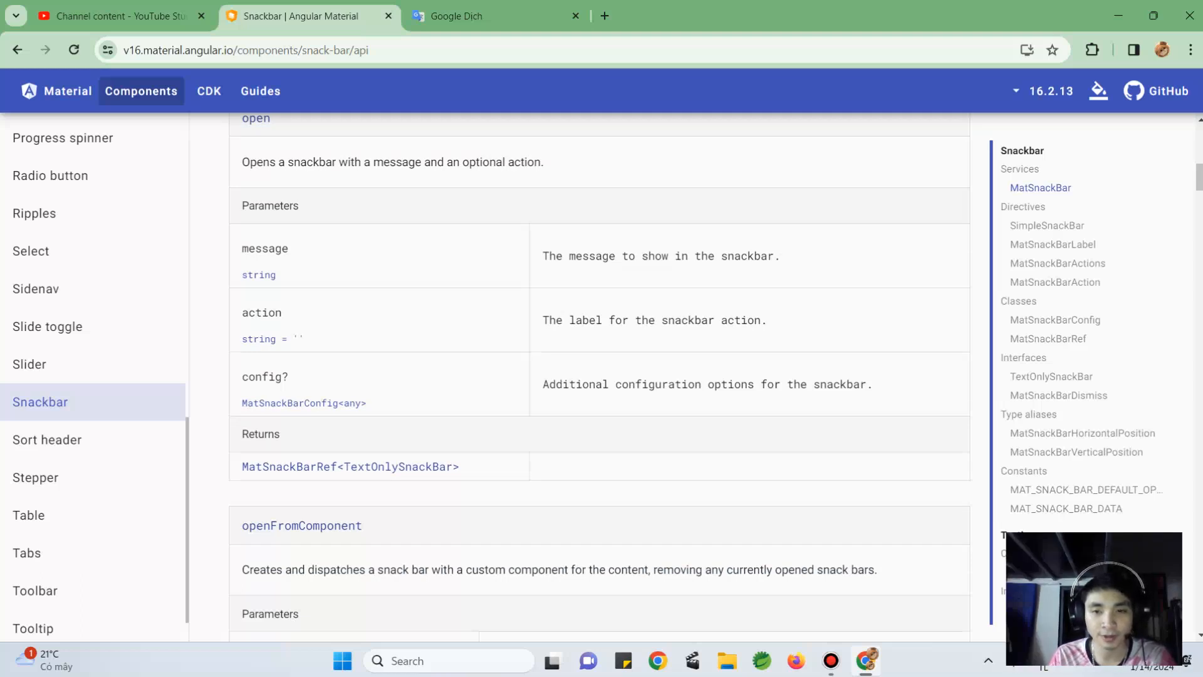
{"action": "scroll", "scroll_direction": "down", "scroll_amount": 3}
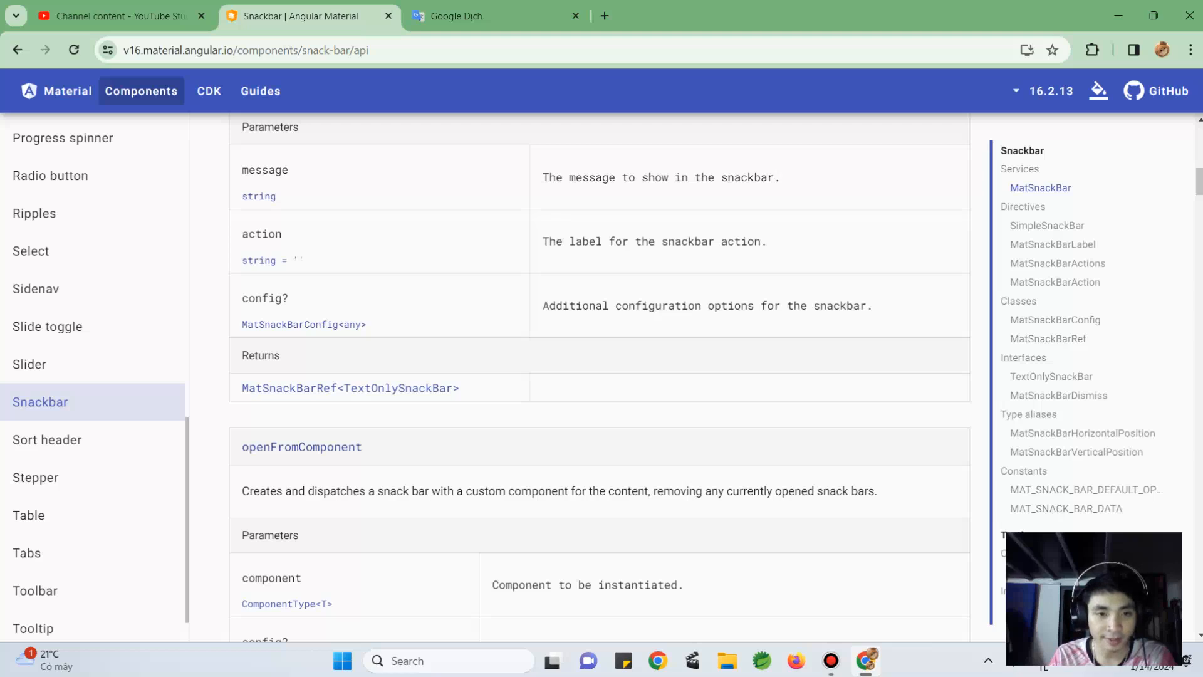
{"action": "scroll", "scroll_direction": "down", "scroll_amount": 3}
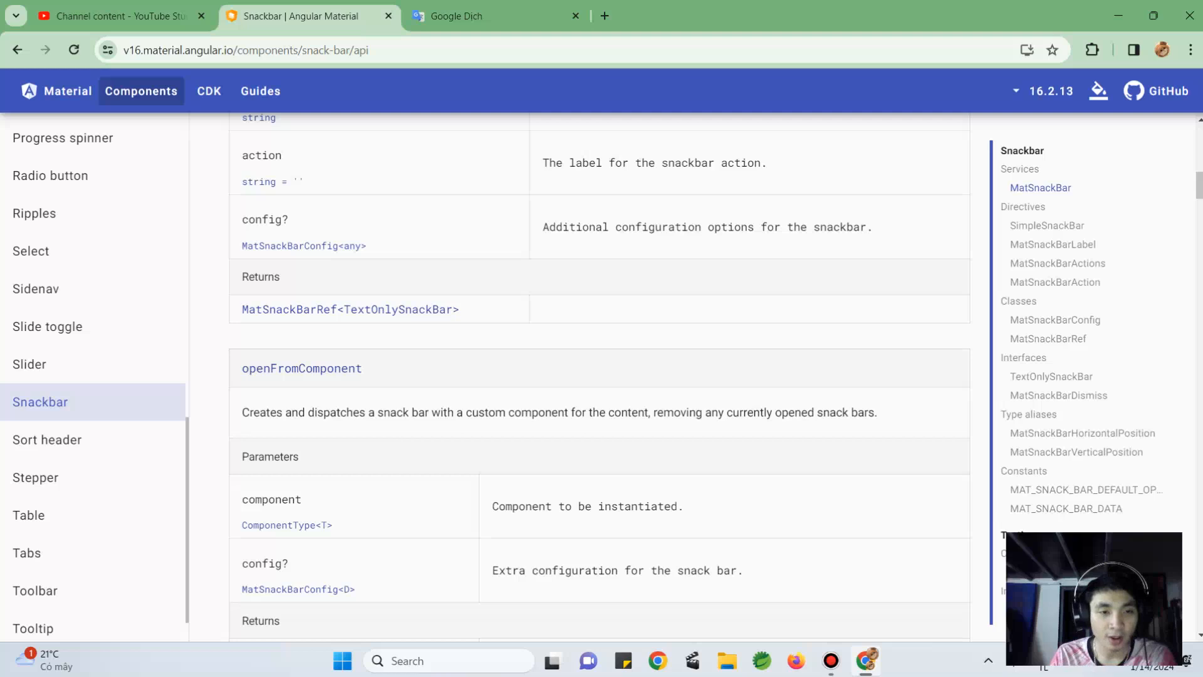
{"action": "scroll", "scroll_direction": "down", "scroll_amount": 3}
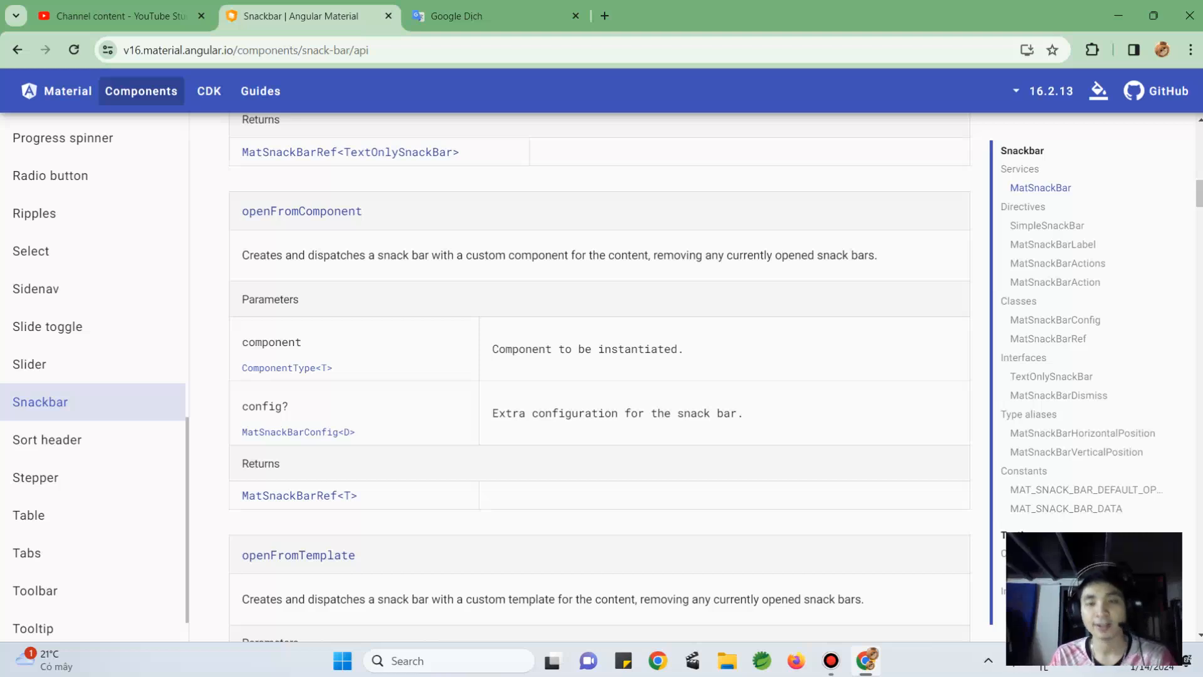
{"action": "scroll", "scroll_direction": "down", "scroll_amount": 3}
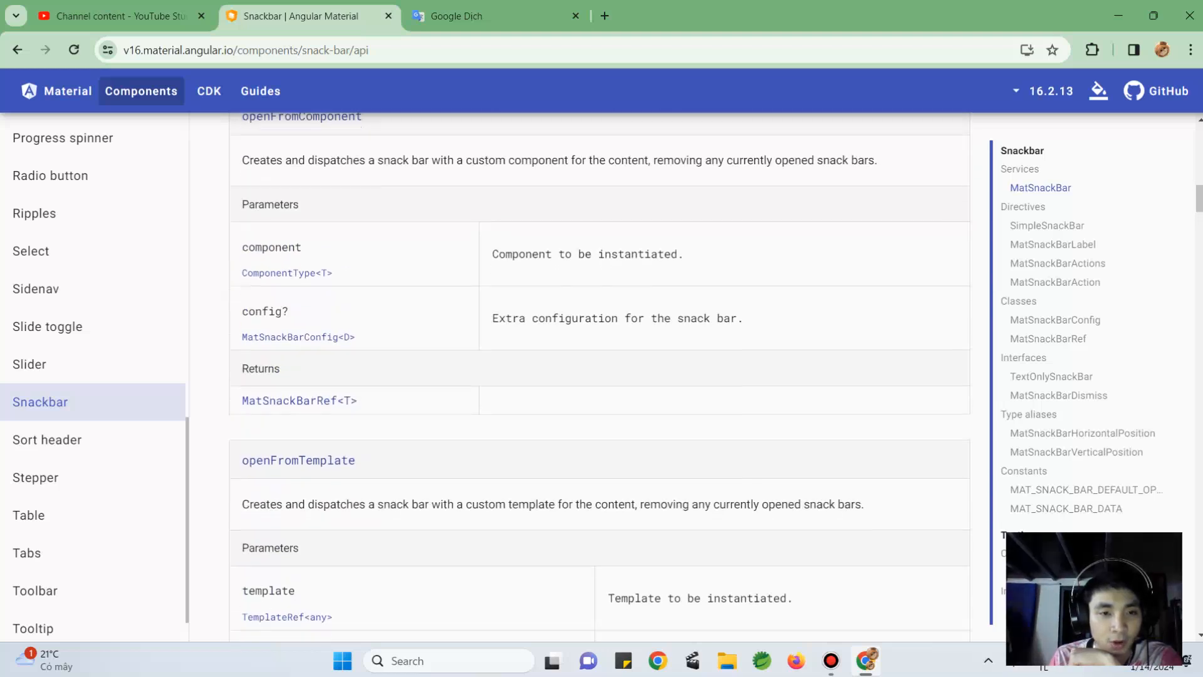
{"action": "scroll", "scroll_direction": "down", "scroll_amount": 3}
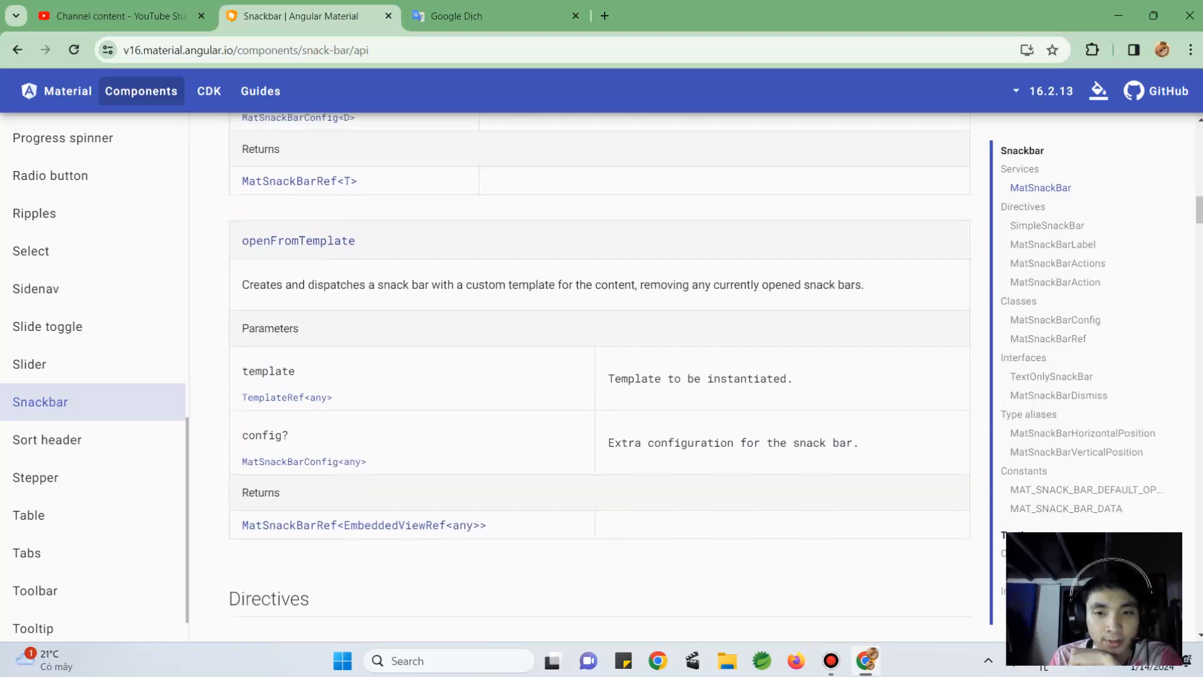
{"action": "scroll", "scroll_direction": "down", "scroll_amount": 3}
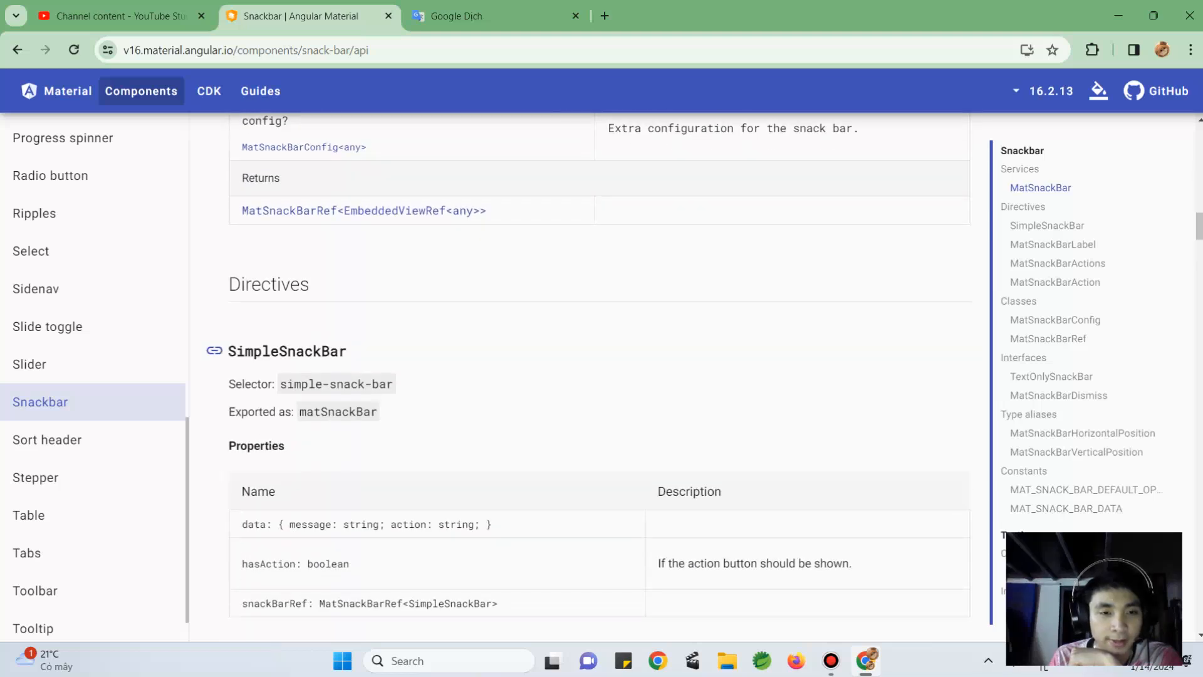
{"action": "scroll", "scroll_direction": "down", "scroll_amount": 3}
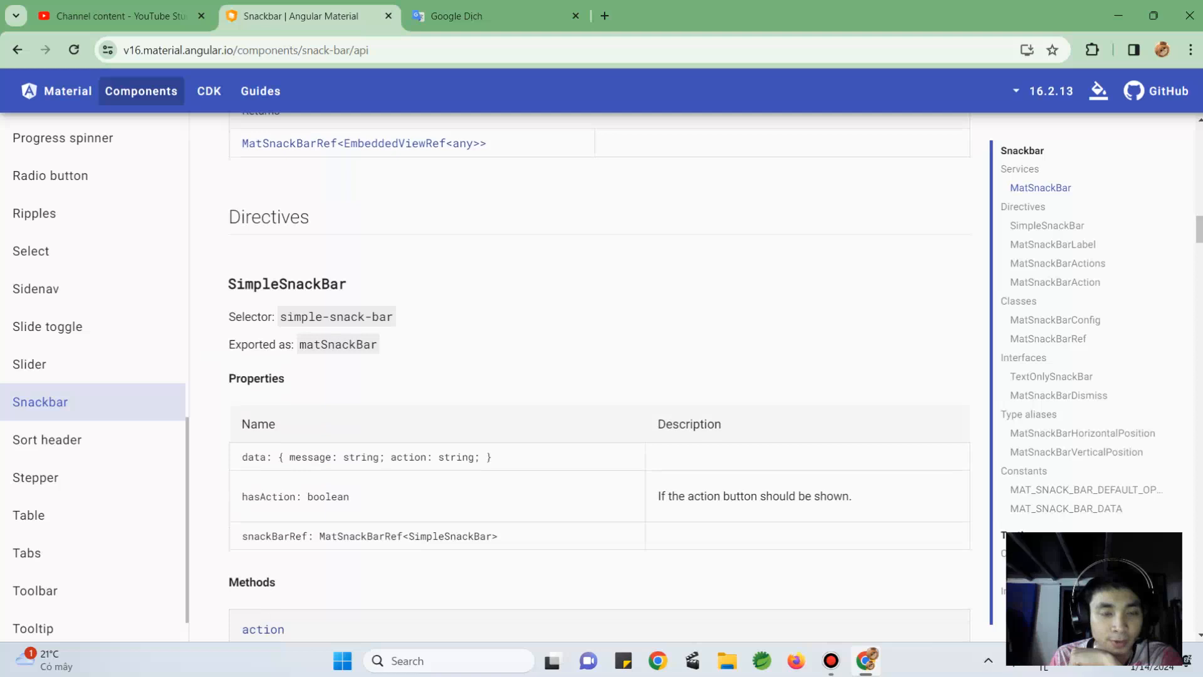
{"action": "scroll", "scroll_direction": "down", "scroll_amount": 3}
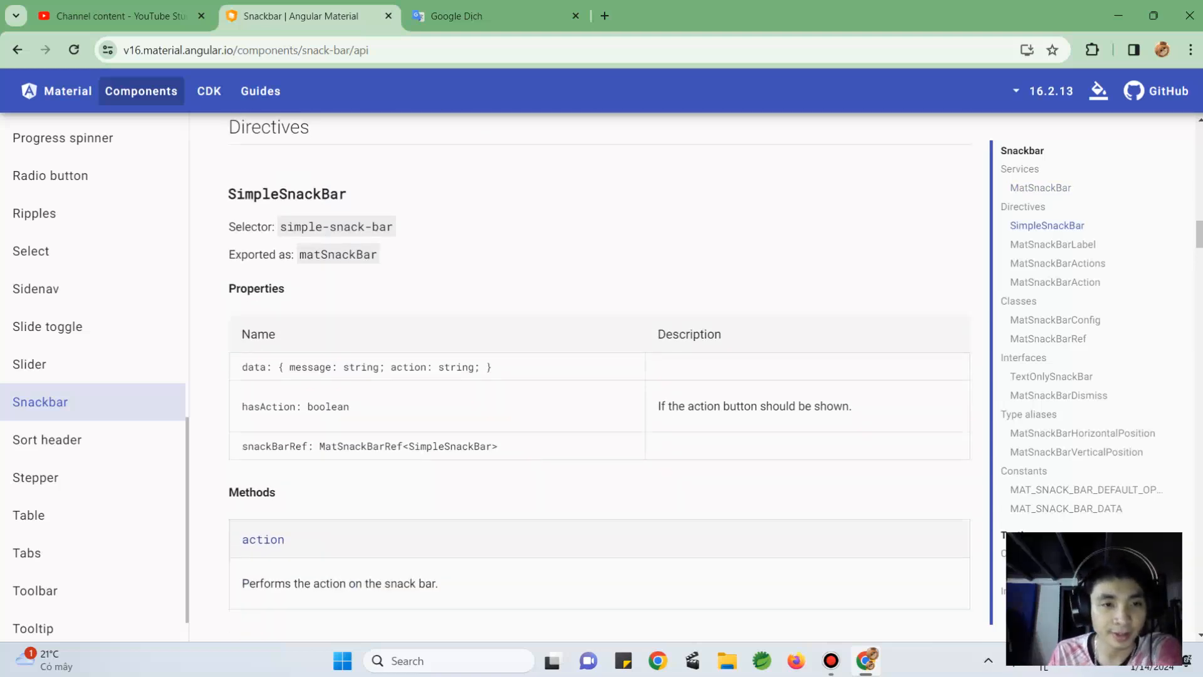
{"action": "scroll", "scroll_direction": "down", "scroll_amount": 3}
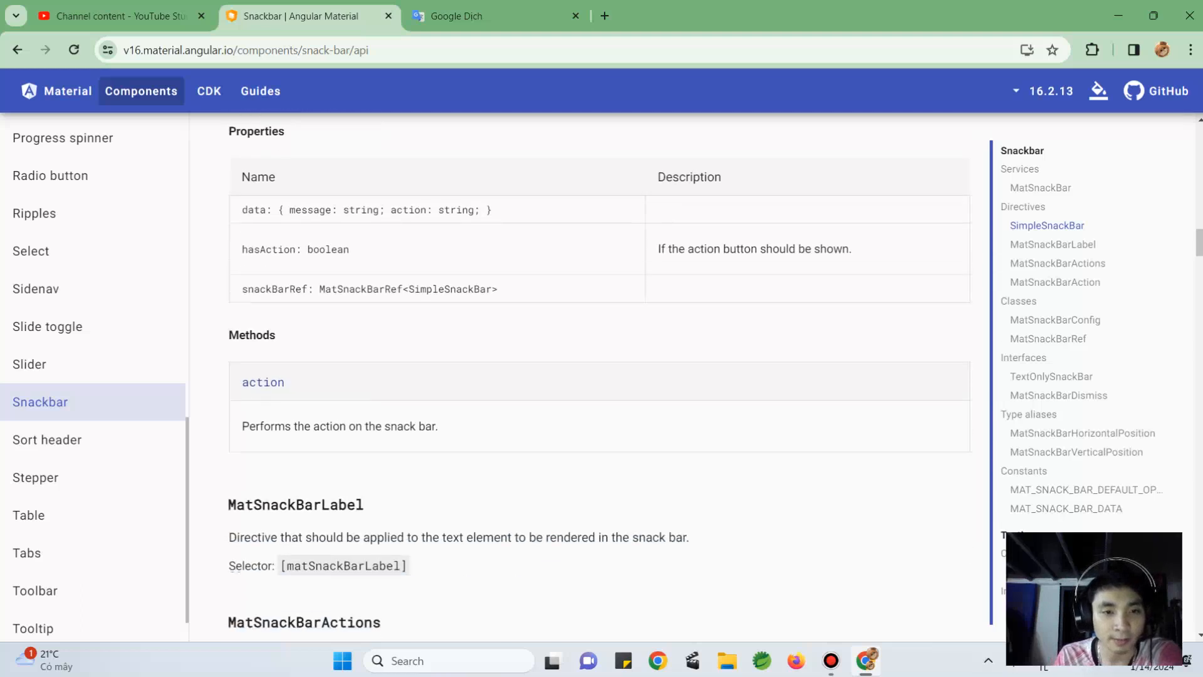
{"action": "scroll", "scroll_direction": "down", "scroll_amount": 3}
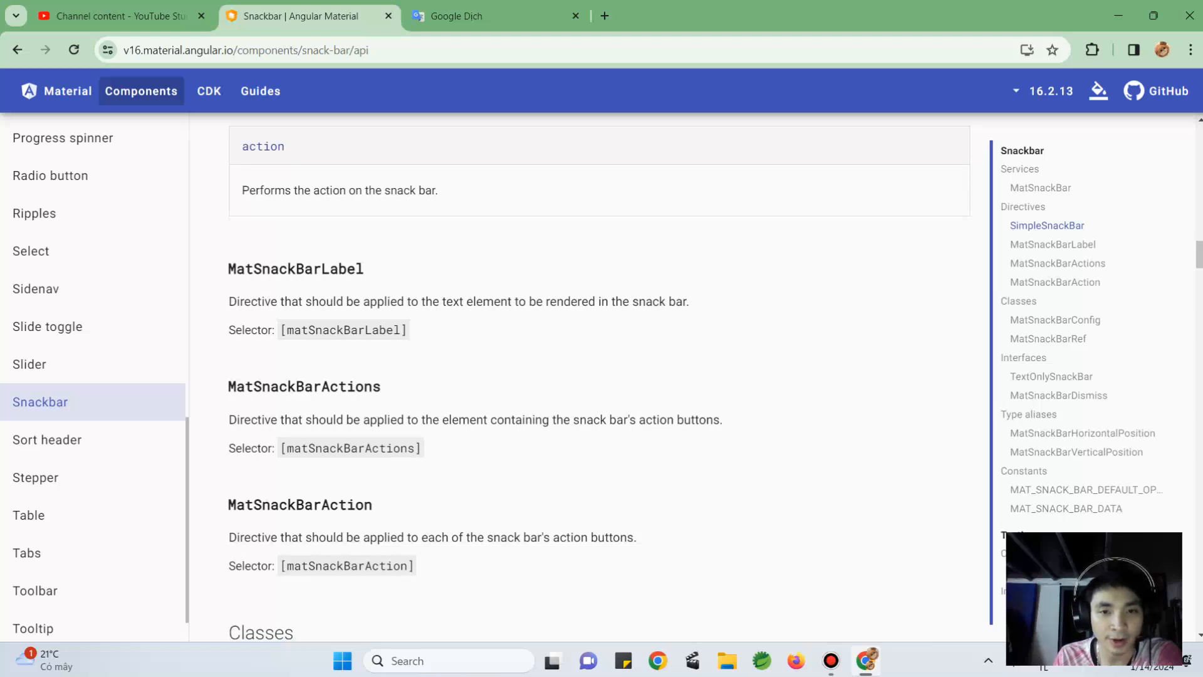
{"action": "scroll", "scroll_direction": "down", "scroll_amount": 3}
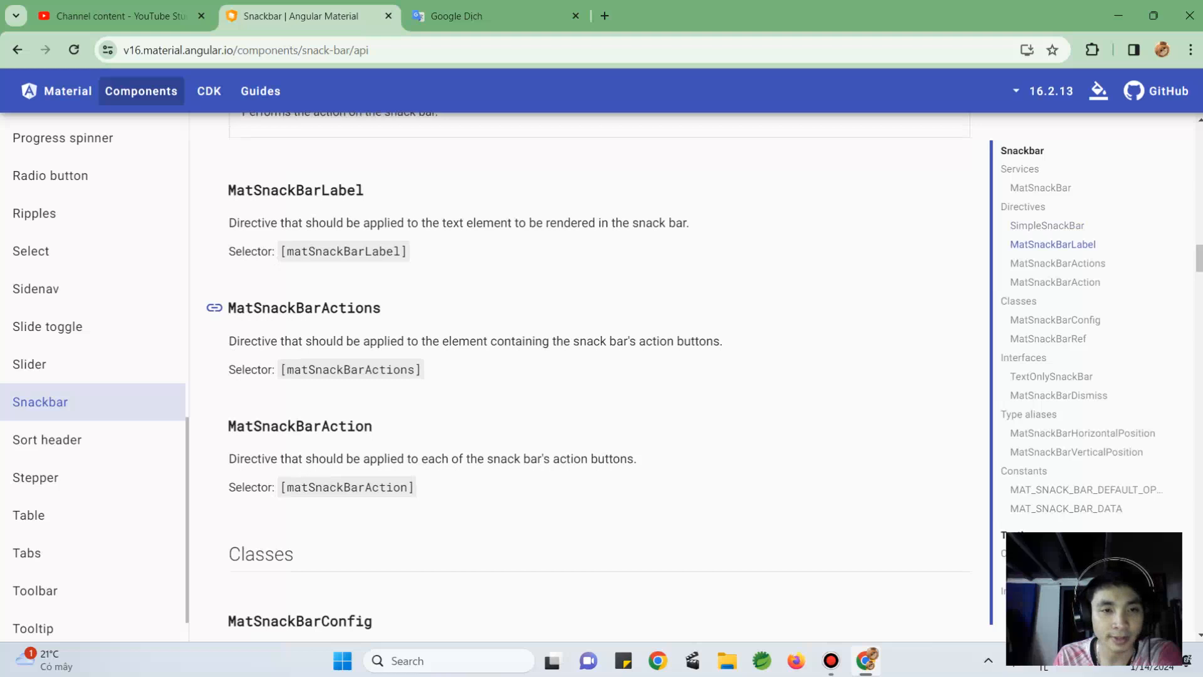
{"action": "scroll", "scroll_direction": "down", "scroll_amount": 3}
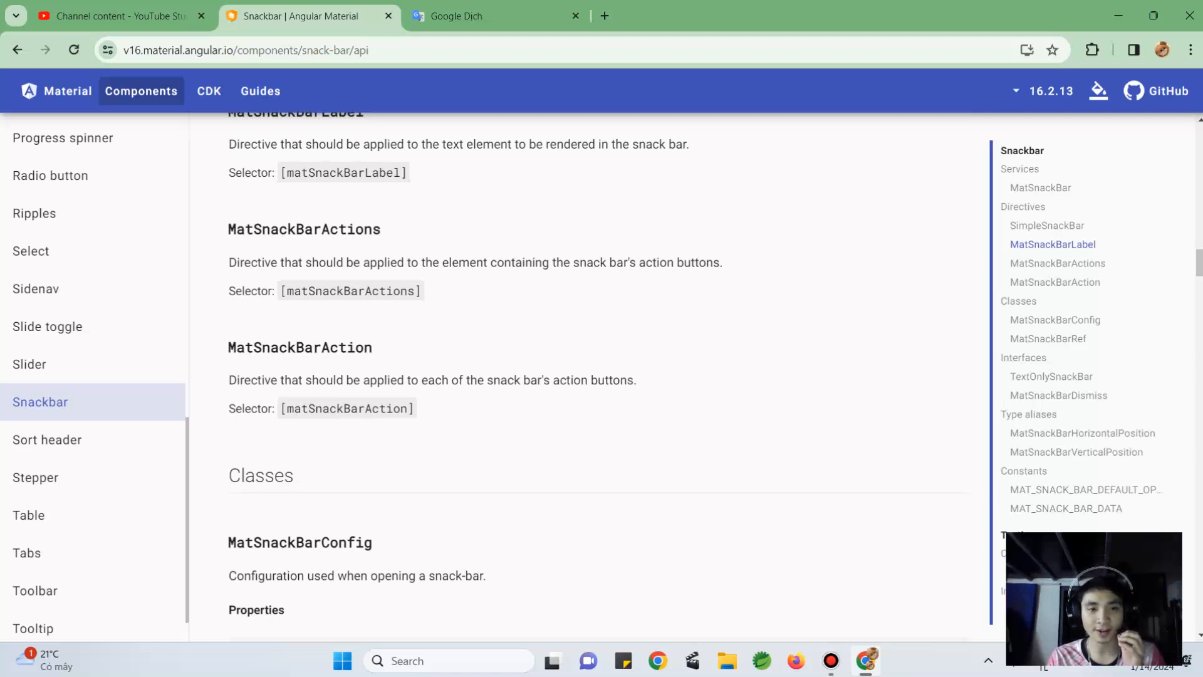
{"action": "scroll", "scroll_direction": "down", "scroll_amount": 3}
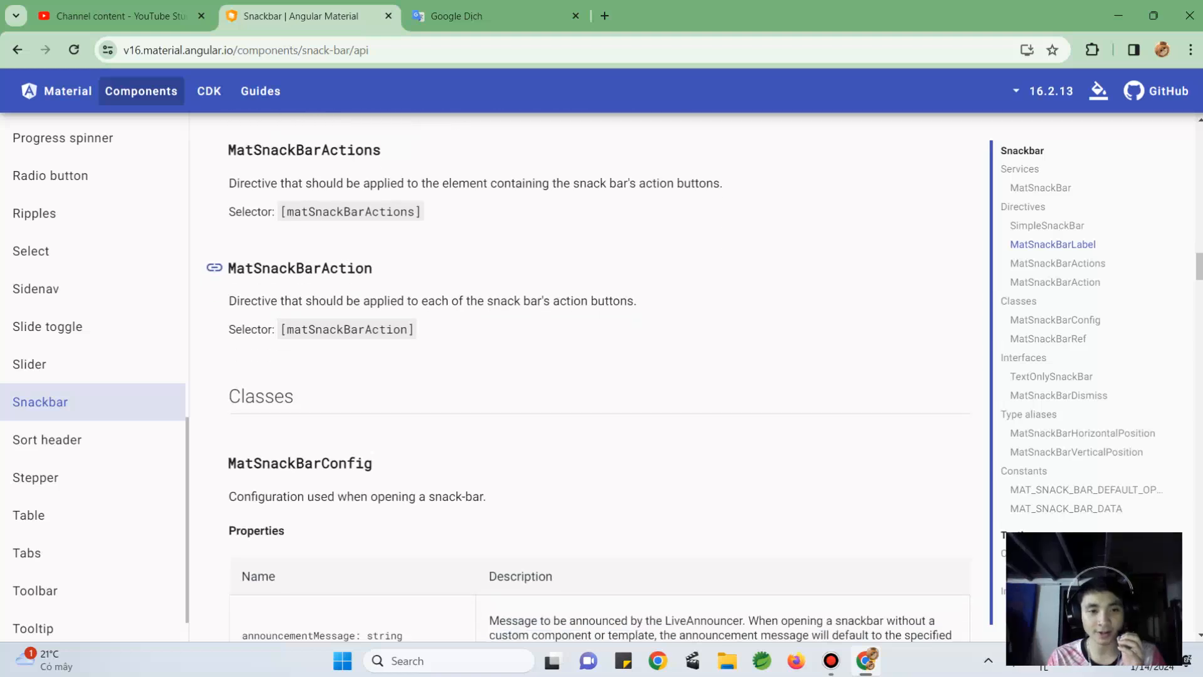
{"action": "scroll", "scroll_direction": "down", "scroll_amount": 3}
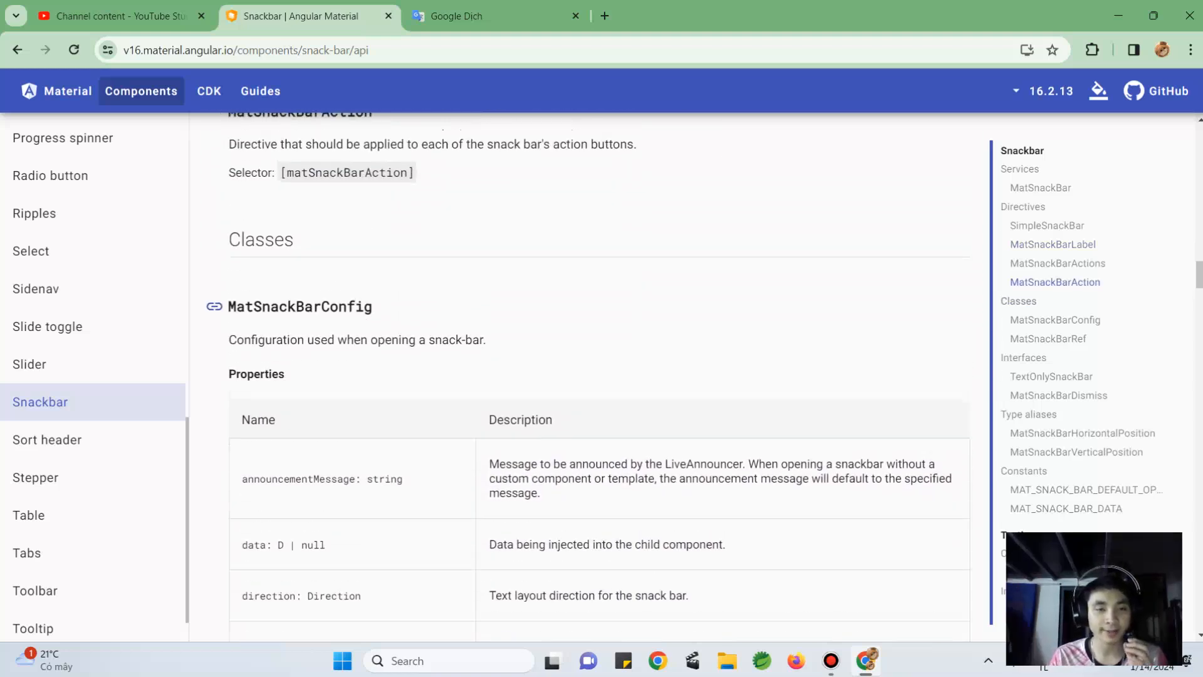
{"action": "scroll", "scroll_direction": "down", "scroll_amount": 3}
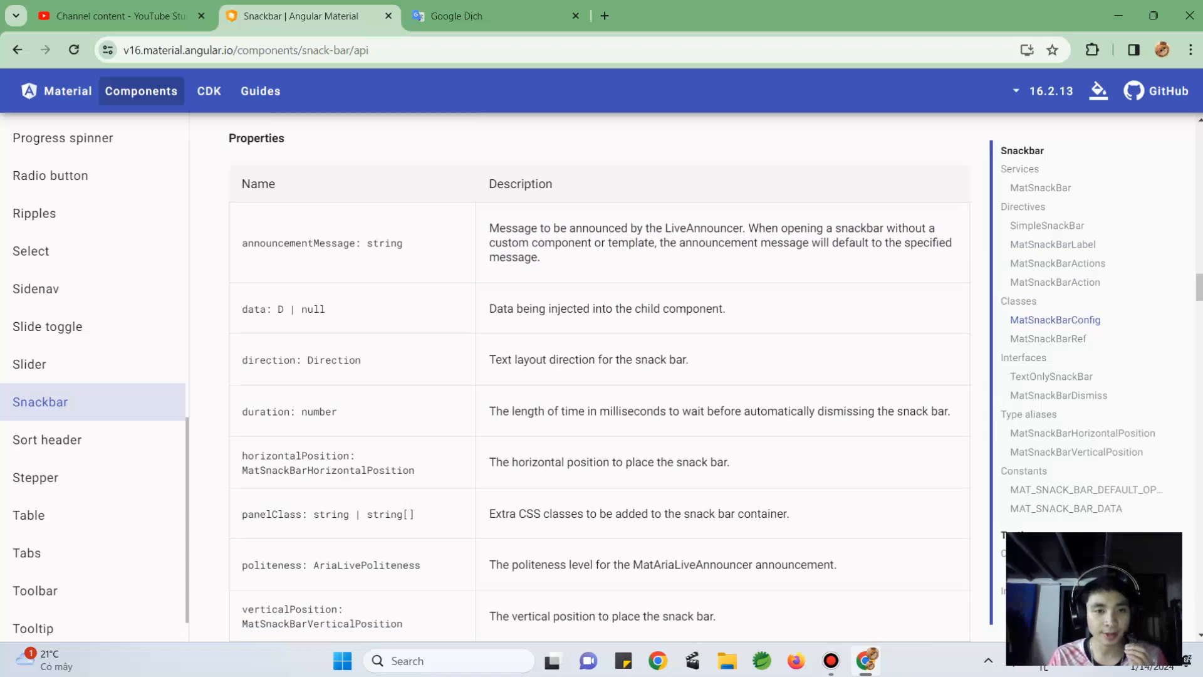
{"action": "scroll", "scroll_direction": "down", "scroll_amount": 3}
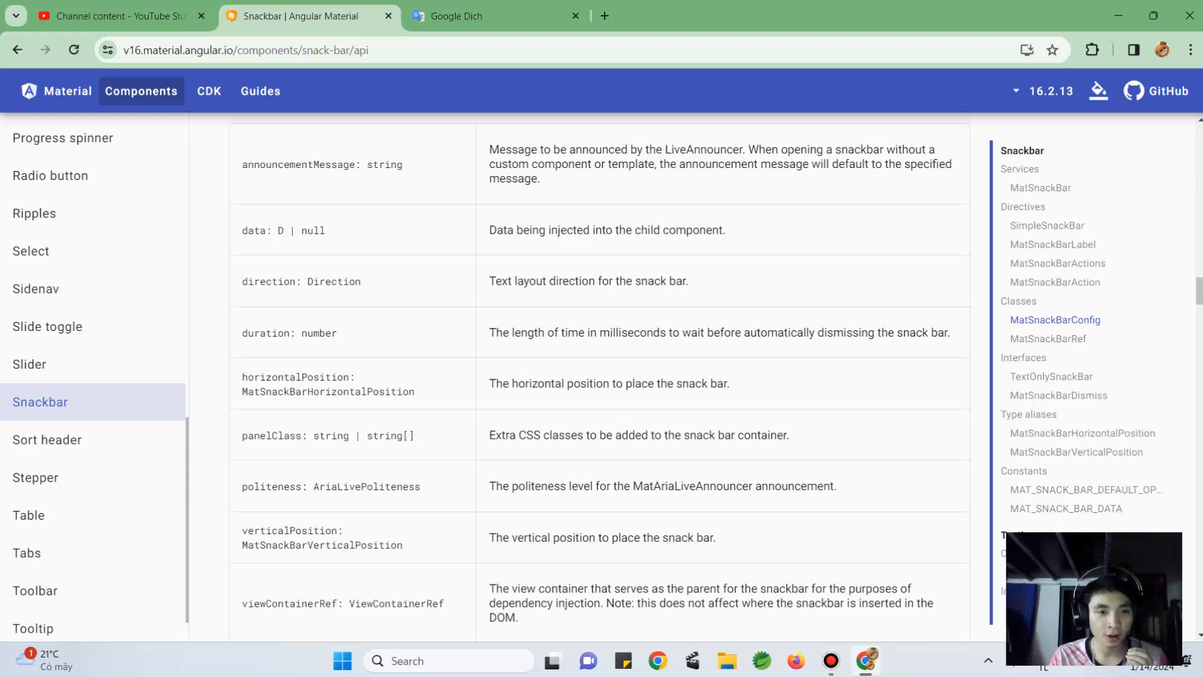
{"action": "scroll", "scroll_direction": "down", "scroll_amount": 3}
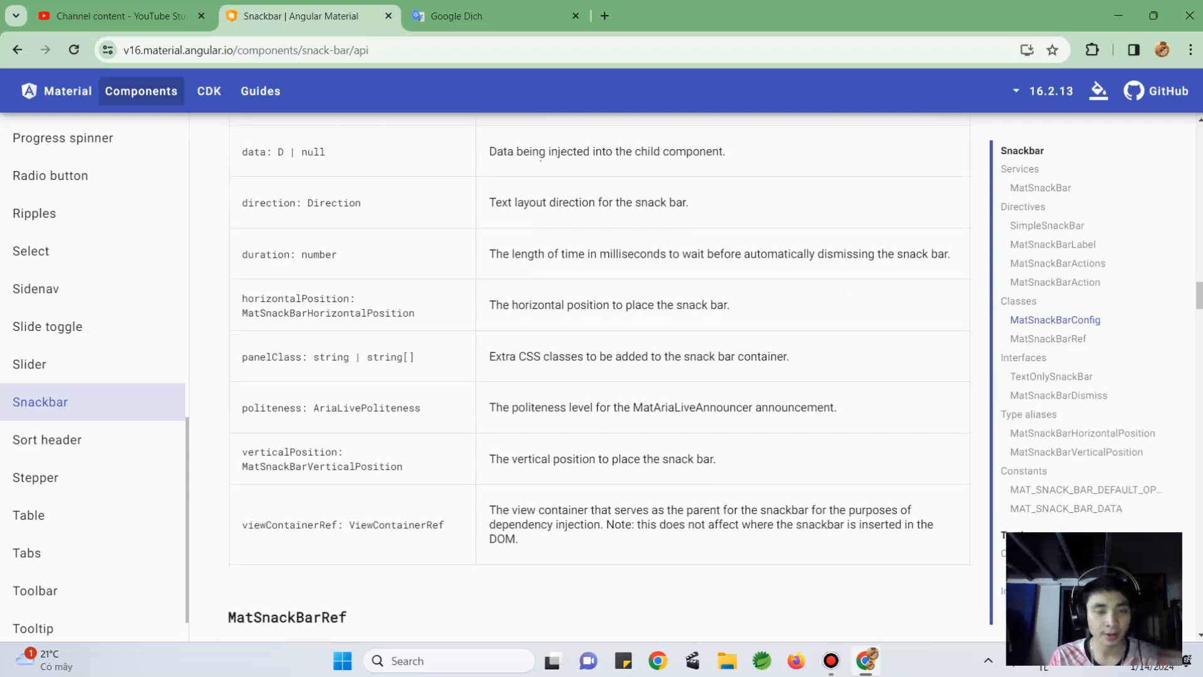
{"action": "scroll", "scroll_direction": "down", "scroll_amount": 3}
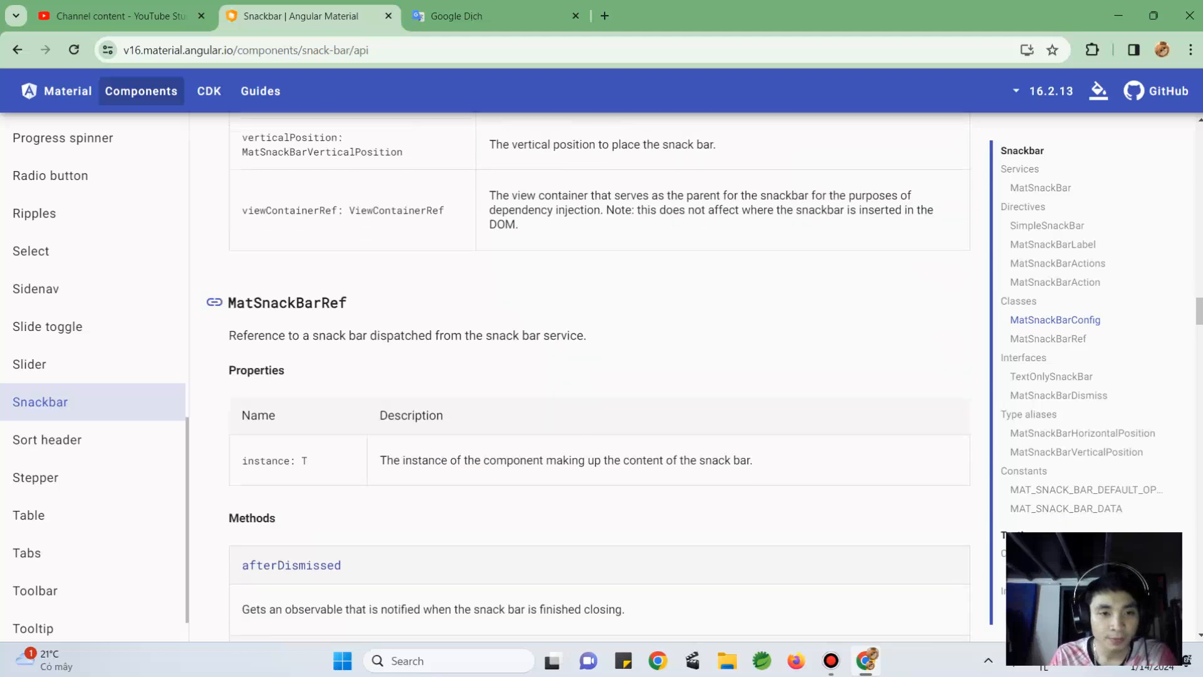
{"action": "scroll", "scroll_direction": "down", "scroll_amount": 3}
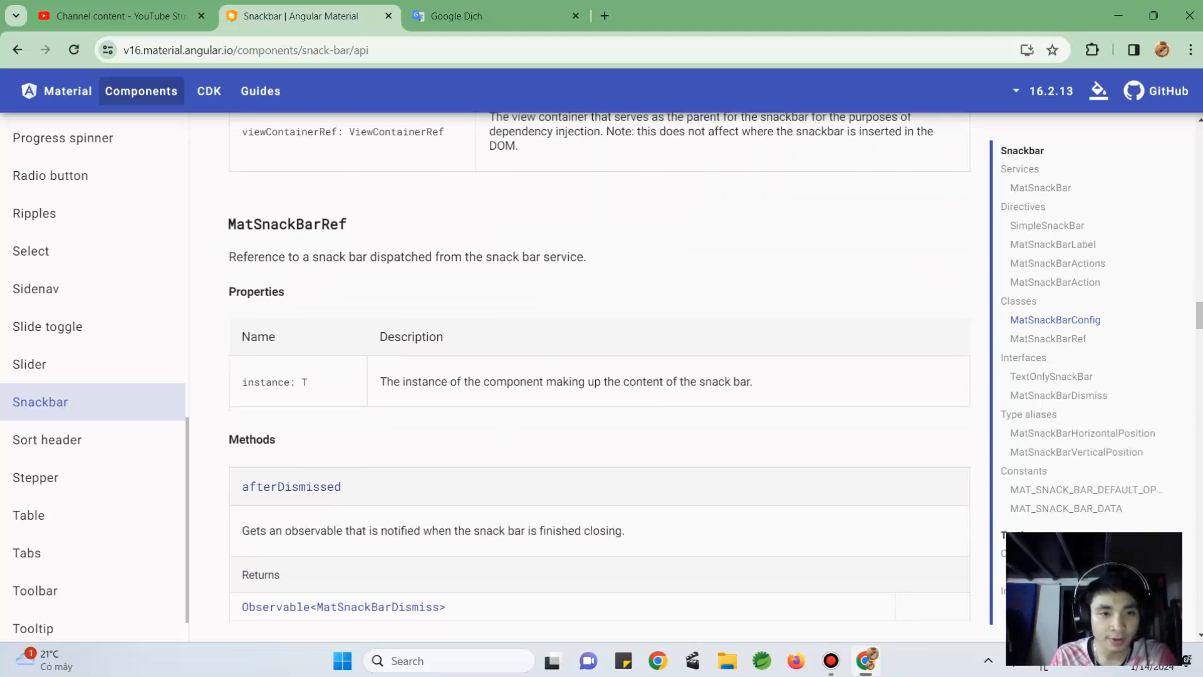
{"action": "scroll", "scroll_direction": "down", "scroll_amount": 3}
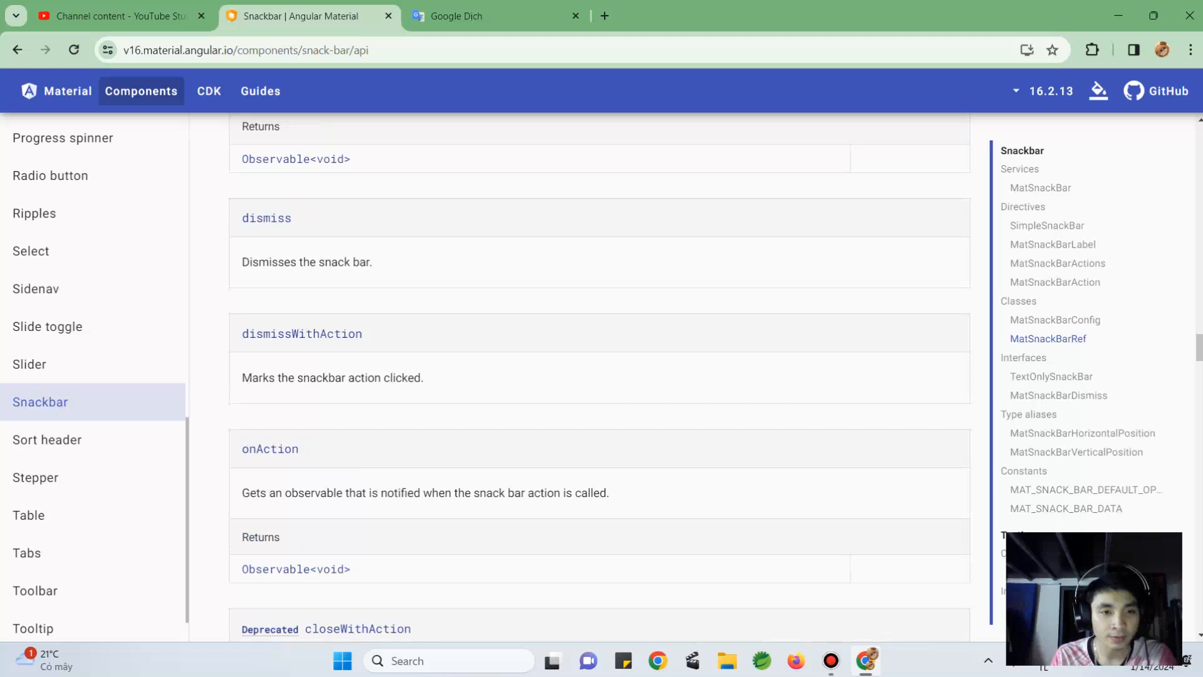
{"action": "scroll", "scroll_direction": "down", "scroll_amount": 3}
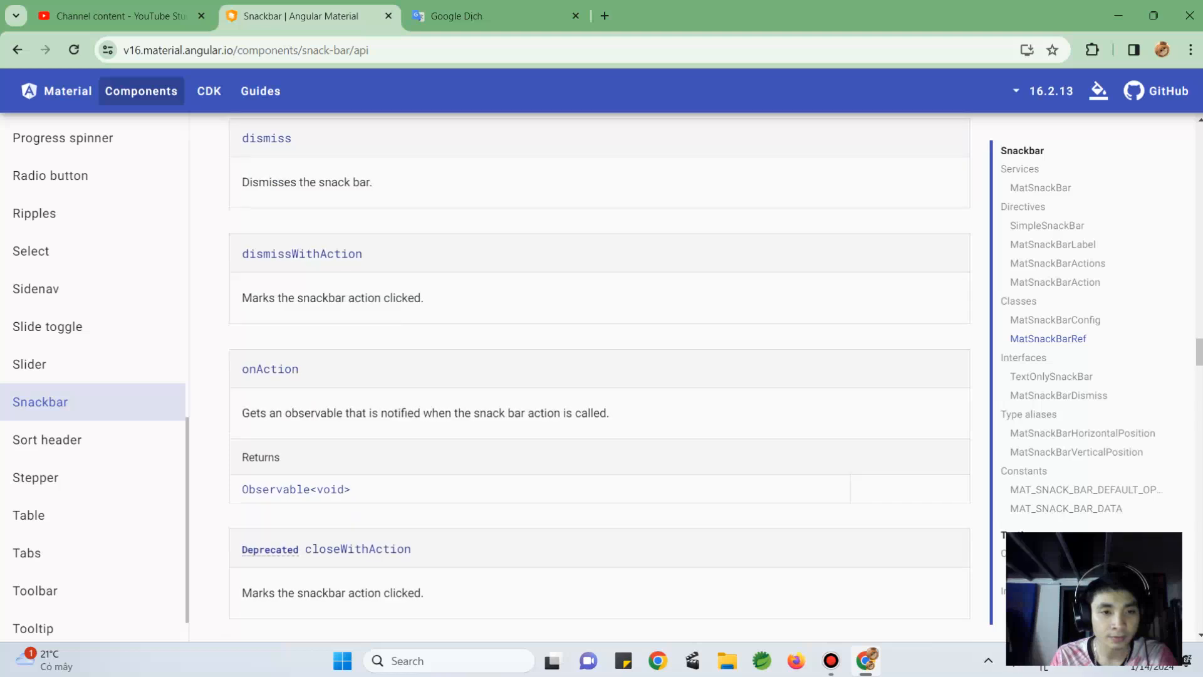
{"action": "scroll", "scroll_direction": "down", "scroll_amount": 3}
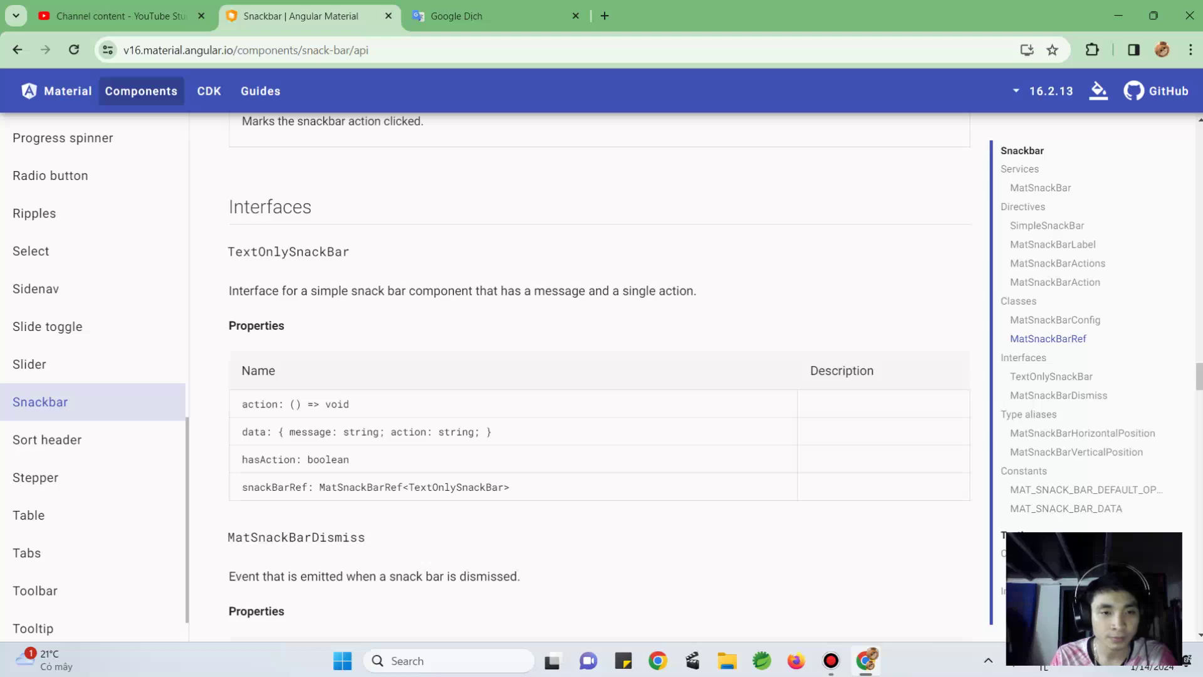
{"action": "scroll", "scroll_direction": "down", "scroll_amount": 3}
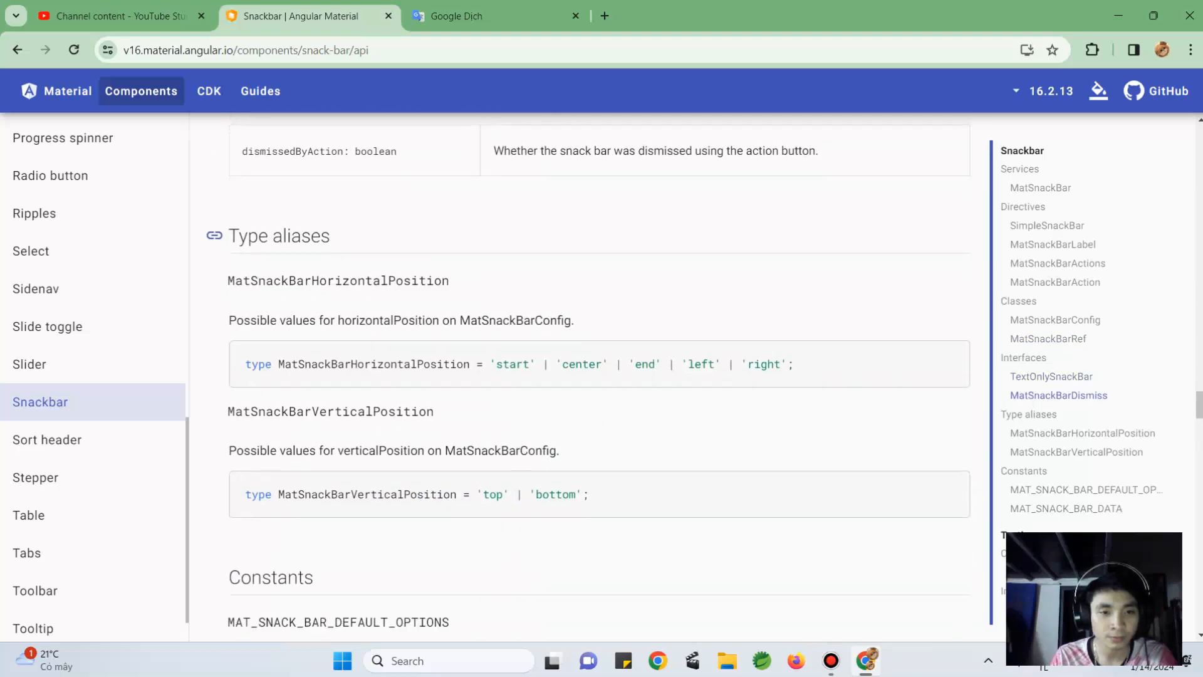
{"action": "scroll", "scroll_direction": "down", "scroll_amount": 3}
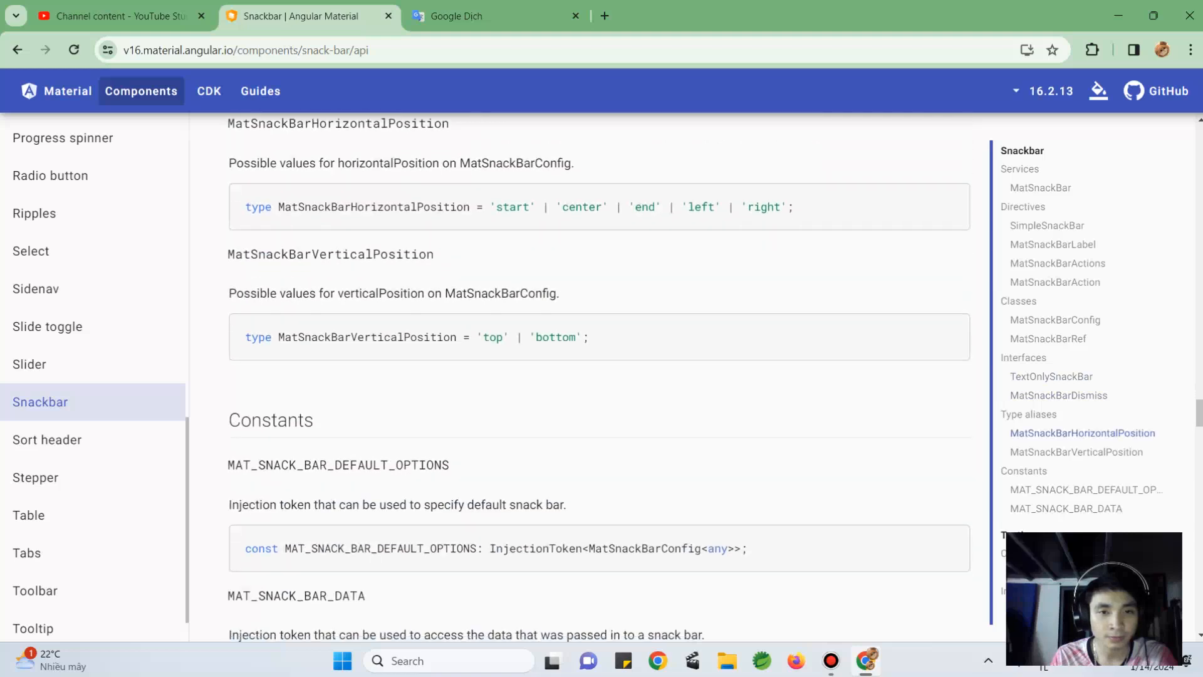
{"action": "scroll", "scroll_direction": "up", "scroll_amount": 3}
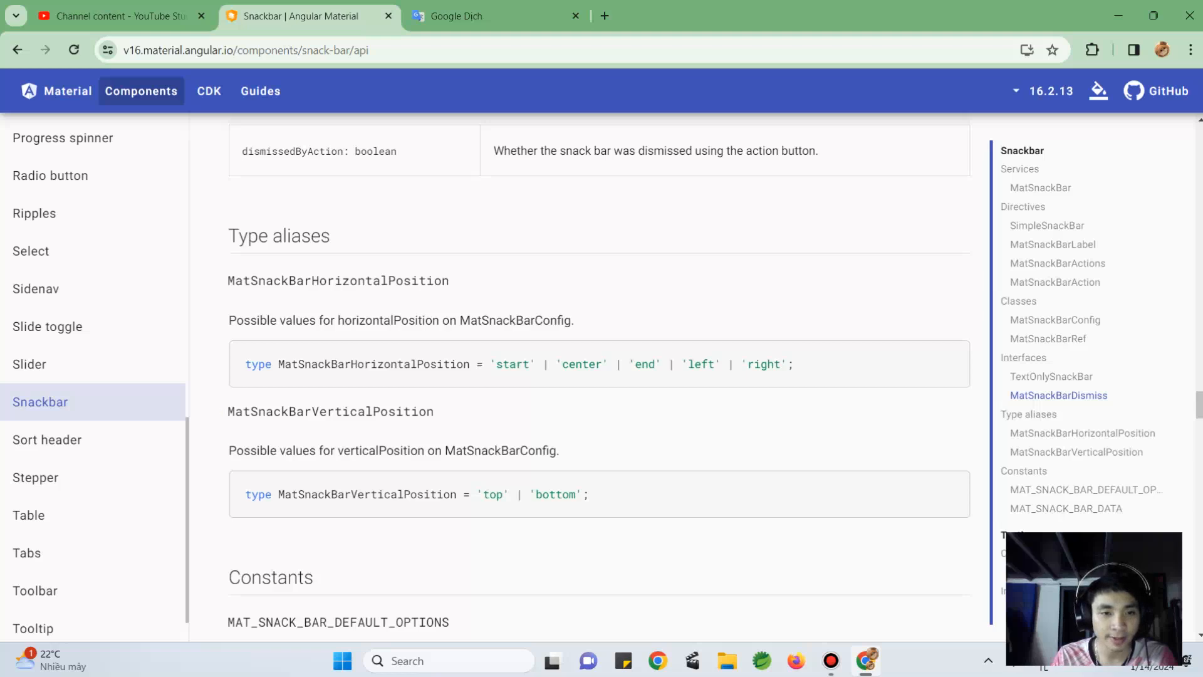
{"action": "scroll", "scroll_direction": "down", "scroll_amount": 3}
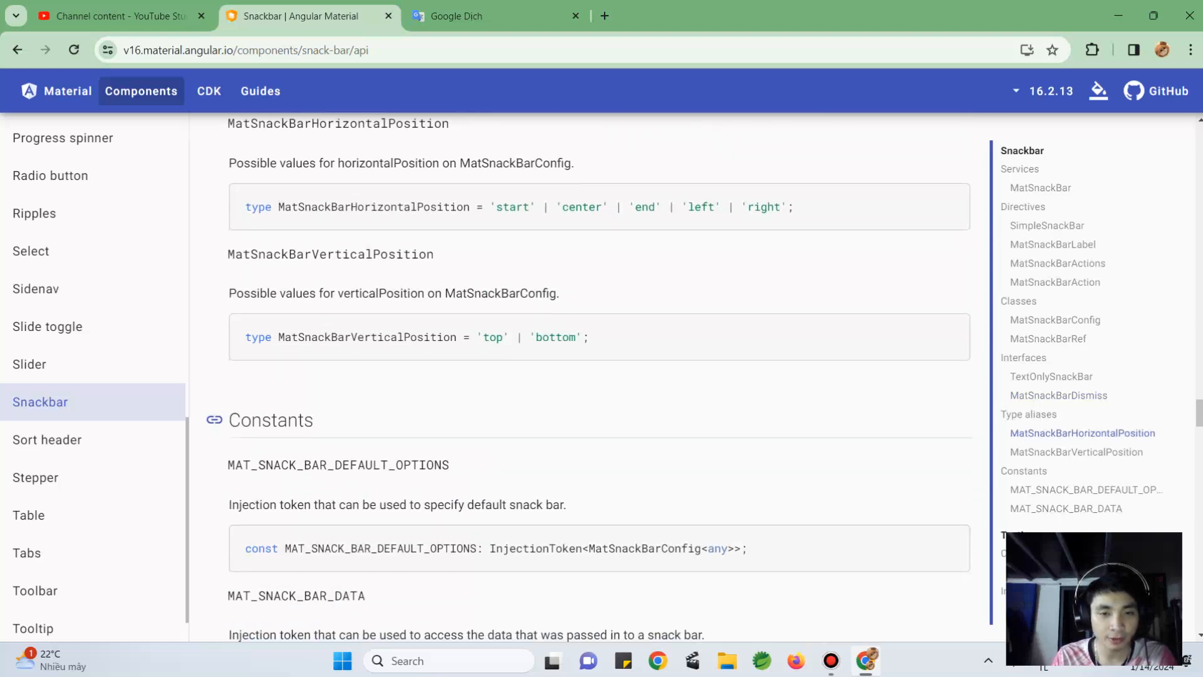
{"action": "scroll", "scroll_direction": "down", "scroll_amount": 3}
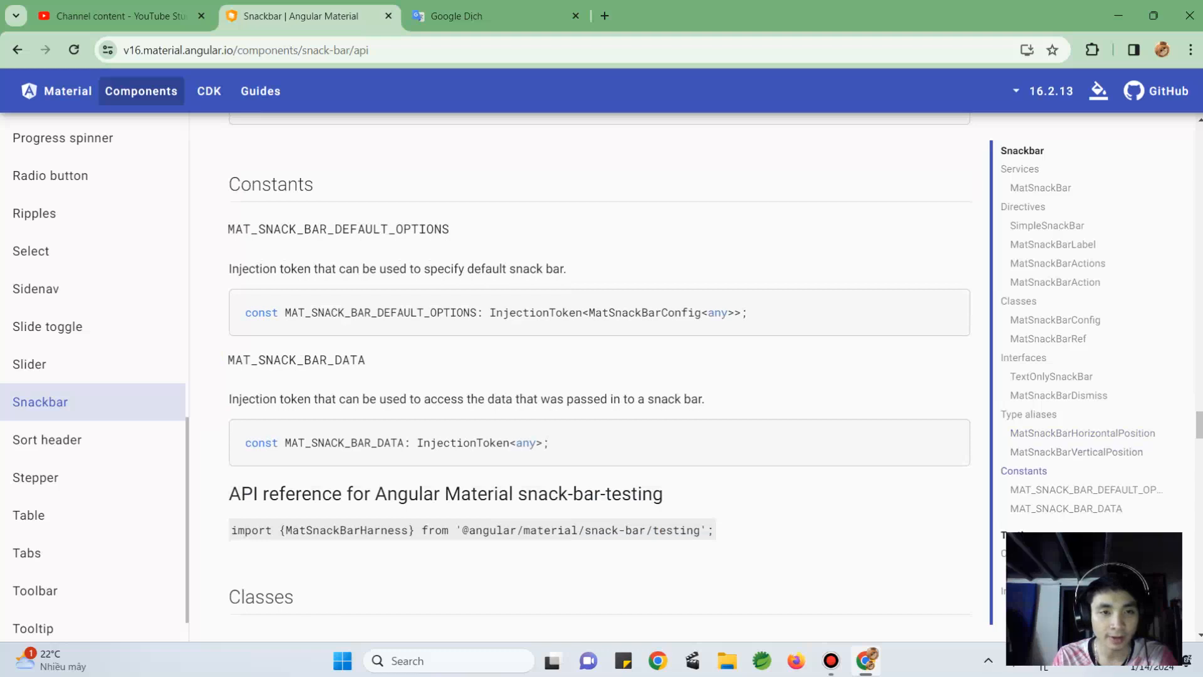
{"action": "mouse_move", "coordinate": [296, 359]}
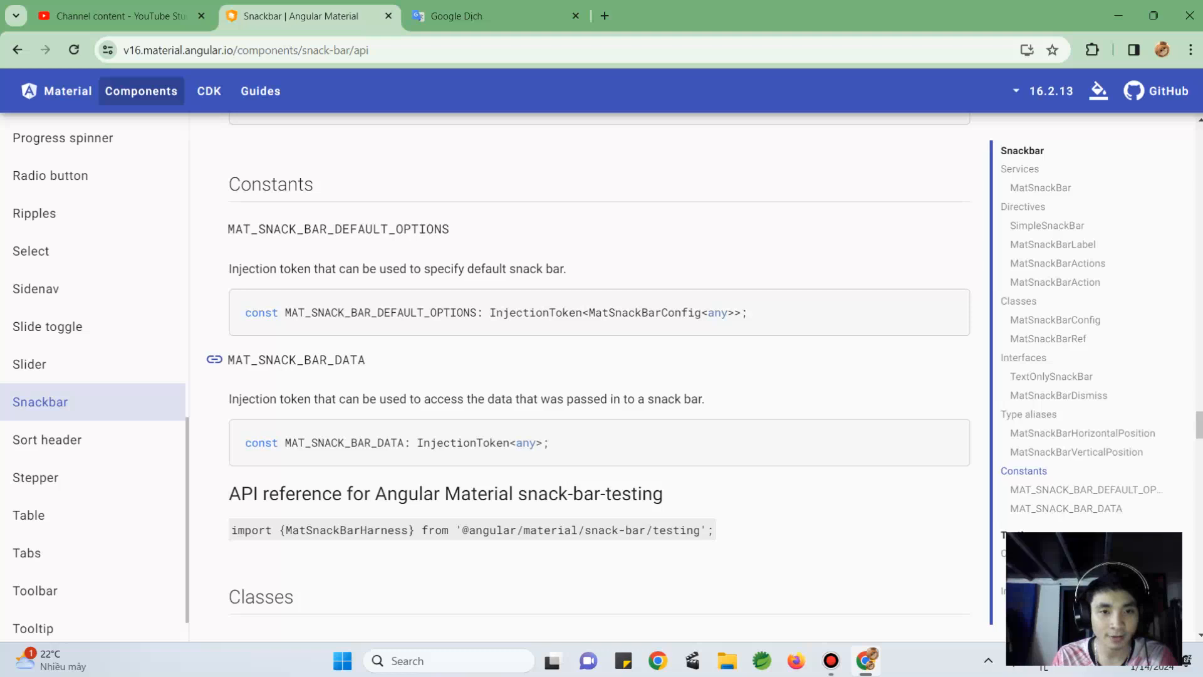
{"action": "scroll", "scroll_direction": "down", "scroll_amount": 3}
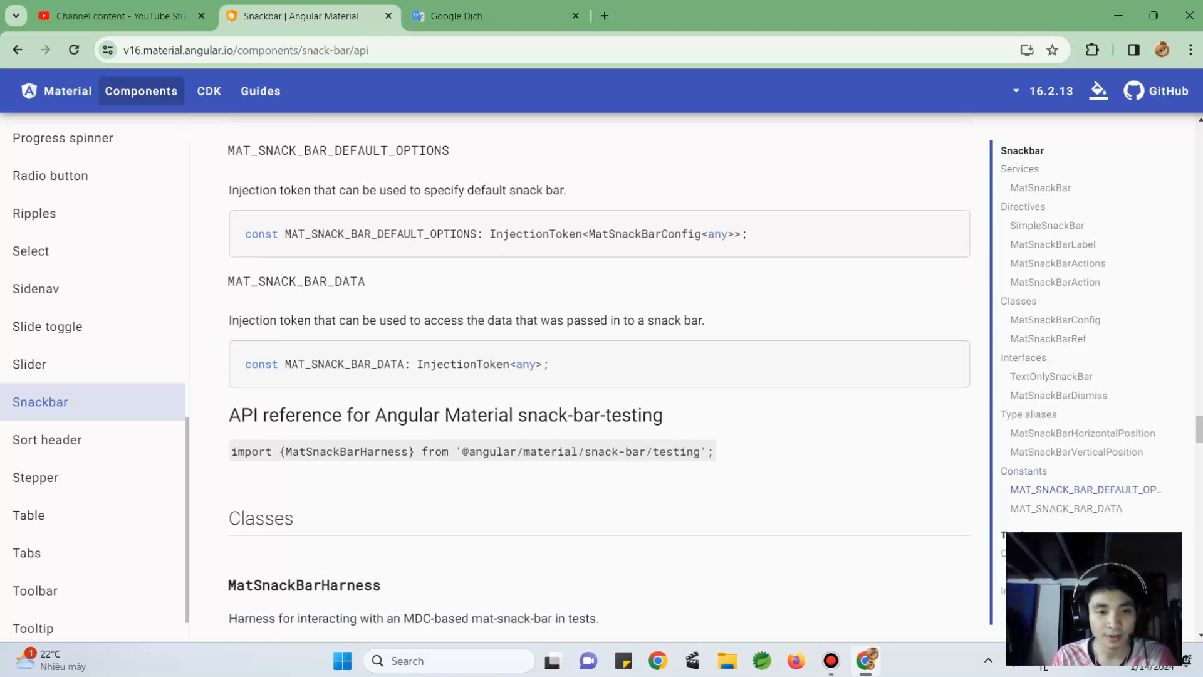
{"action": "scroll", "scroll_direction": "down", "scroll_amount": 3}
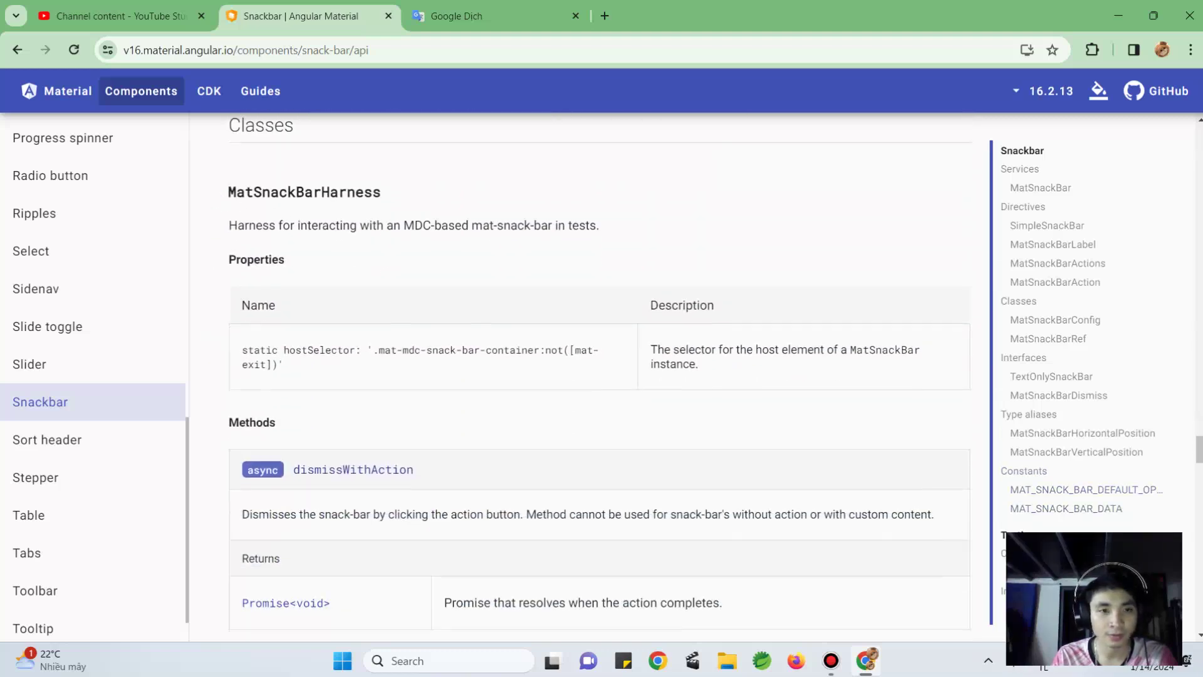
{"action": "scroll", "scroll_direction": "down", "scroll_amount": 3}
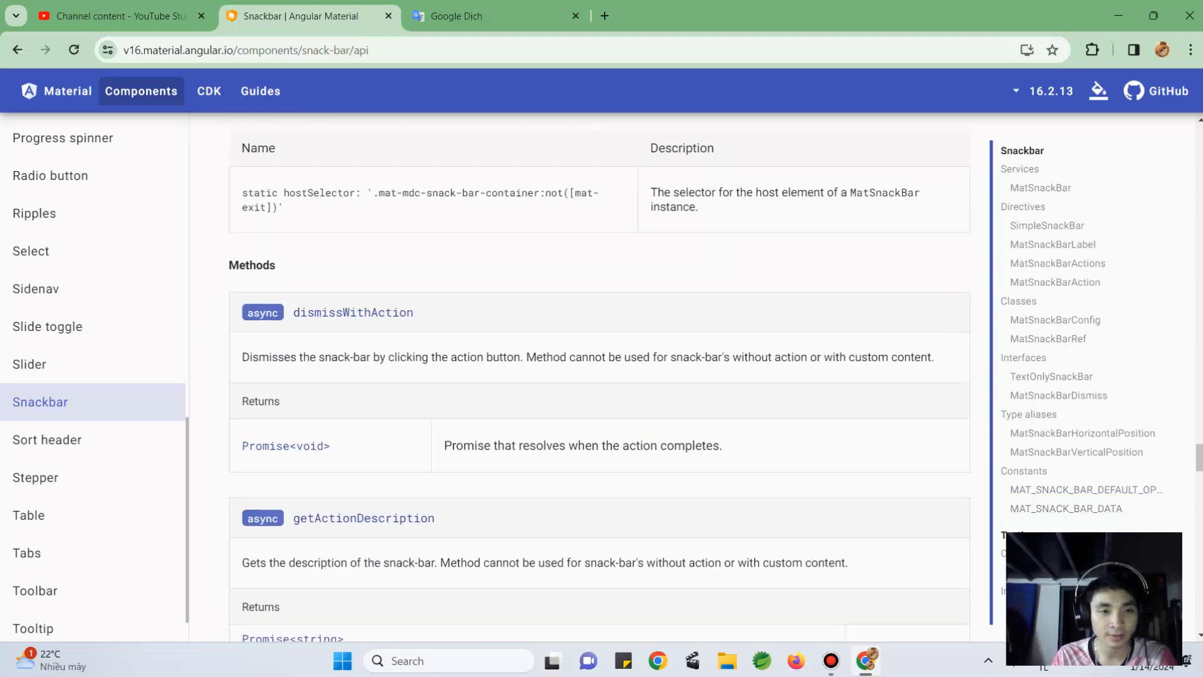
{"action": "scroll", "scroll_direction": "down", "scroll_amount": 3}
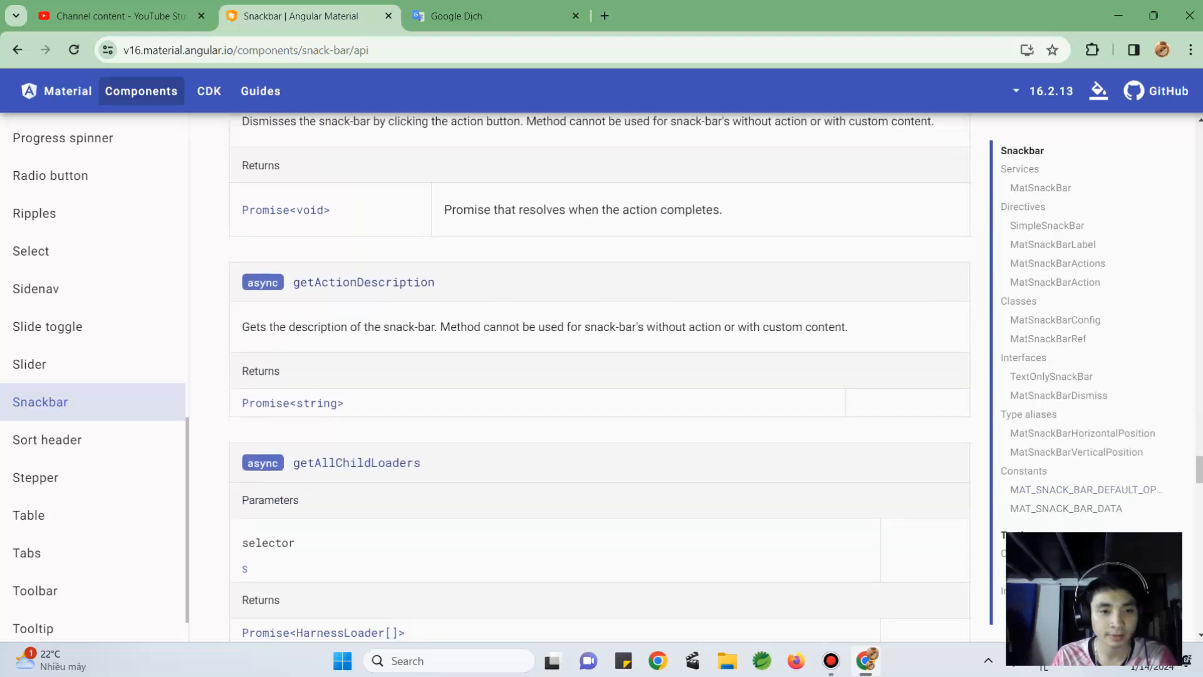
{"action": "scroll", "scroll_direction": "down", "scroll_amount": 3}
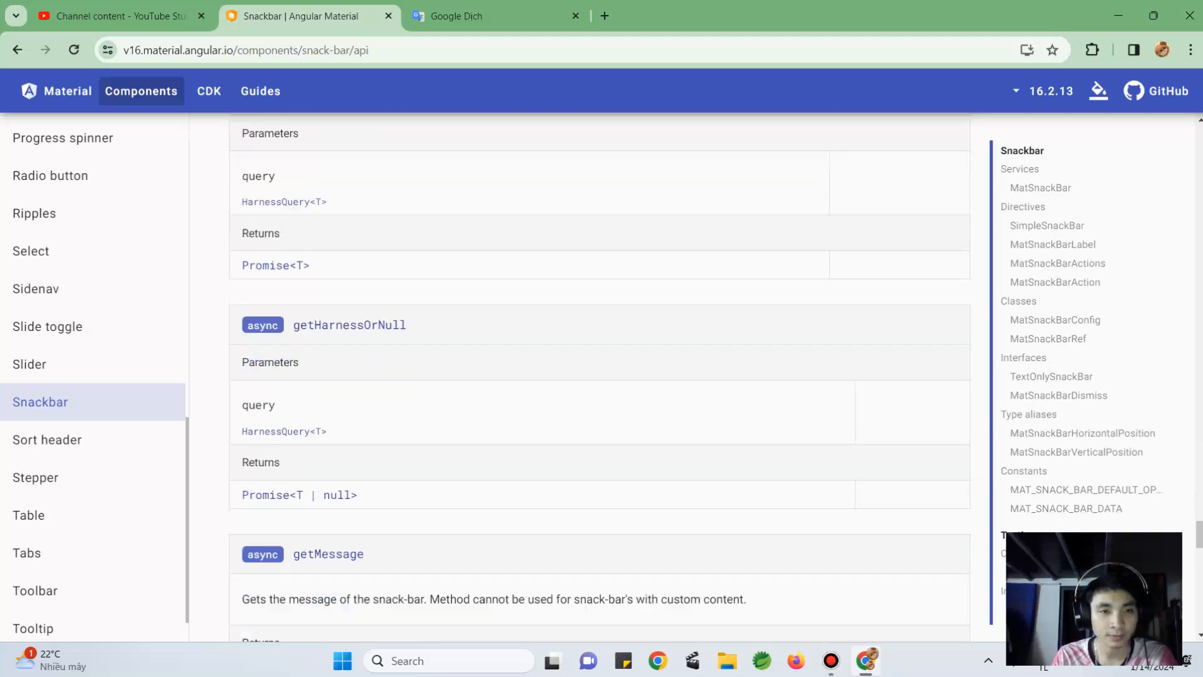
{"action": "scroll", "scroll_direction": "down", "scroll_amount": 3}
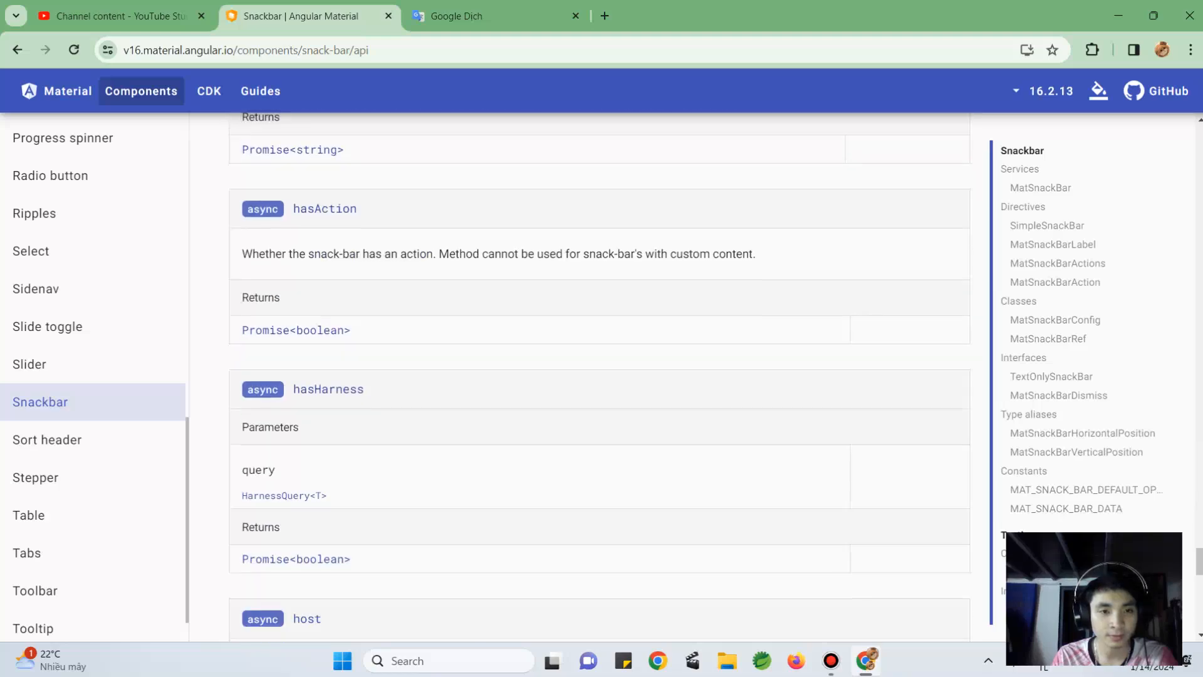
{"action": "scroll", "scroll_direction": "down", "scroll_amount": 3}
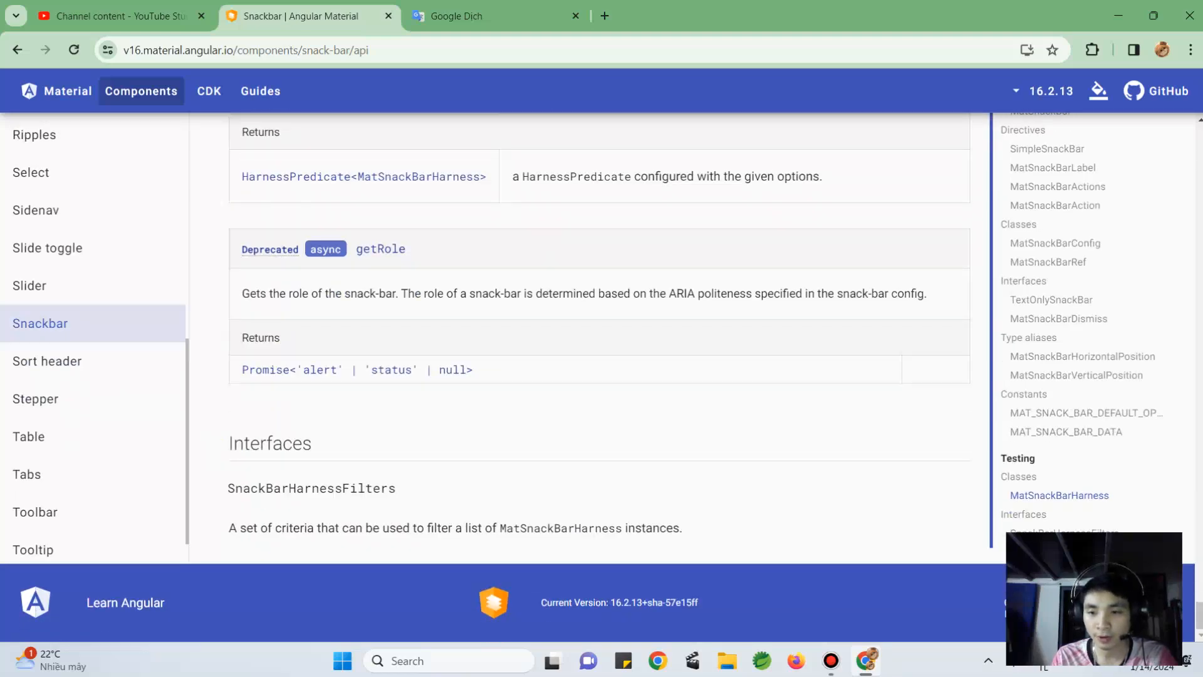
{"action": "scroll", "scroll_direction": "up", "scroll_amount": 3}
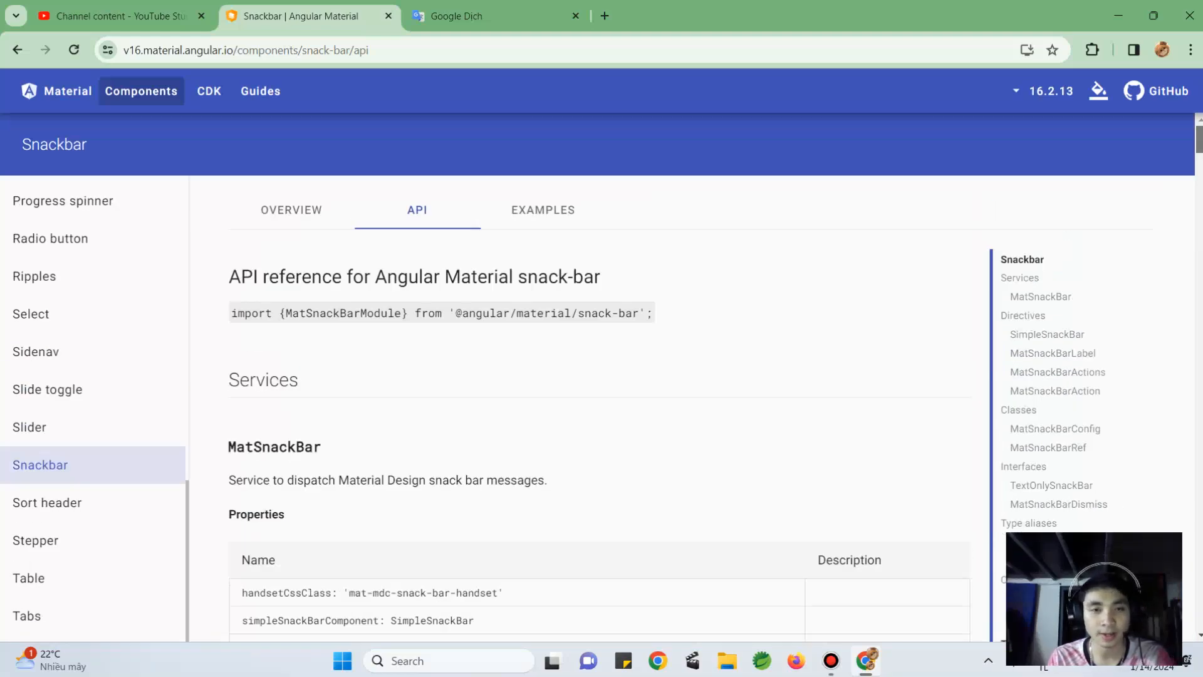
In Snackbar Examples, show the custom component source, launch Pizza party, and scroll down
{"action": "left_click", "coordinate": [541, 210]}
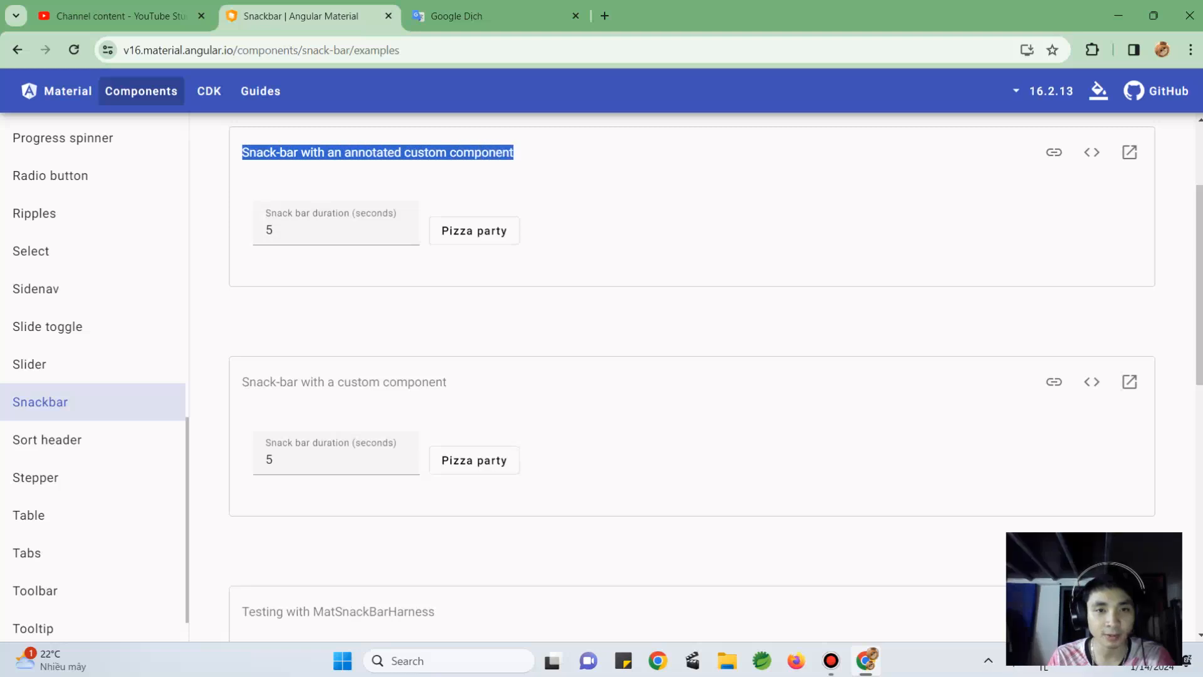
{"action": "left_click", "coordinate": [336, 459]}
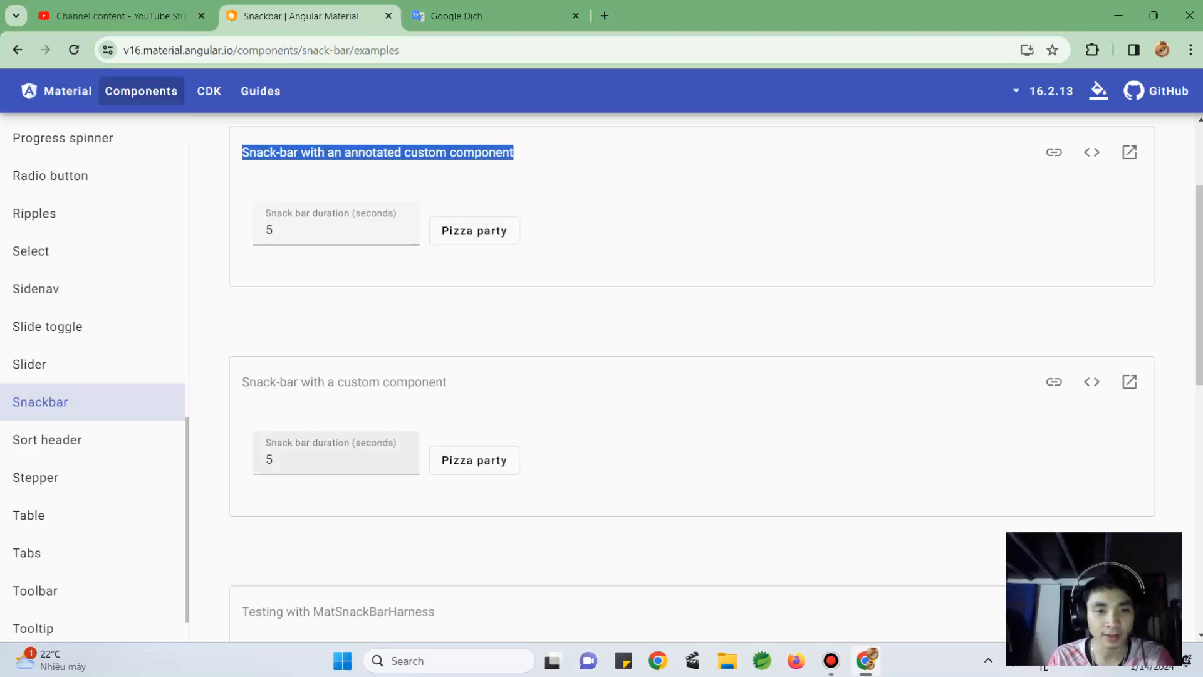
{"action": "left_click", "coordinate": [1091, 382]}
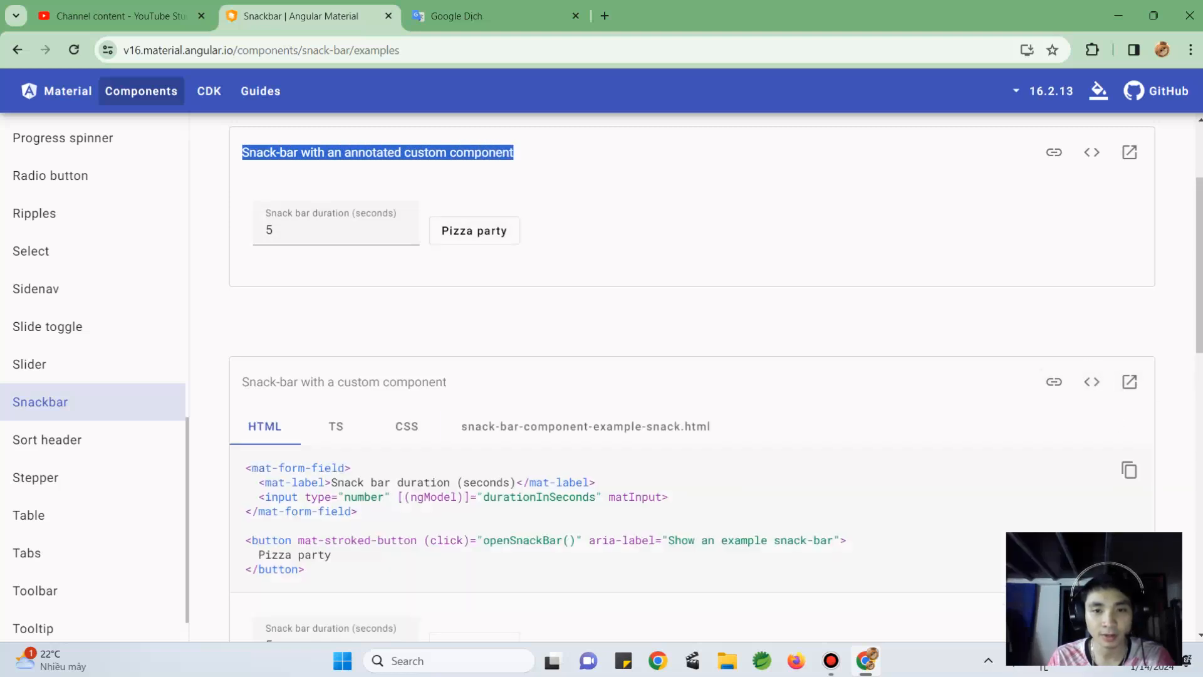
{"action": "left_click", "coordinate": [474, 231]}
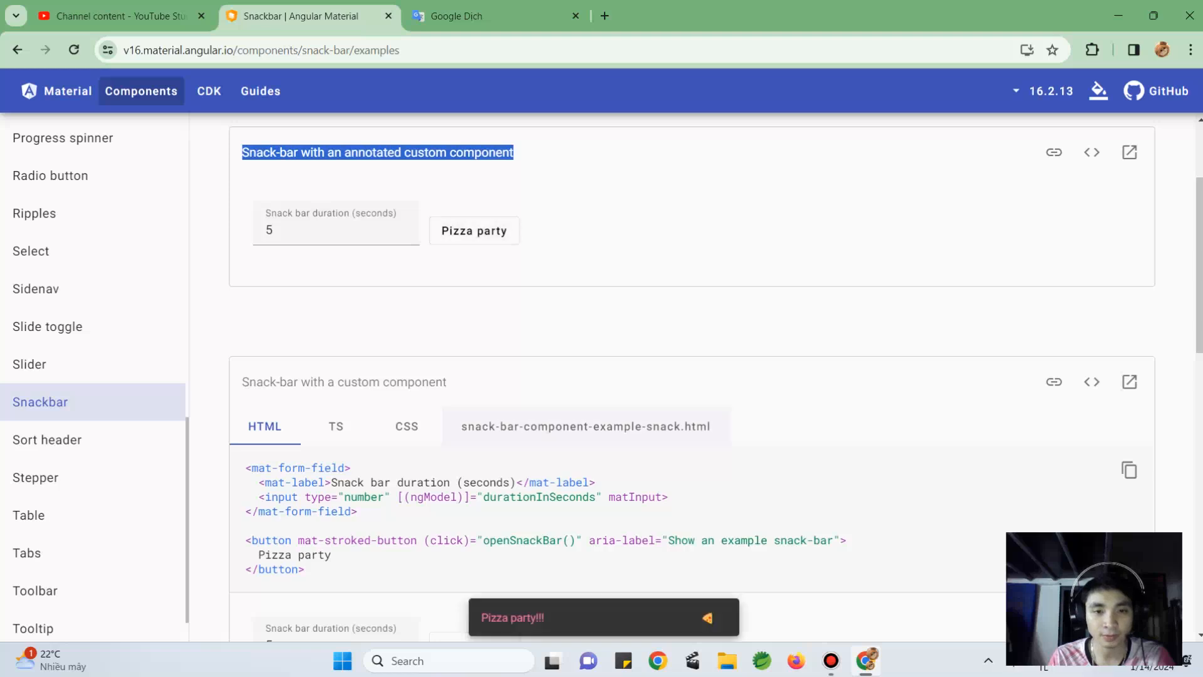
{"action": "scroll", "scroll_direction": "down", "scroll_amount": 3}
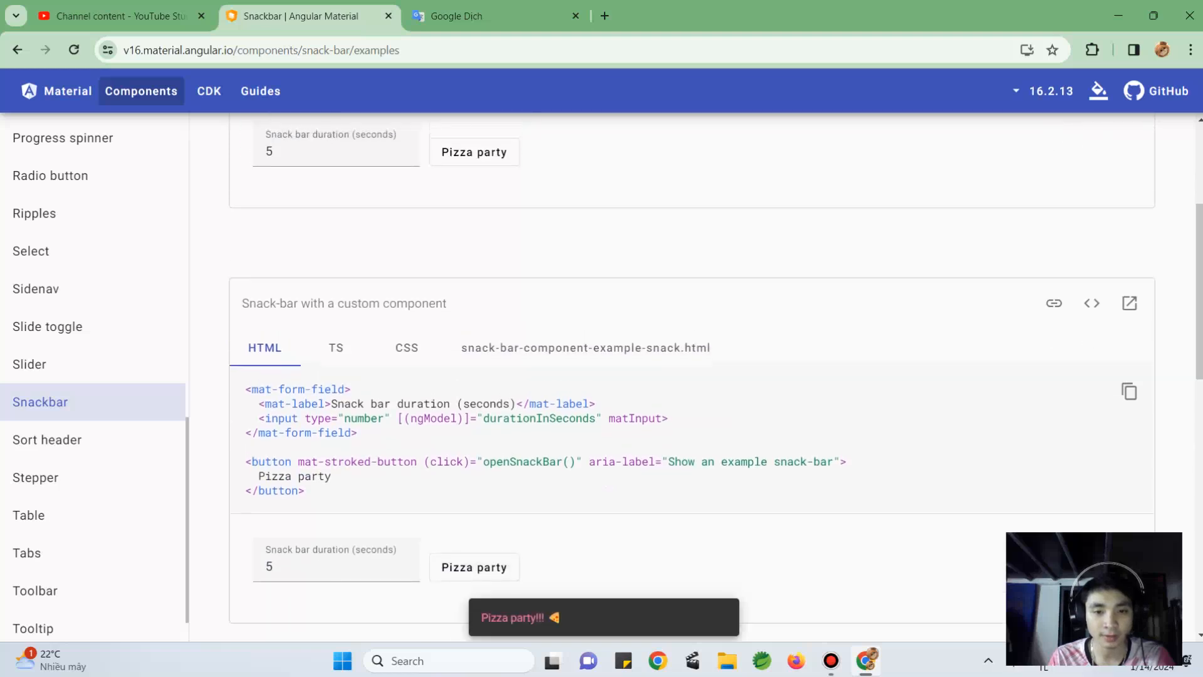
{"action": "scroll", "scroll_direction": "down", "scroll_amount": 3}
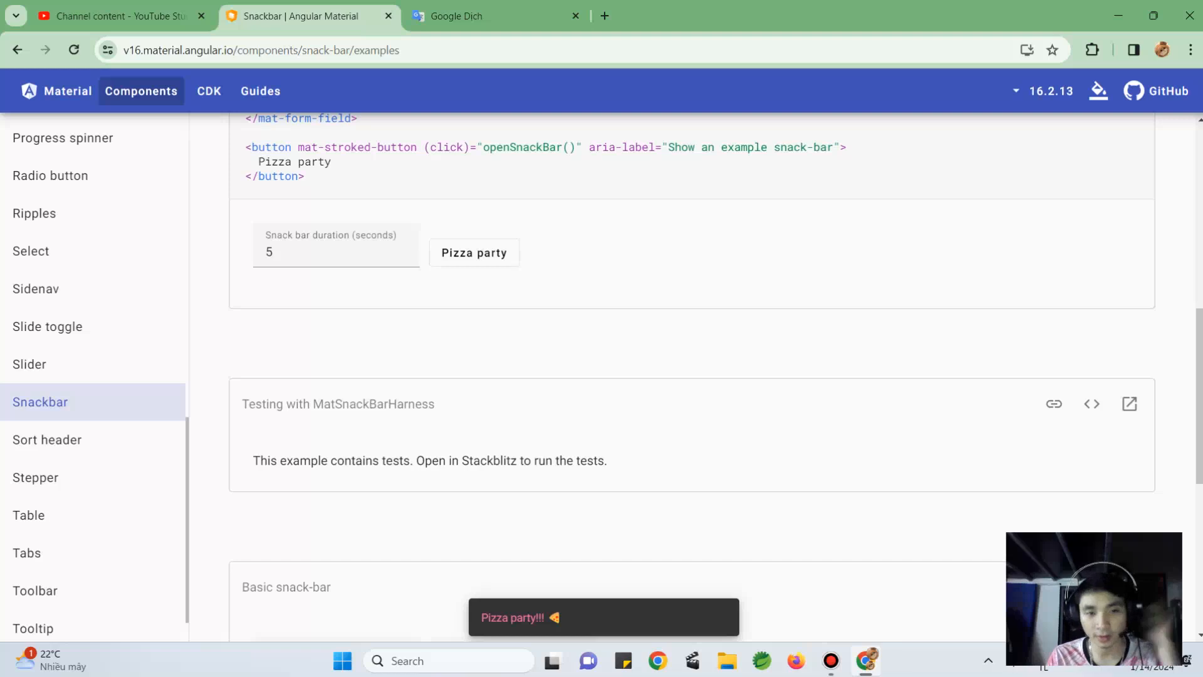
{"action": "scroll", "scroll_direction": "down", "scroll_amount": 3}
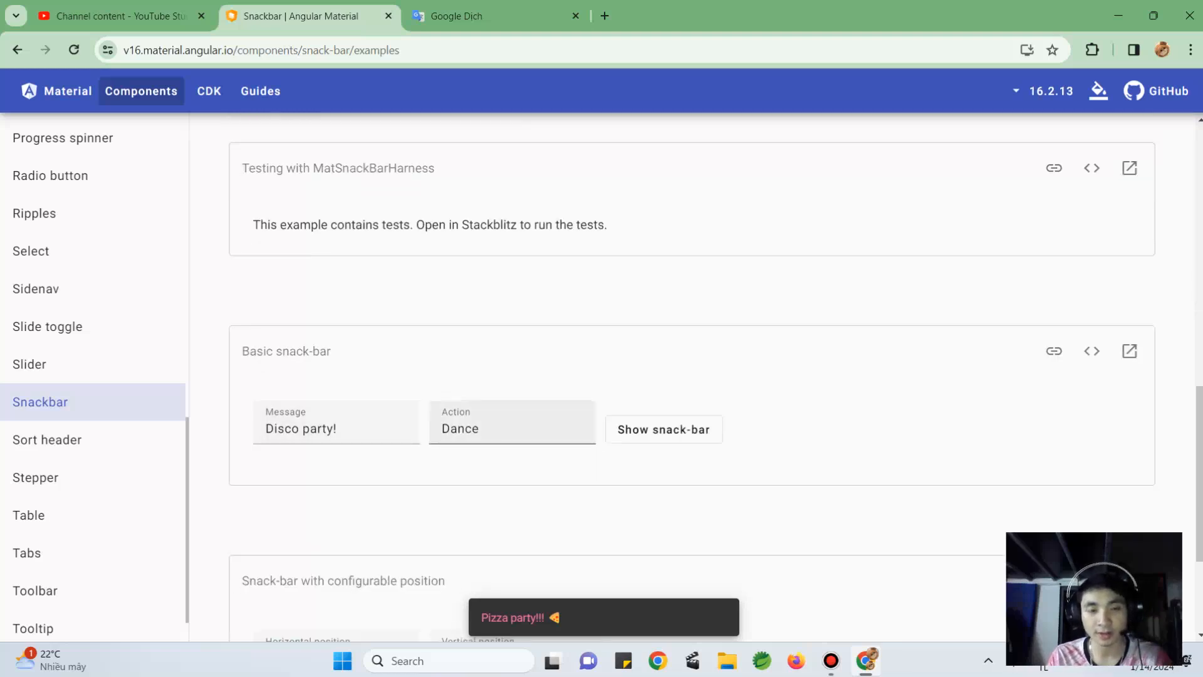
{"action": "scroll", "scroll_direction": "down", "scroll_amount": 3}
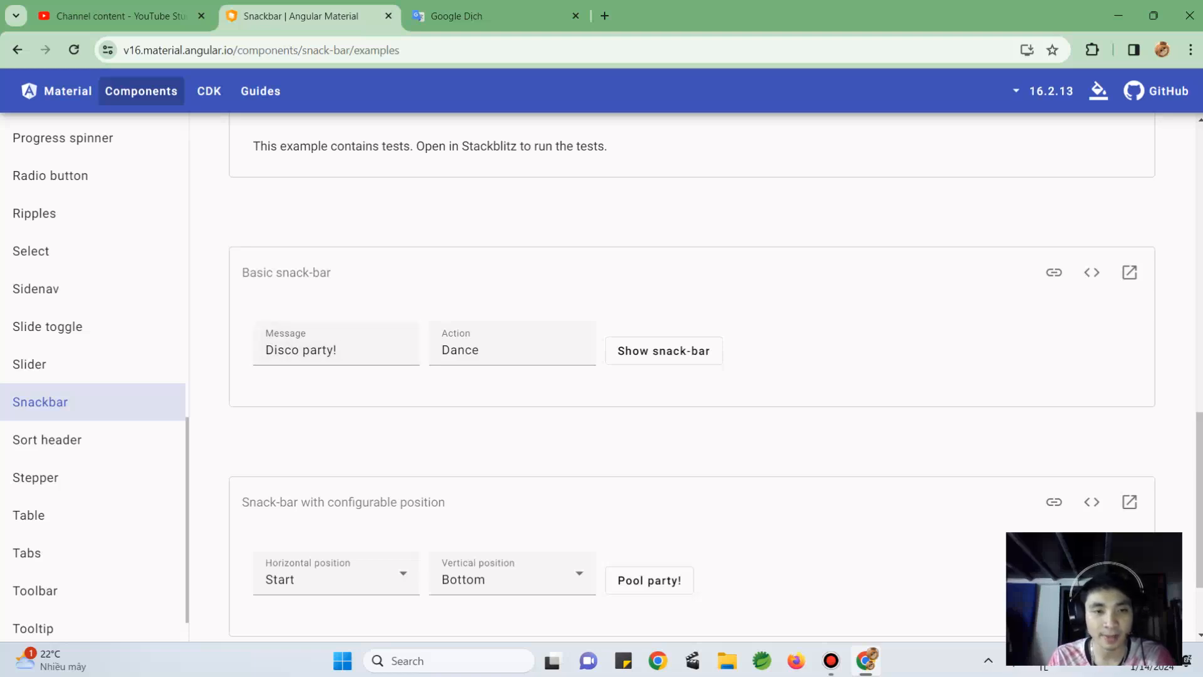
Expand the basic snack-bar source and show the 'Disco party!' snack-bar with Dance action
{"action": "left_click", "coordinate": [663, 351]}
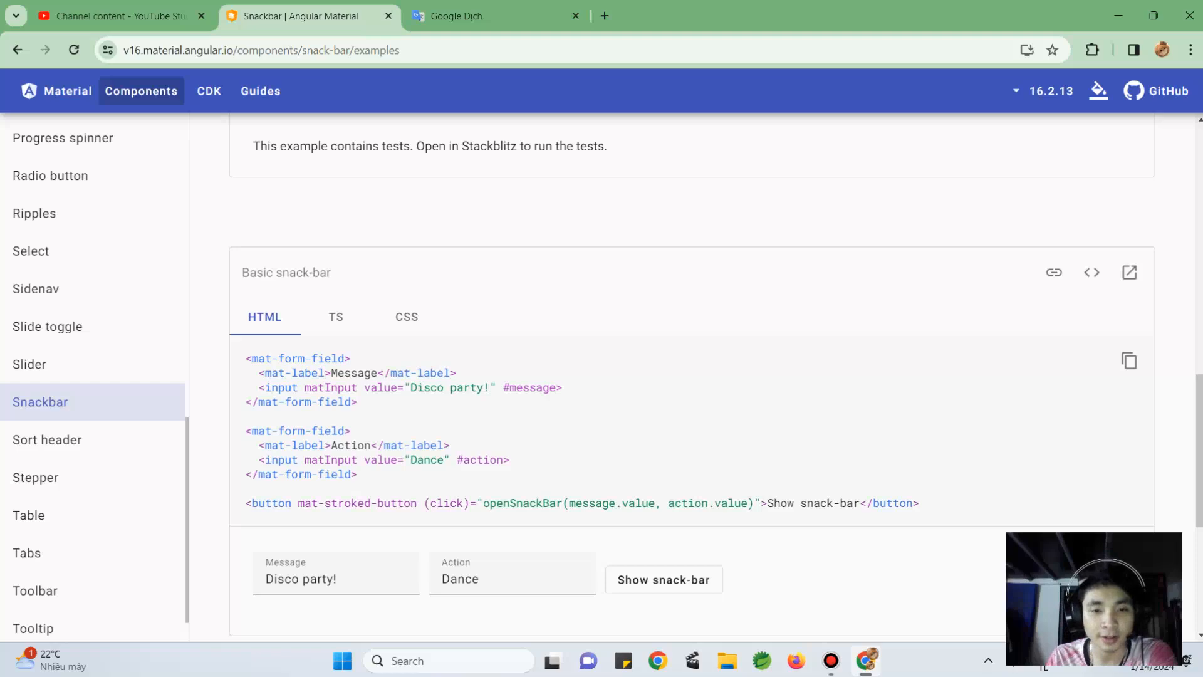
{"action": "left_click", "coordinate": [662, 579]}
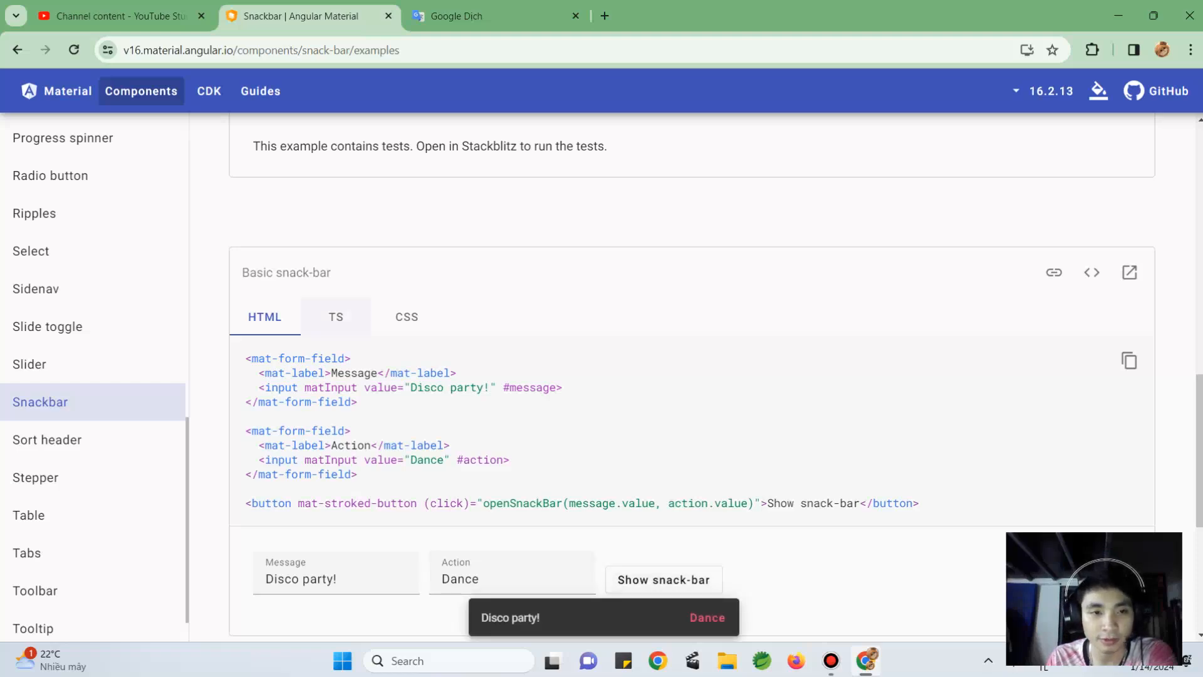
{"action": "scroll", "scroll_direction": "down", "scroll_amount": 3}
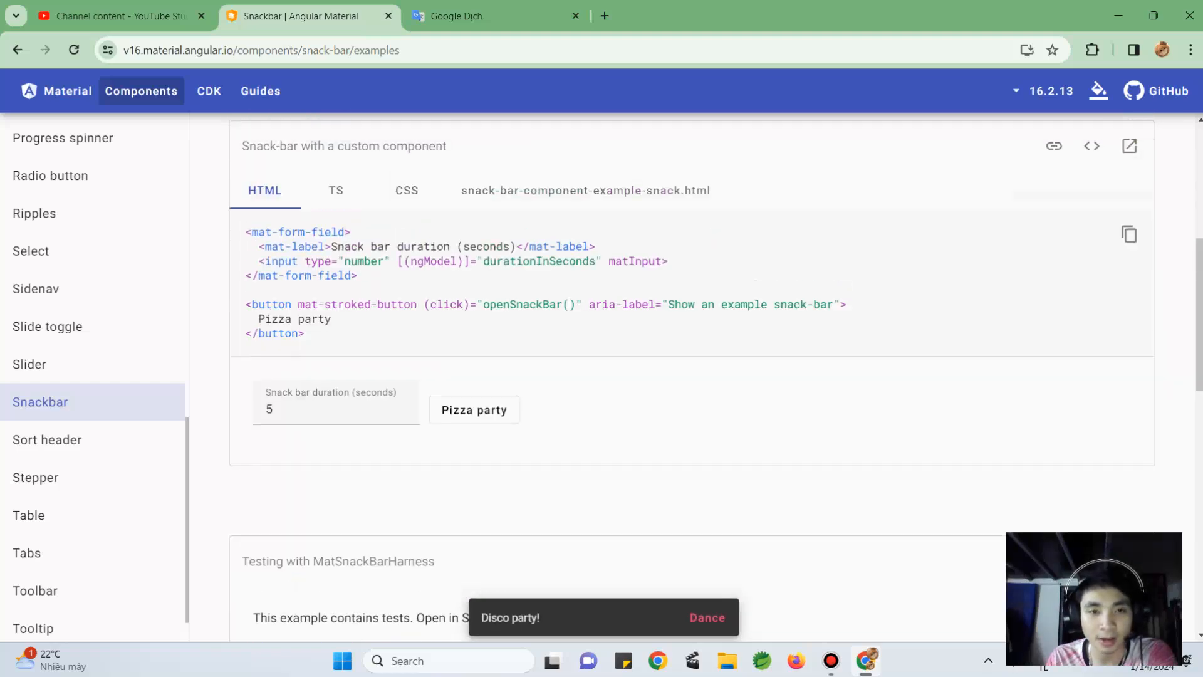
{"action": "scroll", "scroll_direction": "up", "scroll_amount": 3}
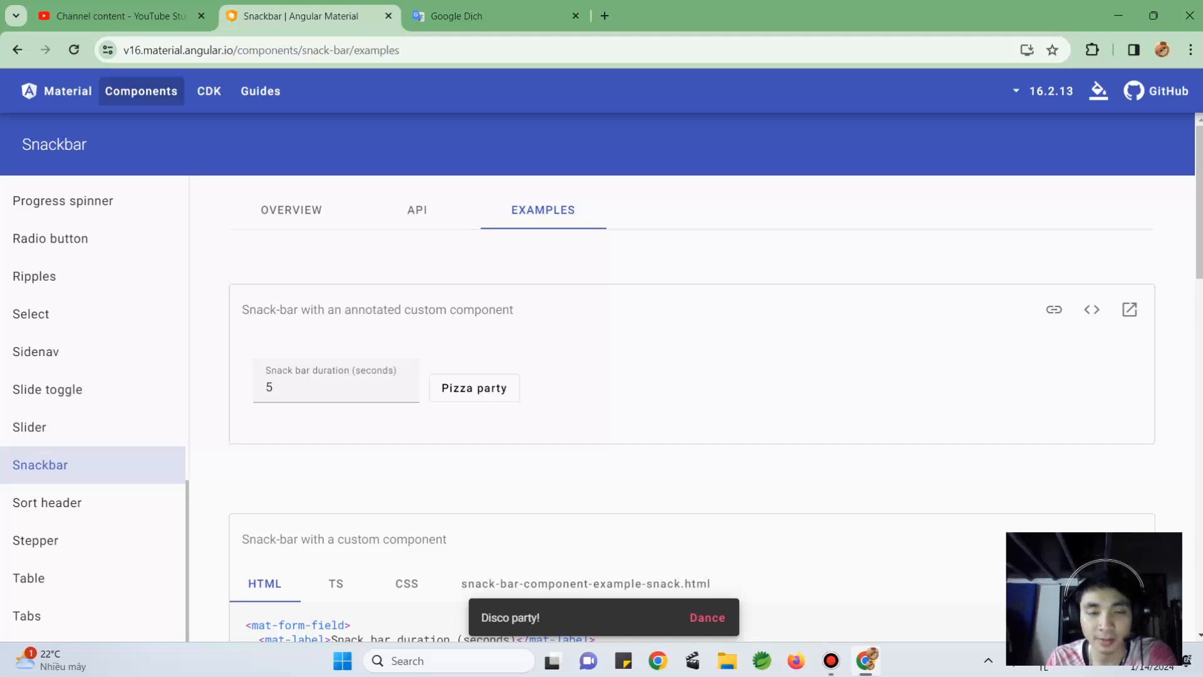
{"action": "mouse_move", "coordinate": [1093, 309]}
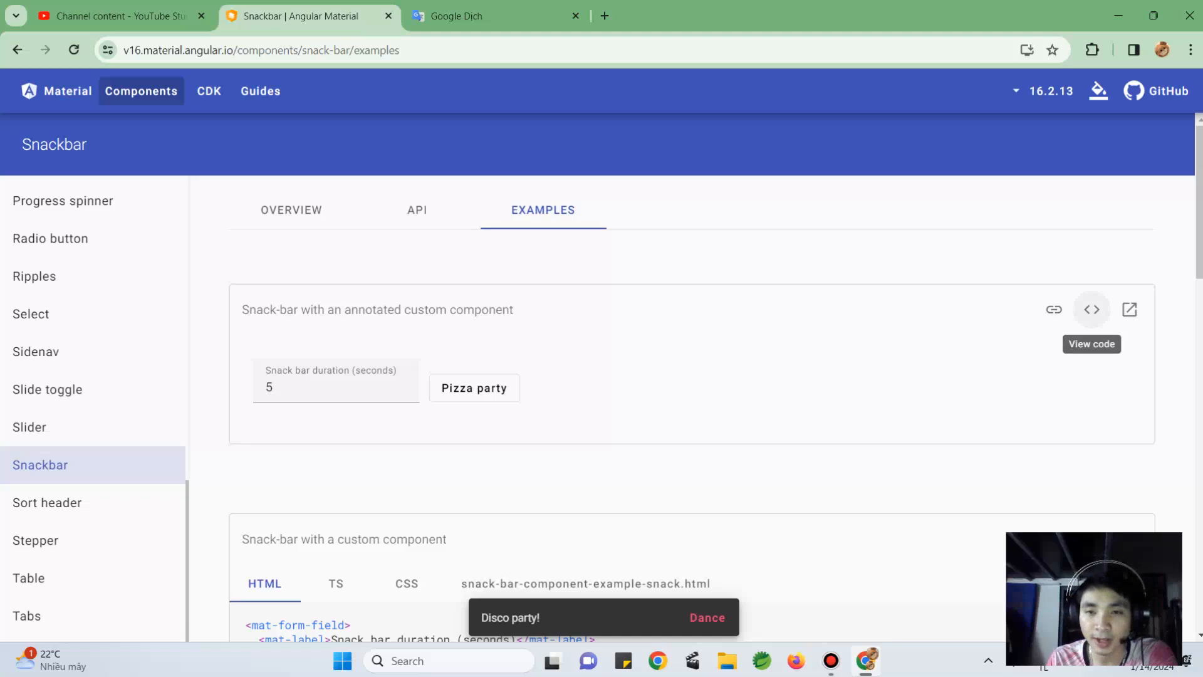
Show the annotated example's snack.html template source and focus the duration field
{"action": "left_click", "coordinate": [1092, 309]}
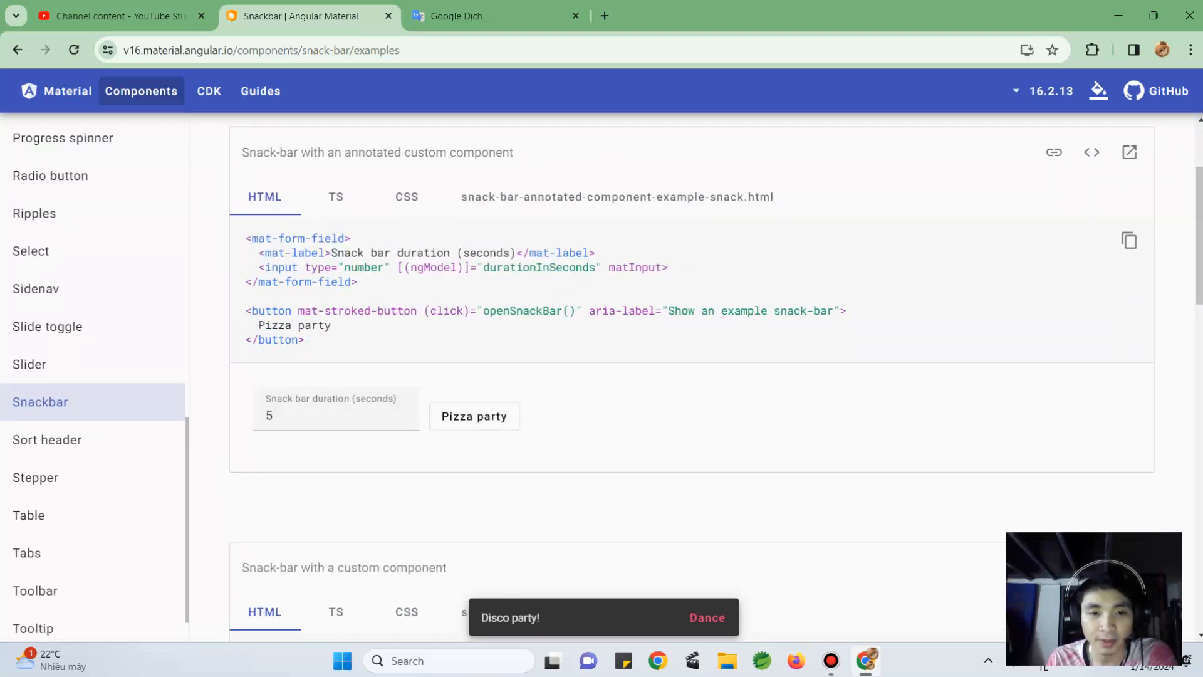
{"action": "left_click", "coordinate": [616, 196]}
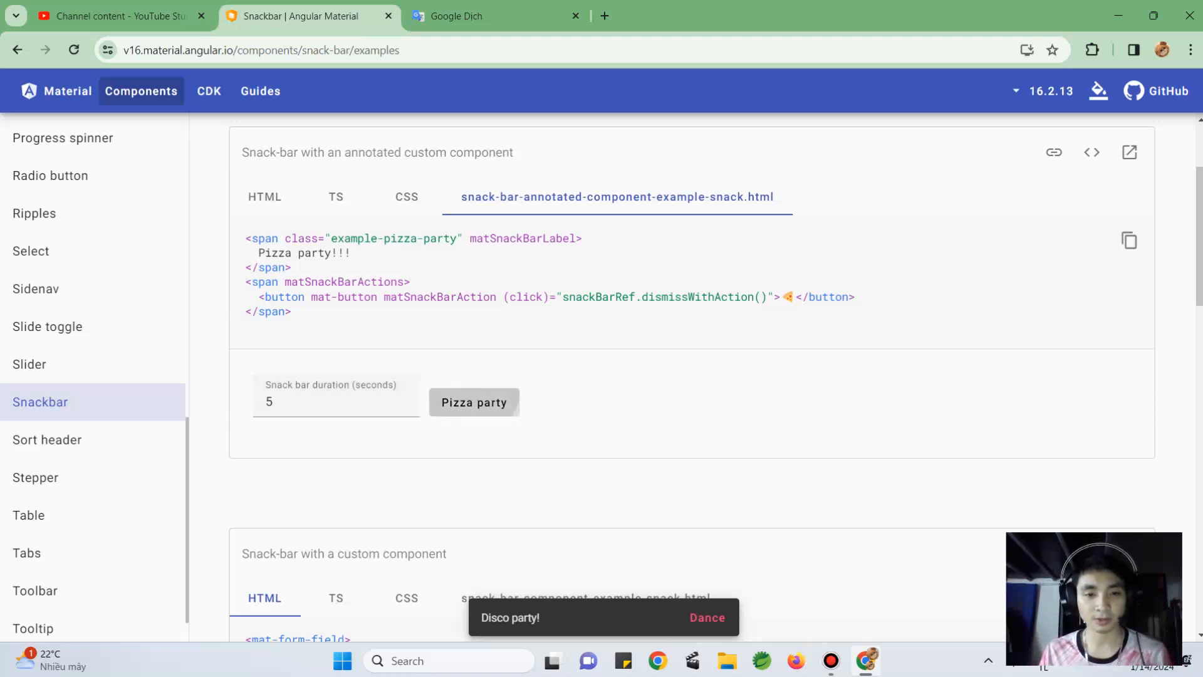
{"action": "left_click", "coordinate": [335, 402]}
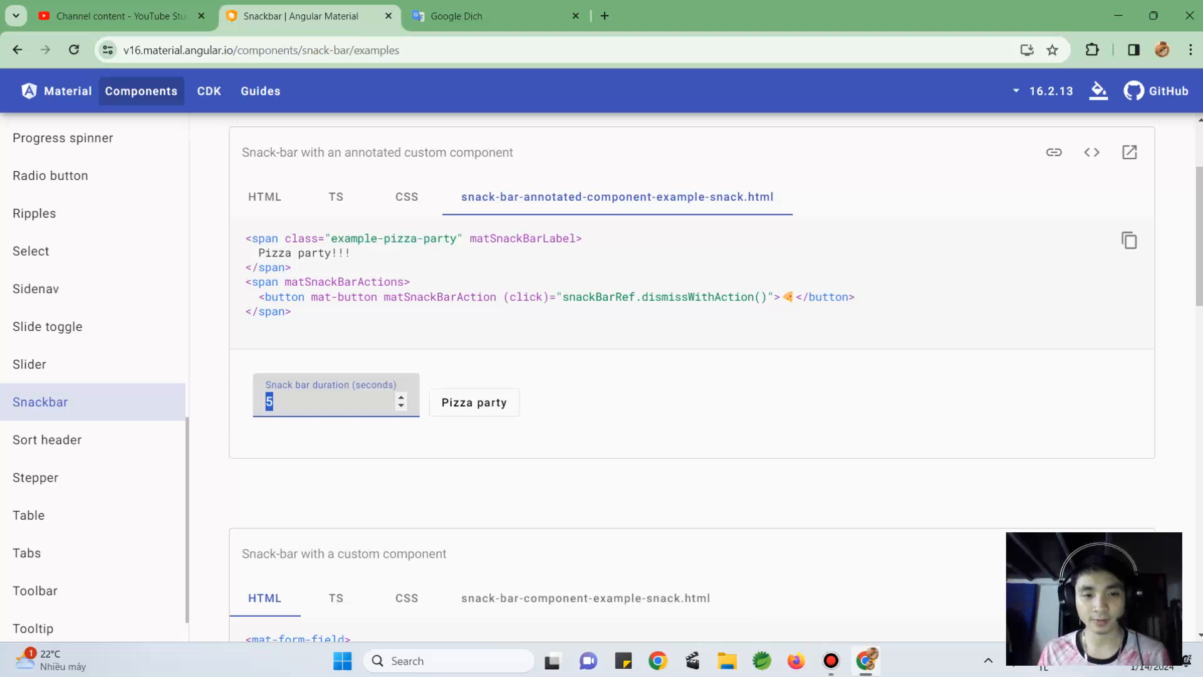
Set duration to 9999999, open DevTools, and turn off the label's hotpink colour
{"action": "type", "text": "999999999"}
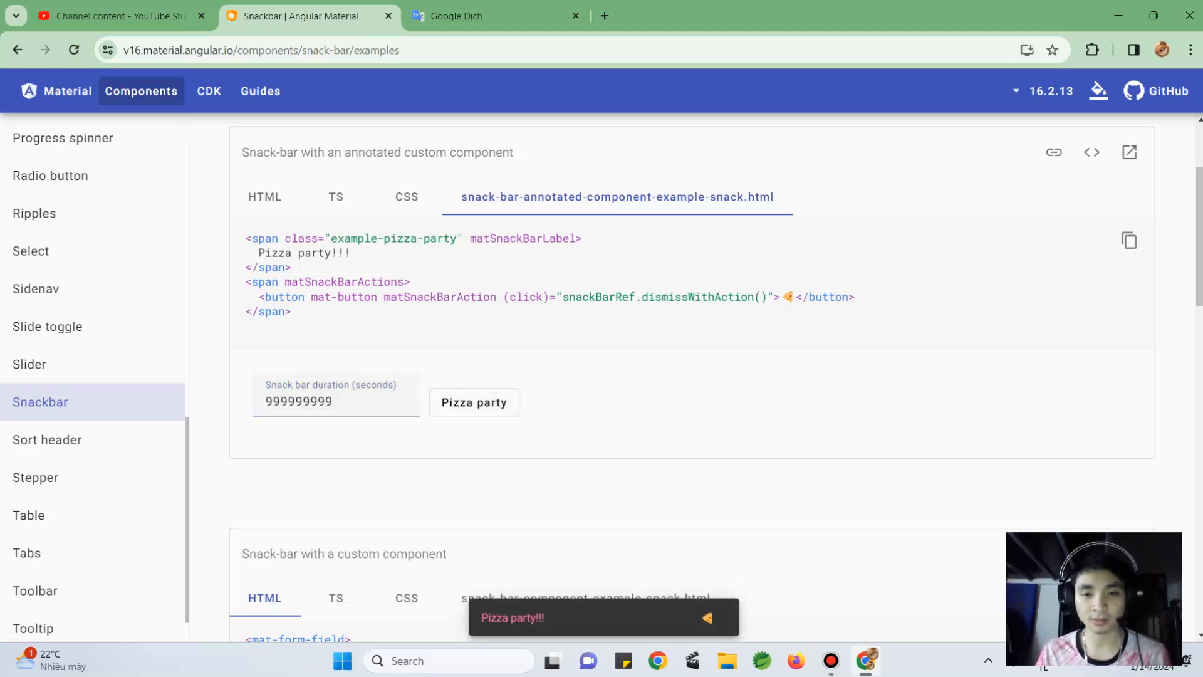
{"action": "key", "text": "f12"}
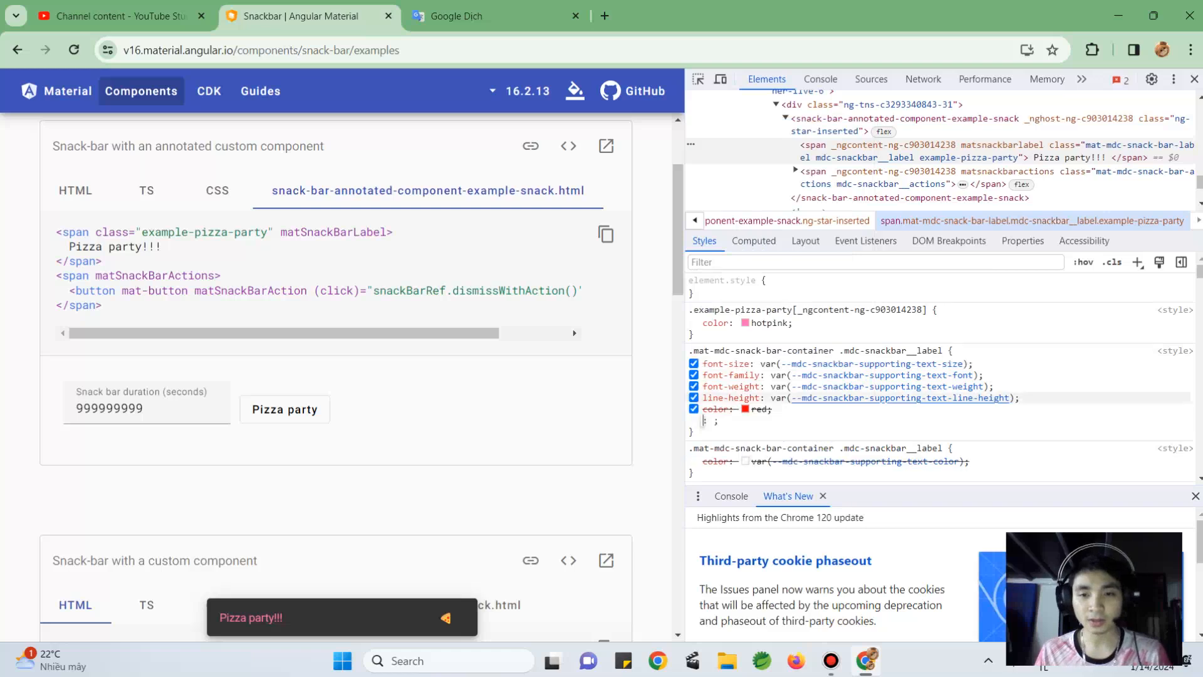
{"action": "left_click", "coordinate": [692, 321]}
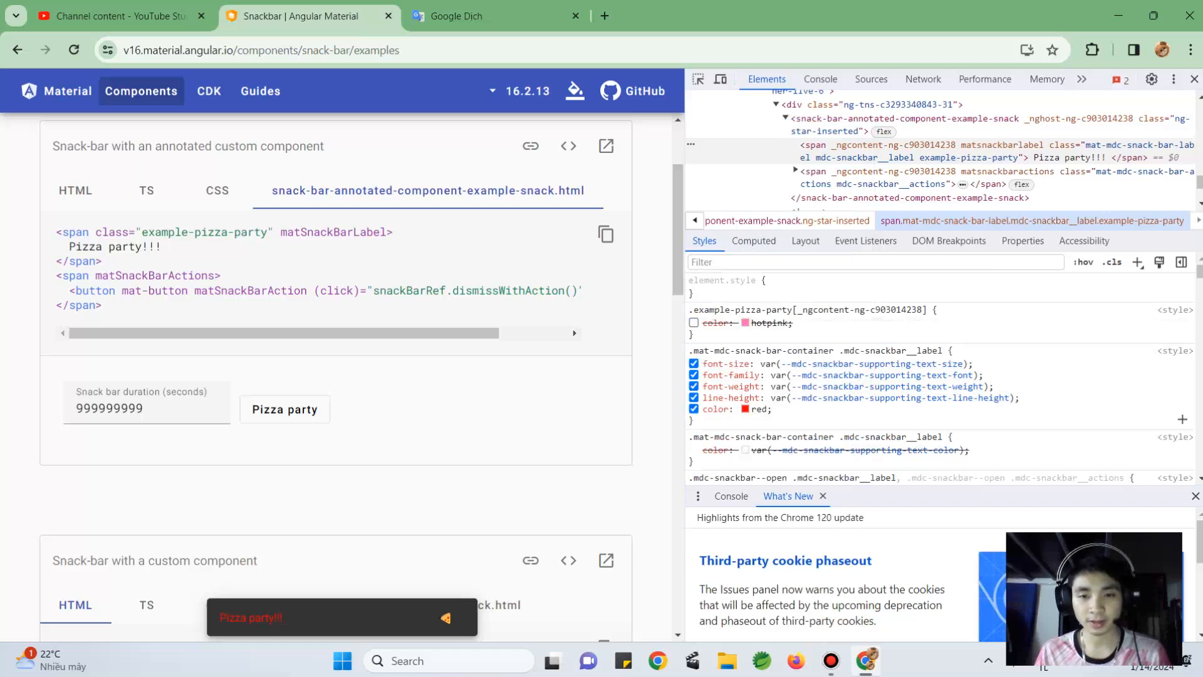